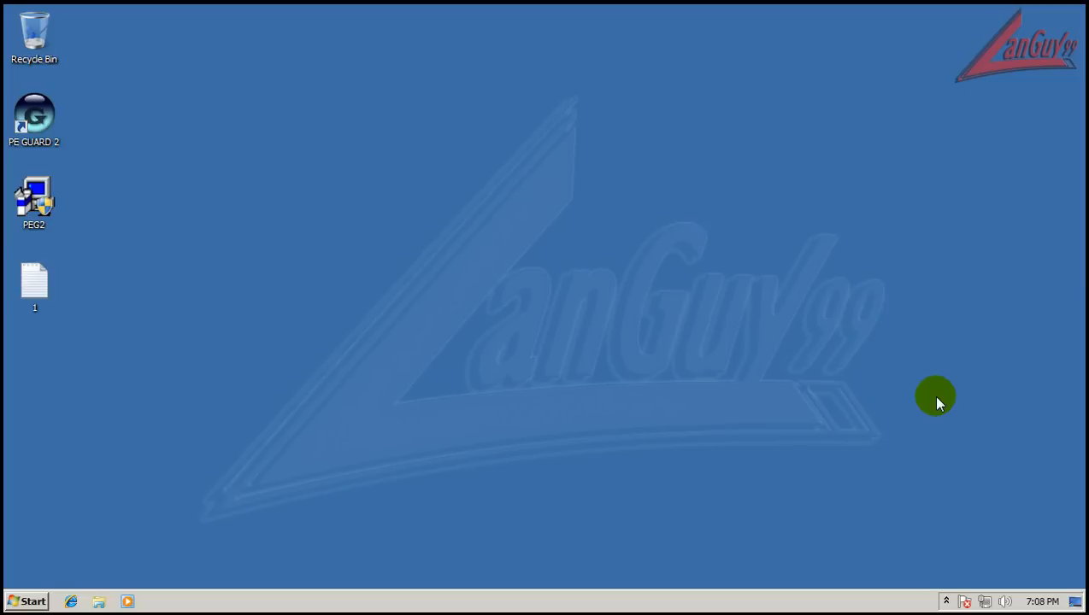
{"action": "mouse_move", "coordinate": [997, 528]}
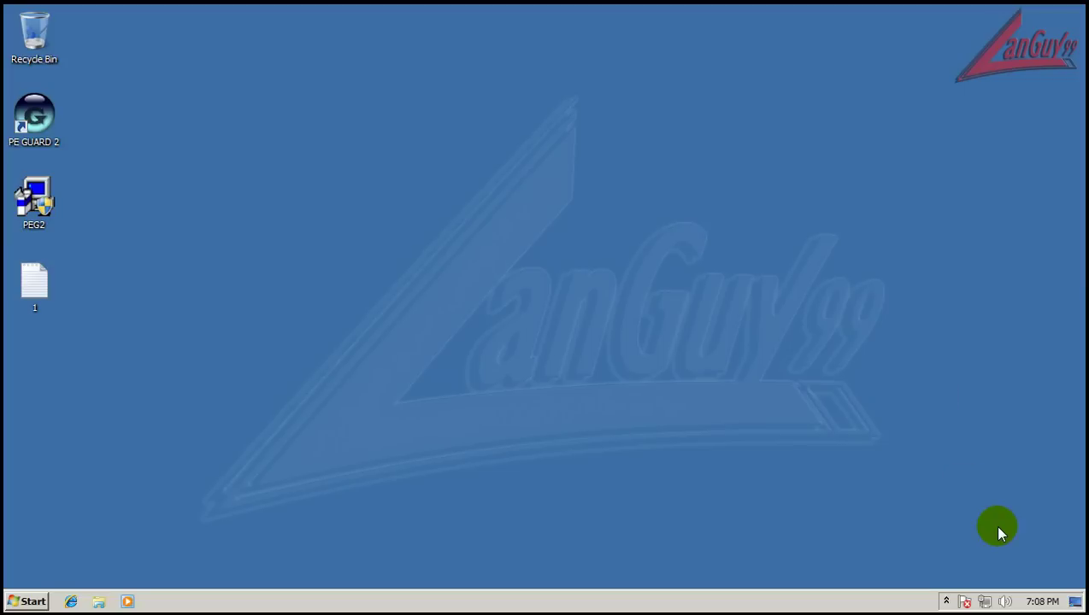
{"action": "mouse_move", "coordinate": [797, 384]}
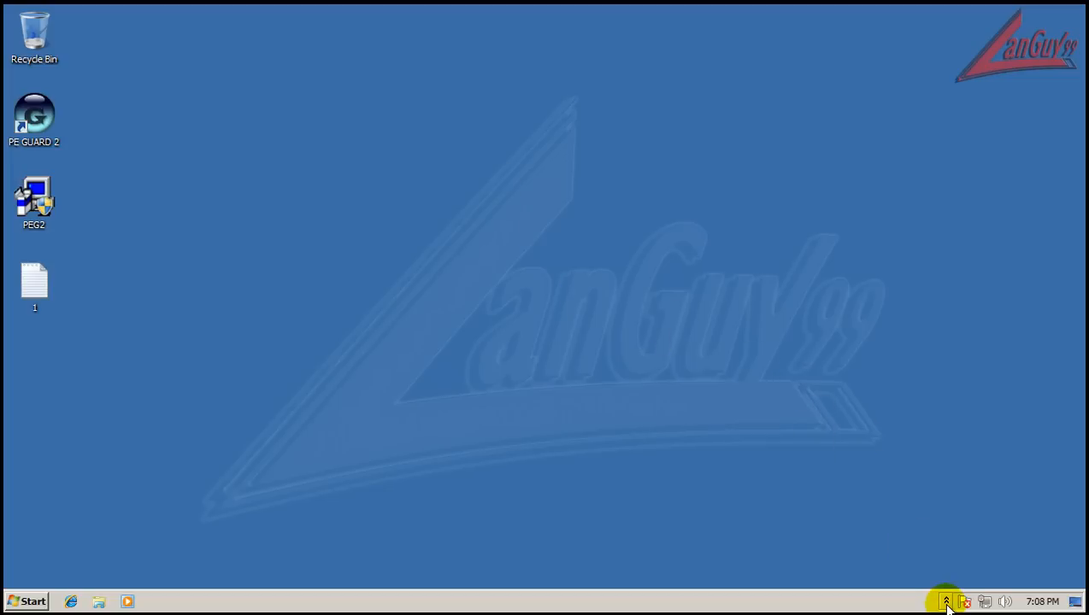
Check PEGuard2's tray menu shows protection enabled in POWER mode, then reveal hidden tray icons
{"action": "right_click", "coordinate": [947, 602]}
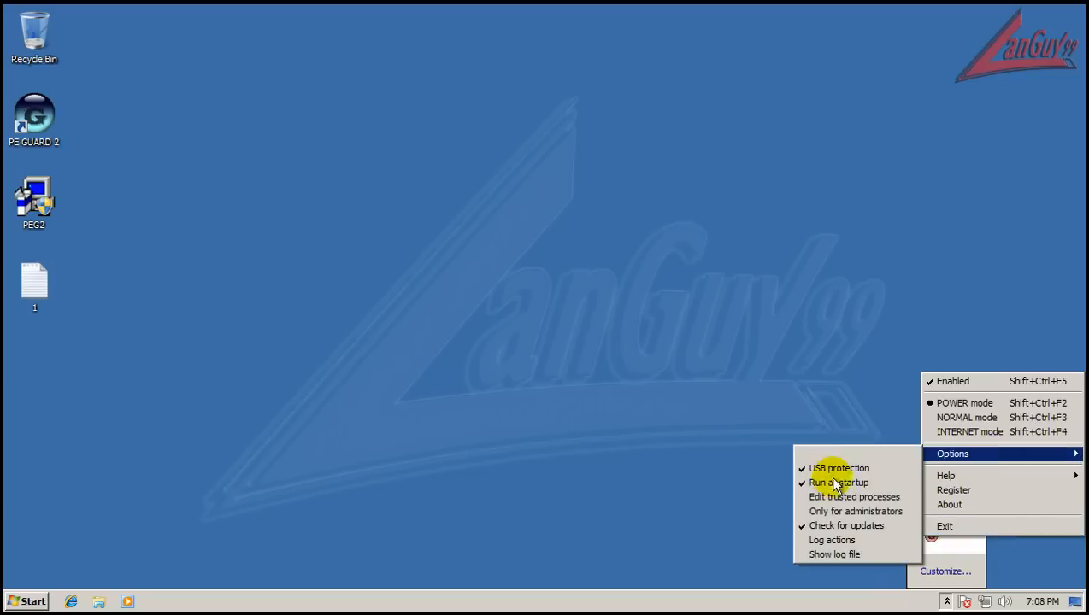
{"action": "mouse_move", "coordinate": [964, 402]}
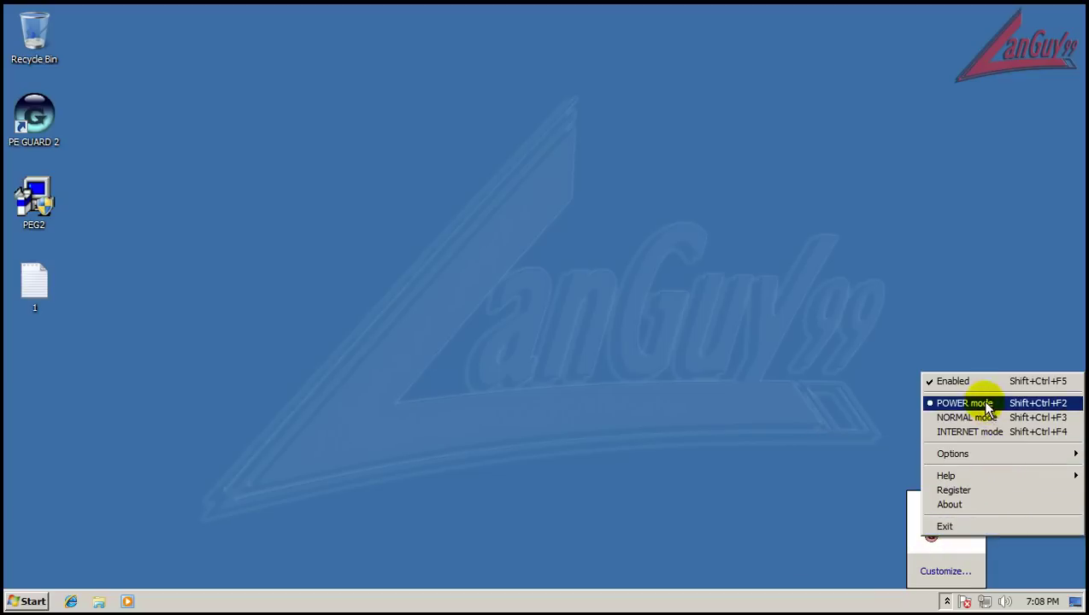
{"action": "mouse_move", "coordinate": [966, 381]}
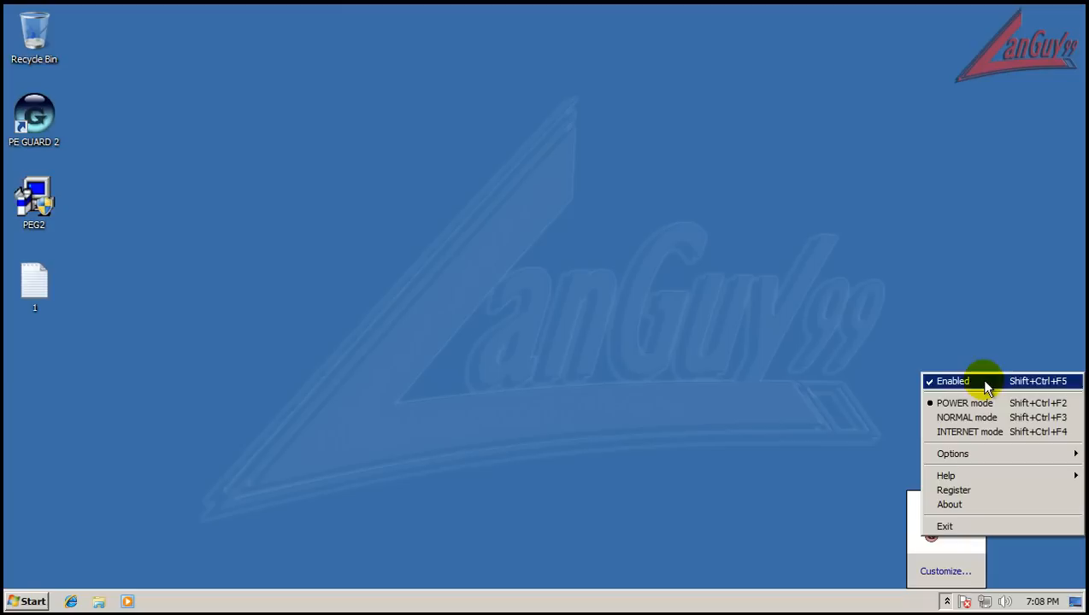
{"action": "mouse_move", "coordinate": [956, 363]}
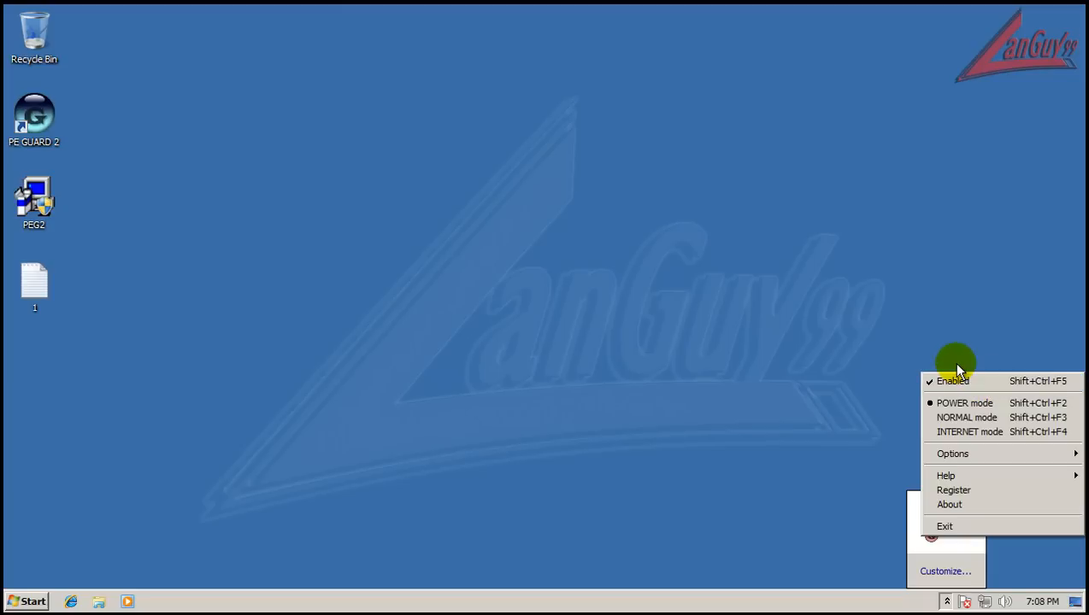
{"action": "left_click", "coordinate": [731, 186]}
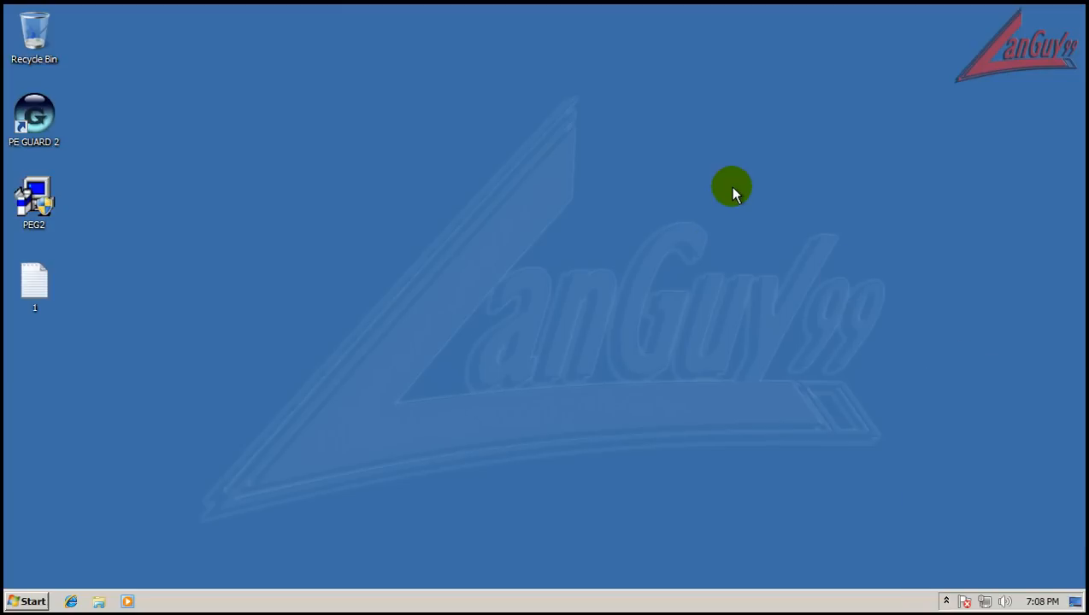
{"action": "left_click", "coordinate": [946, 601]}
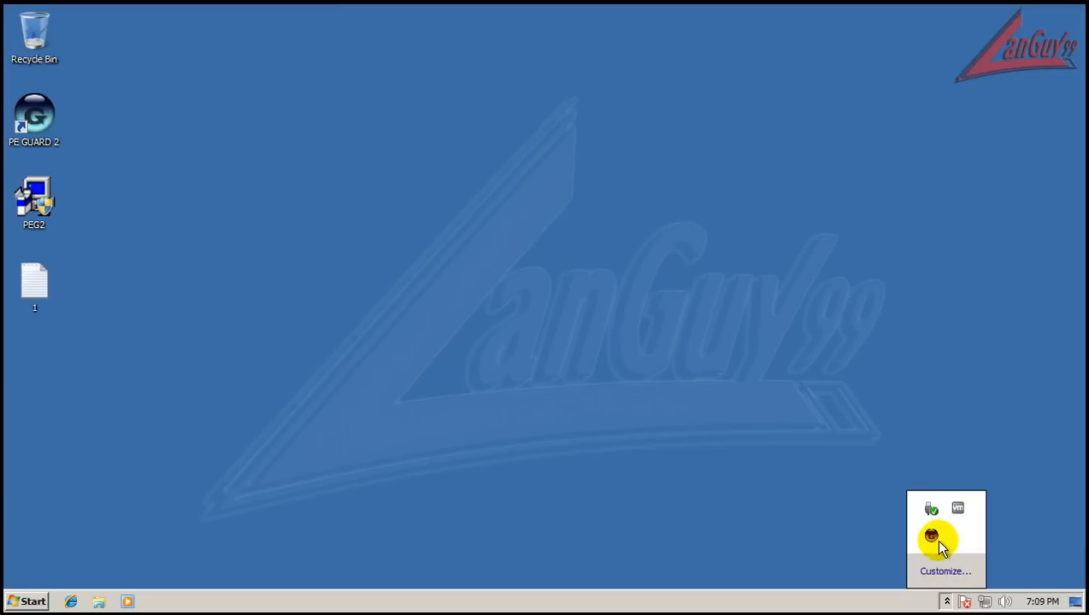
Confirm PEG2.exe (PE GUARD 2) appears in Task Manager's processes sorted by Description, then close it
{"action": "right_click", "coordinate": [807, 601]}
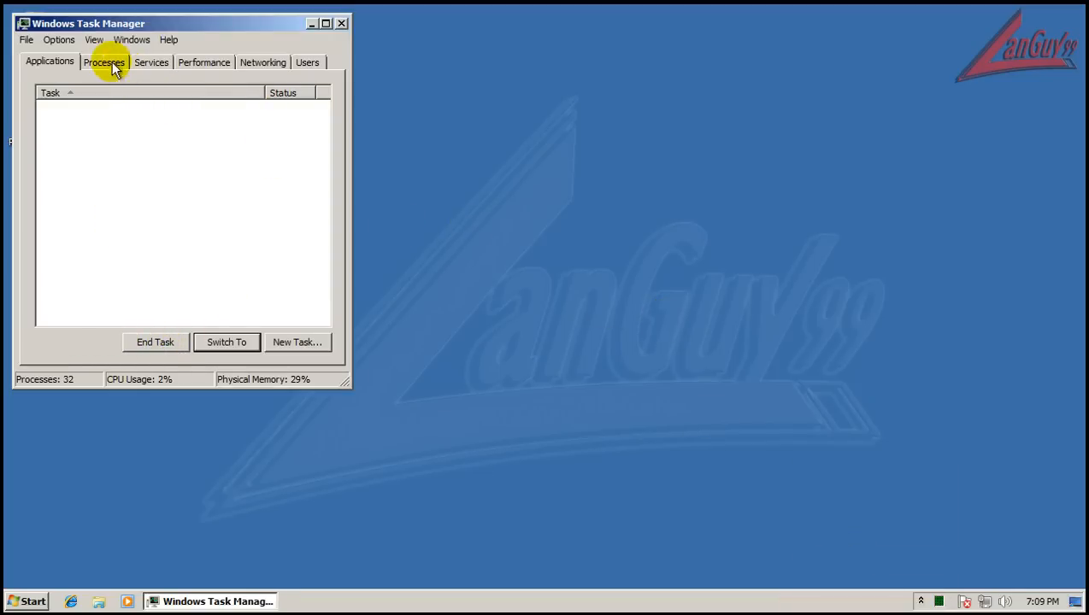
{"action": "left_click", "coordinate": [104, 62]}
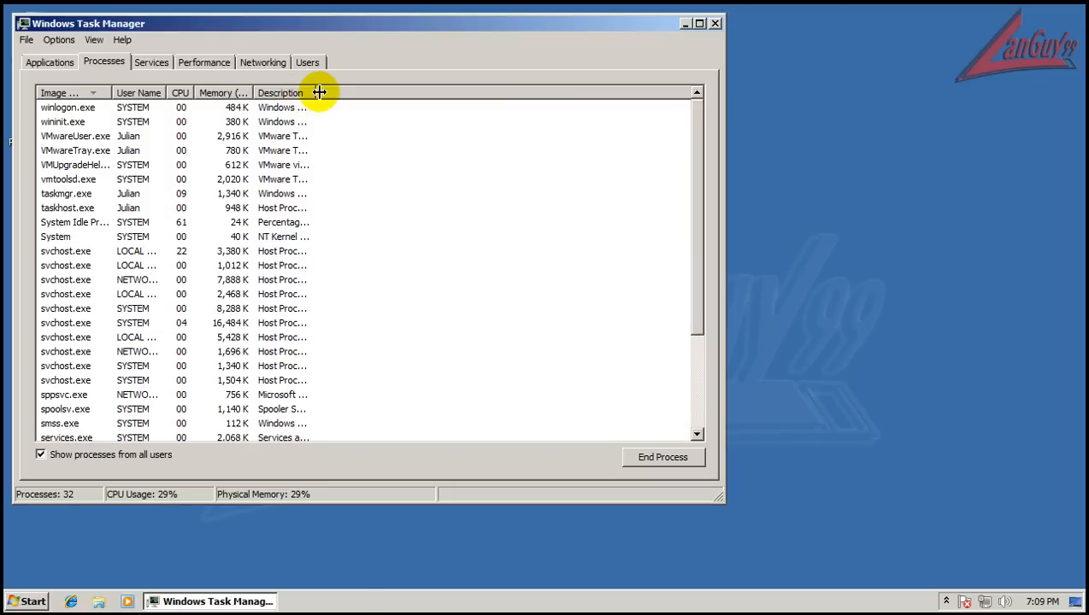
{"action": "left_click", "coordinate": [280, 92]}
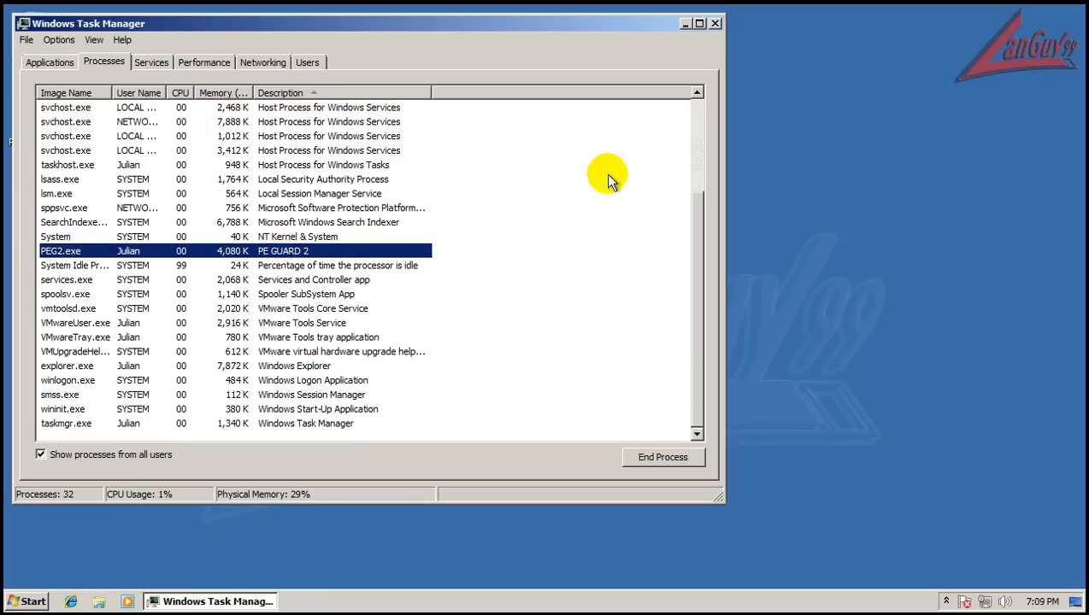
{"action": "mouse_move", "coordinate": [715, 23]}
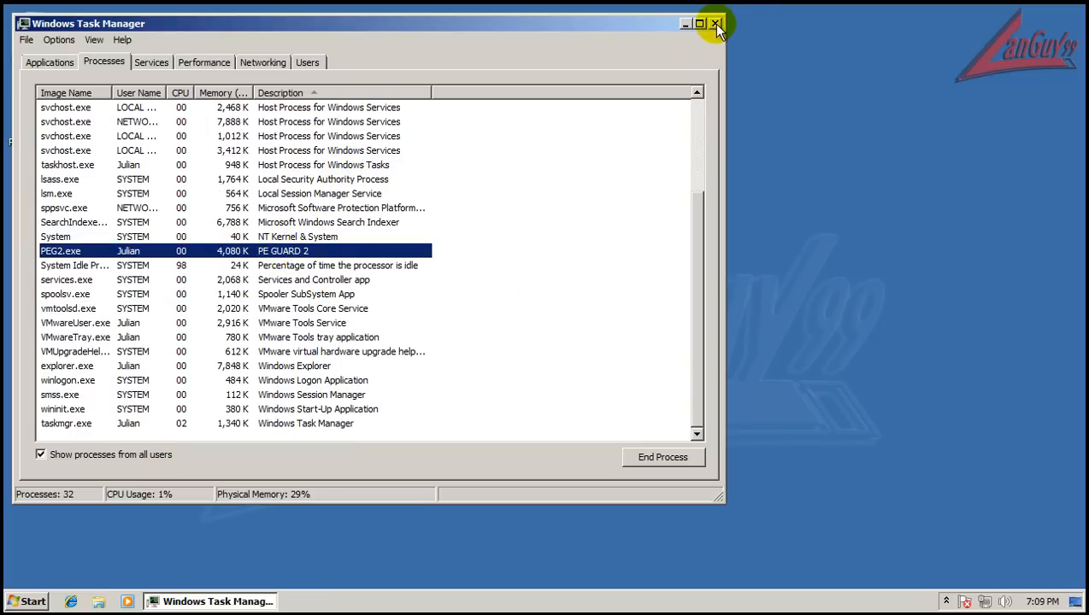
{"action": "left_click", "coordinate": [715, 23]}
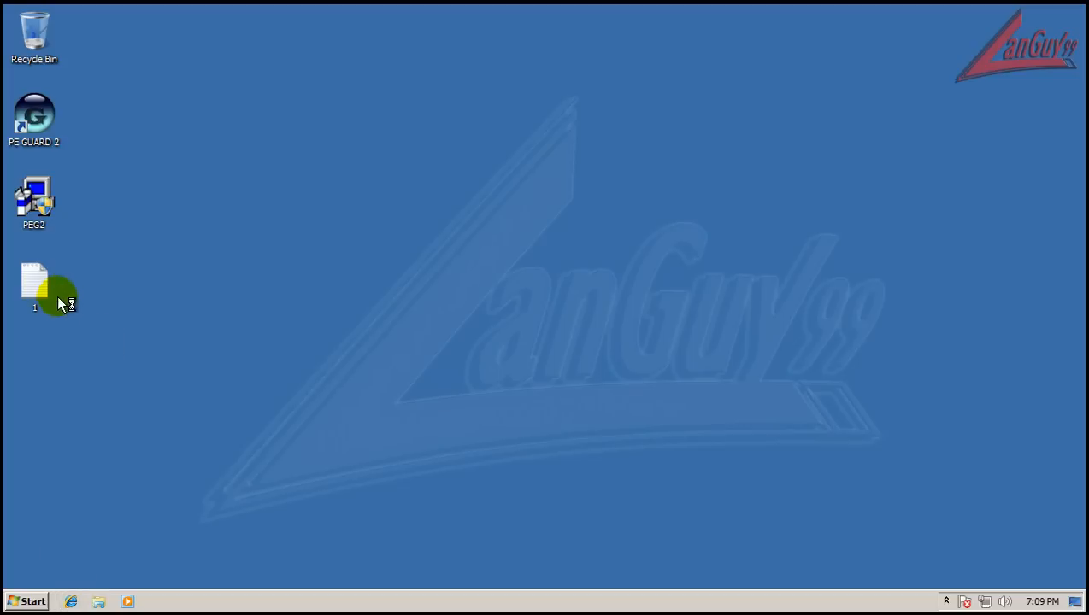
{"action": "mouse_move", "coordinate": [125, 271]}
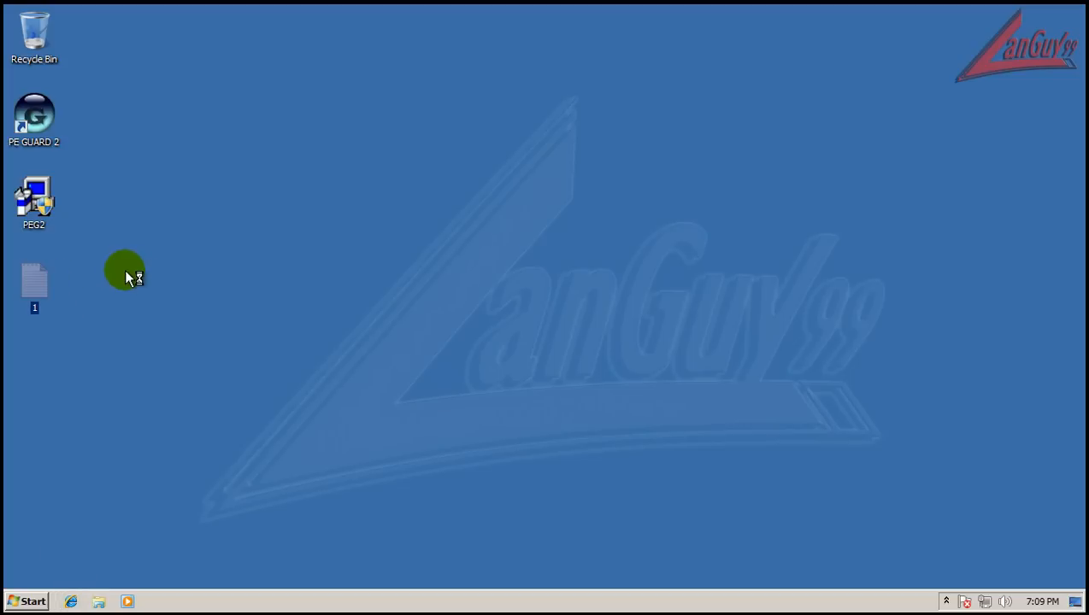
Open file 1 with the suspicious download links in Notepad and reveal hidden tray icons
{"action": "double_click", "coordinate": [34, 280]}
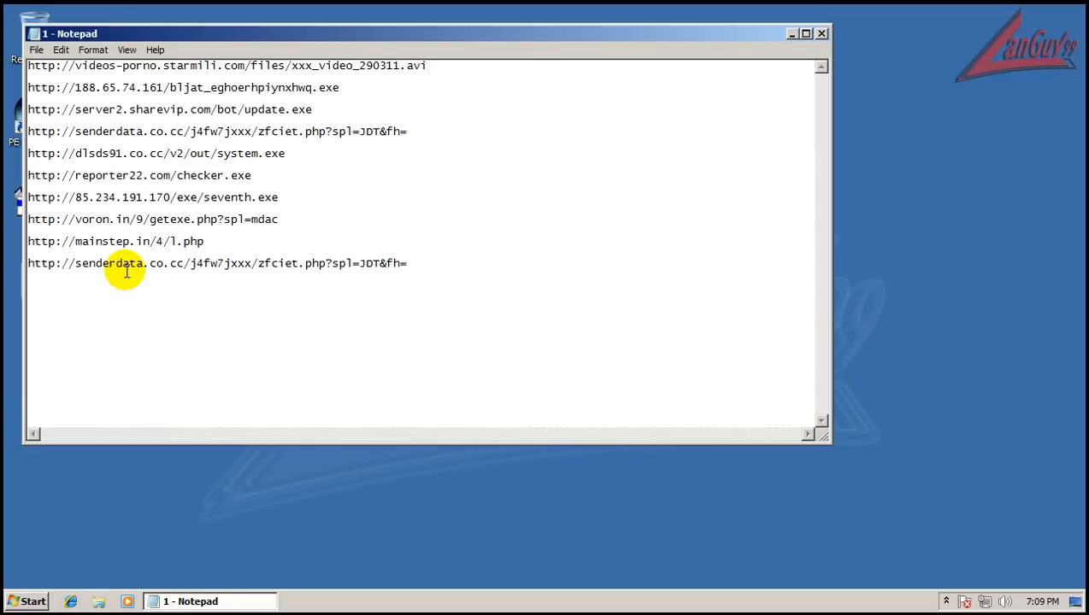
{"action": "mouse_move", "coordinate": [446, 146]}
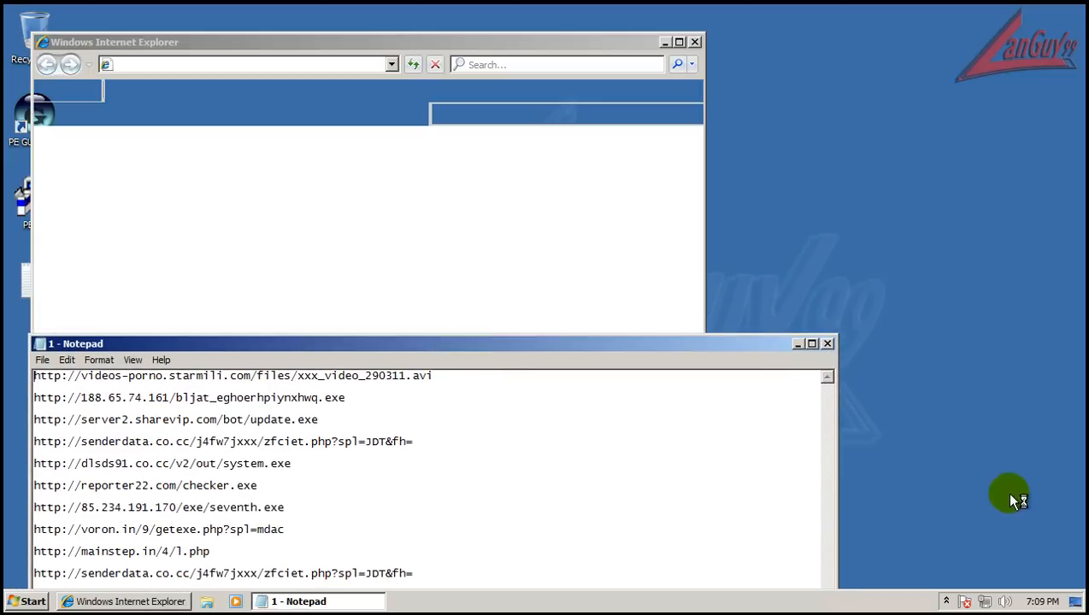
{"action": "left_click", "coordinate": [946, 600]}
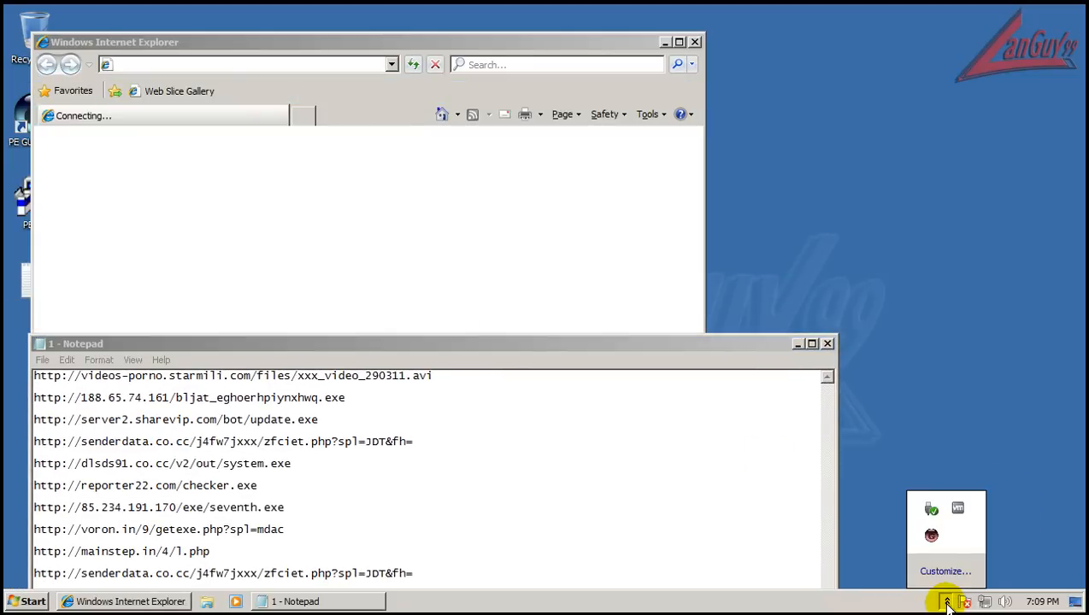
{"action": "mouse_move", "coordinate": [931, 541]}
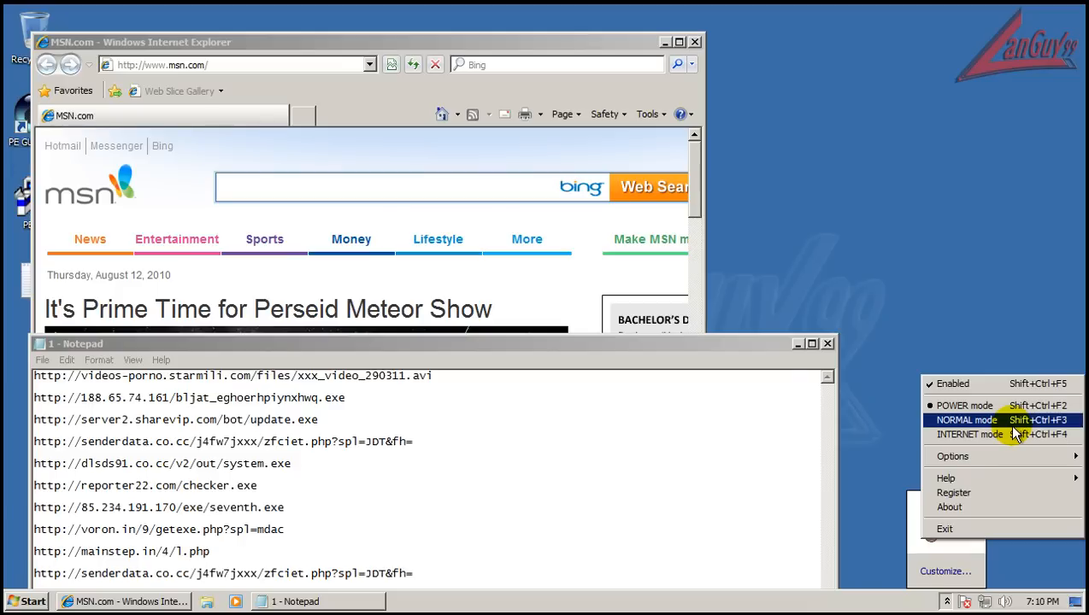
{"action": "mouse_move", "coordinate": [1012, 435]}
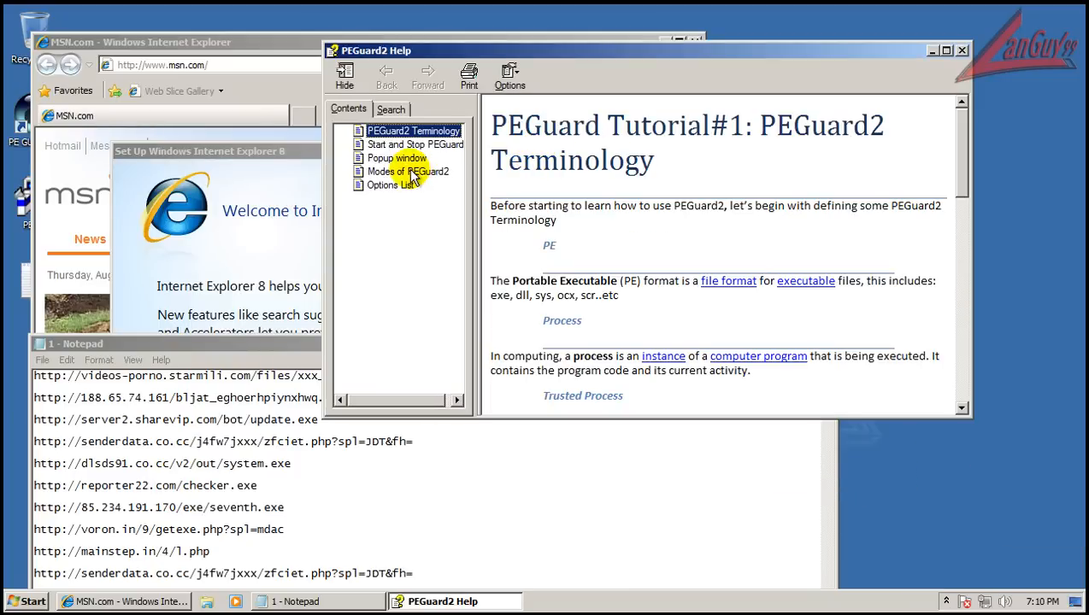
Open the 'Modes of PEGuard2' help topic and scroll to the Normal and Internet modes
{"action": "left_click", "coordinate": [408, 171]}
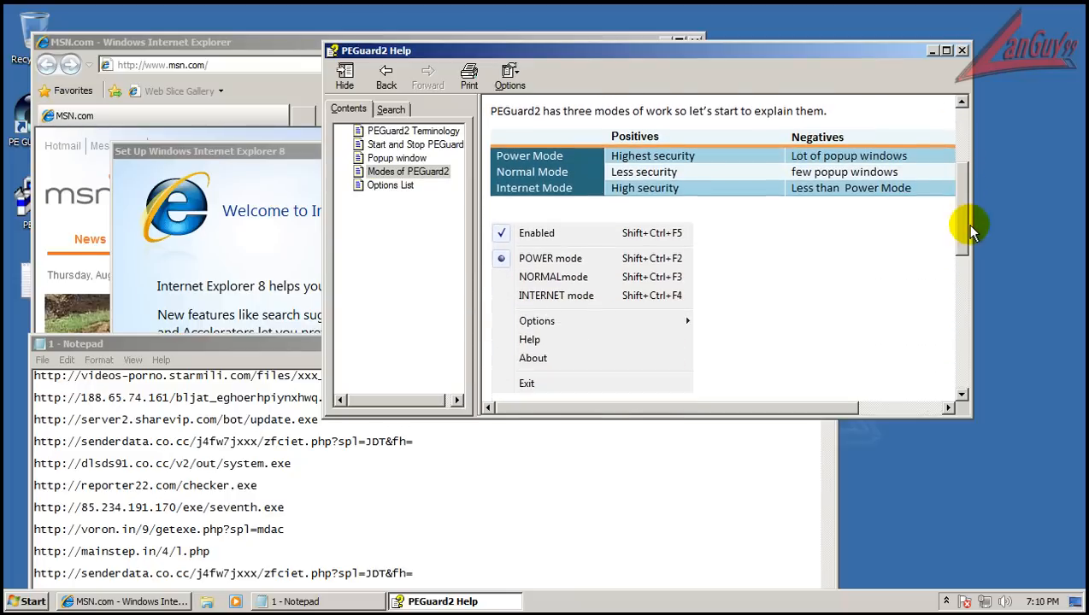
{"action": "scroll", "scroll_direction": "down", "scroll_amount": 3}
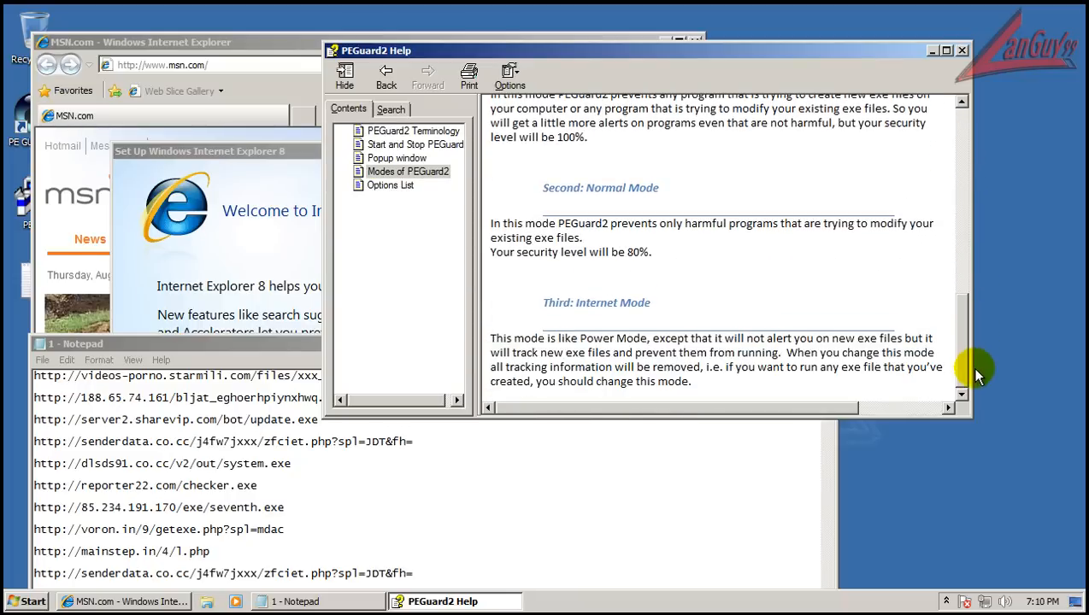
{"action": "mouse_move", "coordinate": [725, 403]}
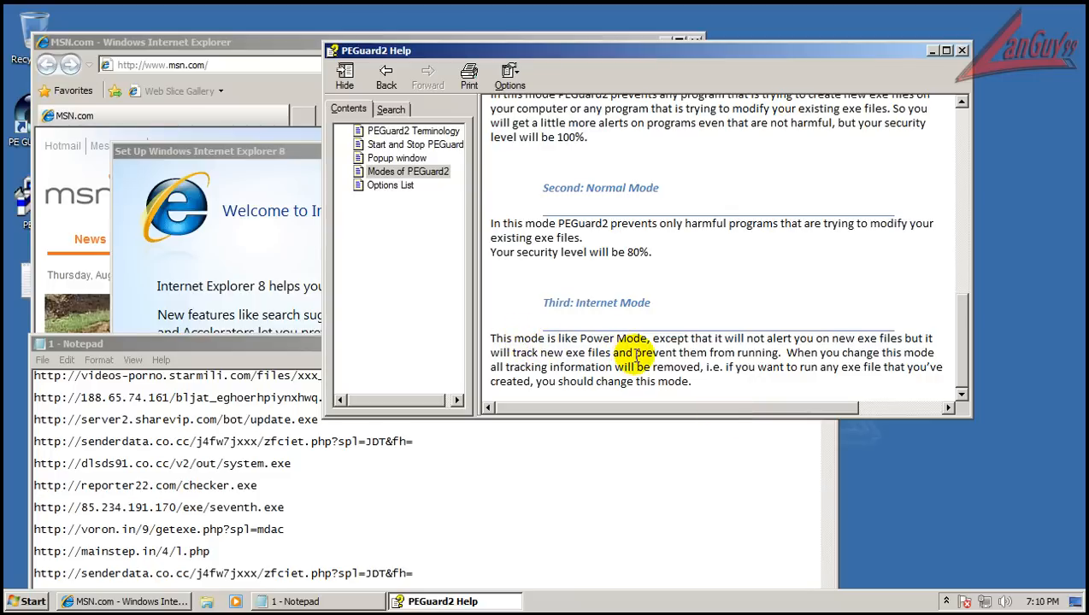
{"action": "mouse_move", "coordinate": [587, 353]}
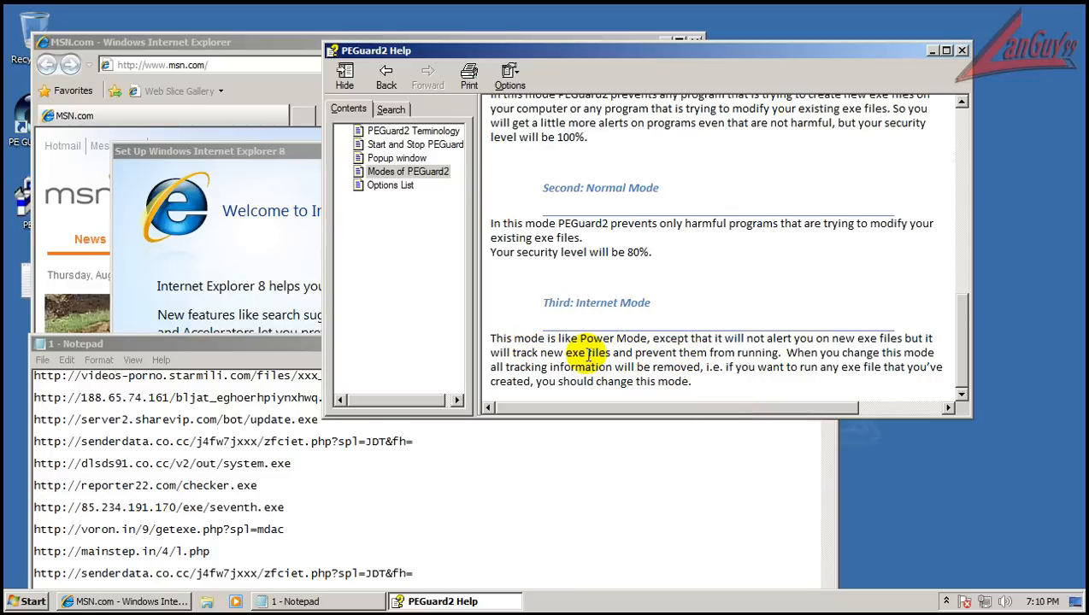
{"action": "mouse_move", "coordinate": [865, 385]}
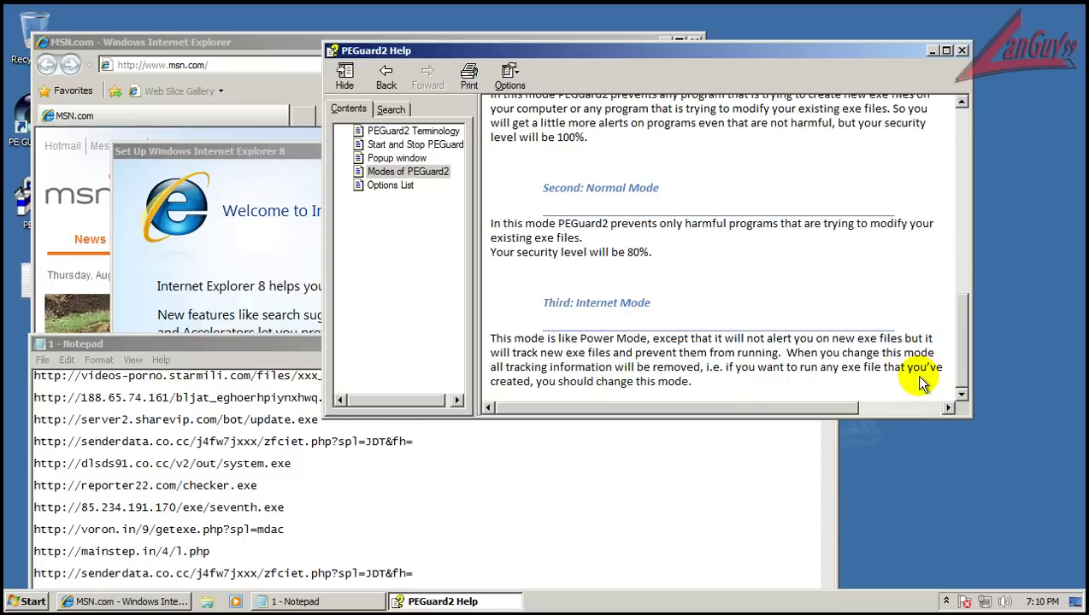
{"action": "mouse_move", "coordinate": [804, 395]}
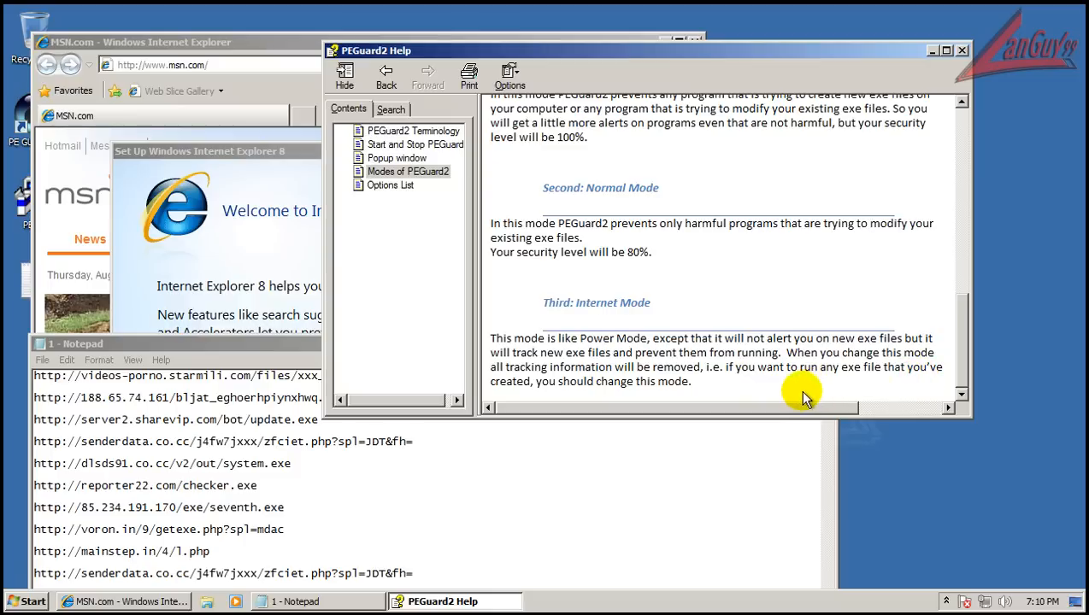
{"action": "mouse_move", "coordinate": [716, 395]}
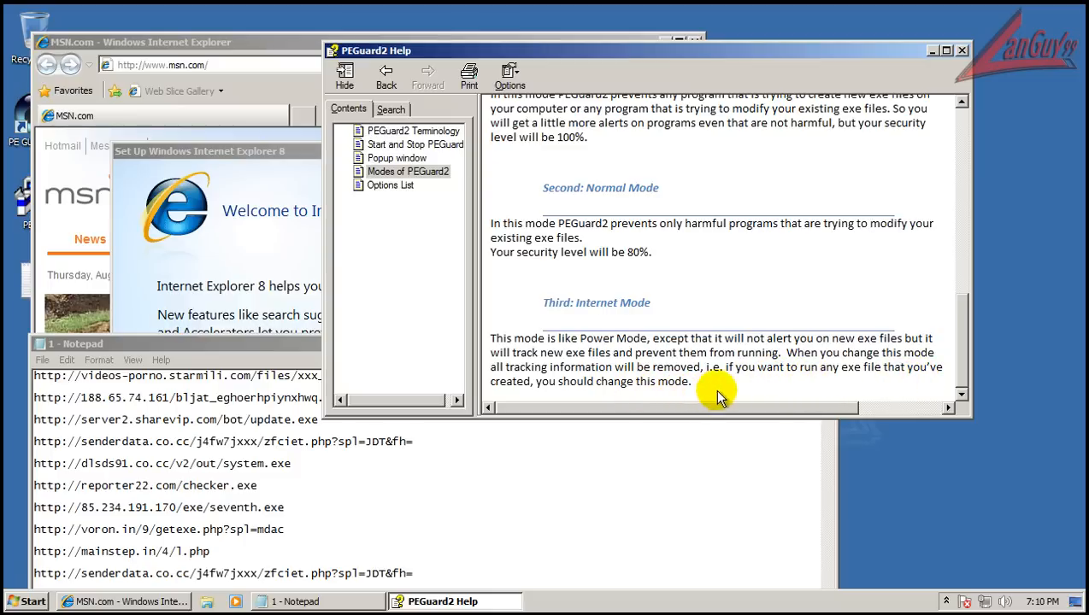
{"action": "mouse_move", "coordinate": [773, 415]}
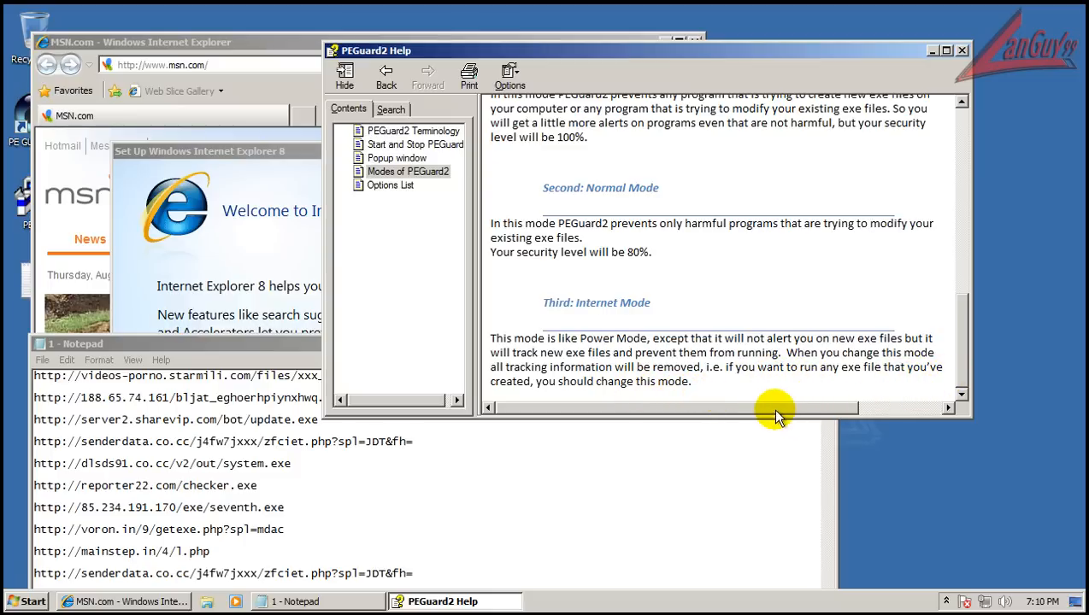
{"action": "mouse_move", "coordinate": [778, 384]}
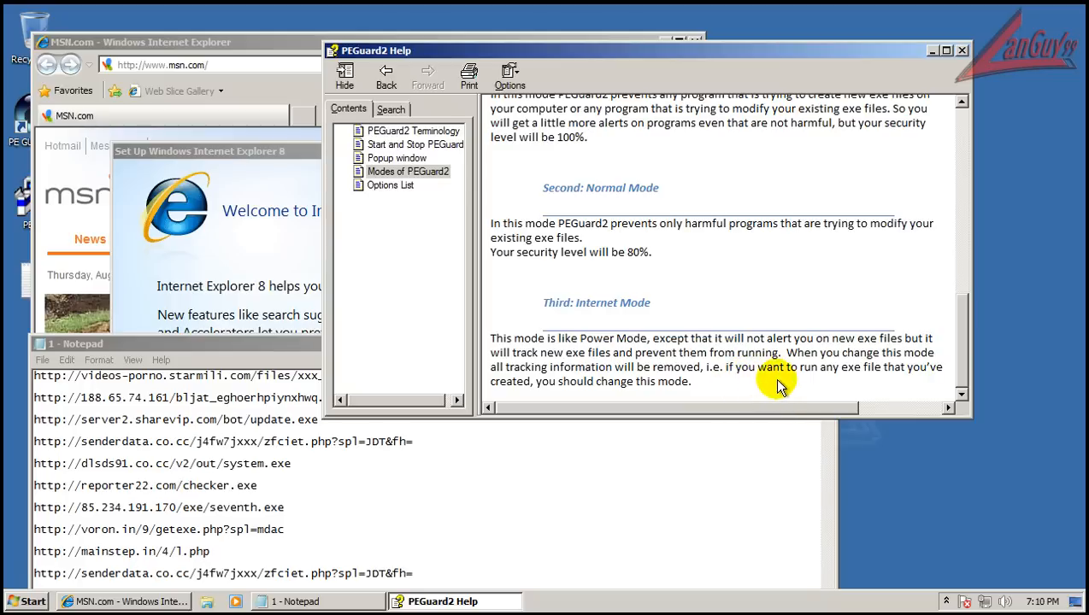
{"action": "mouse_move", "coordinate": [918, 390]}
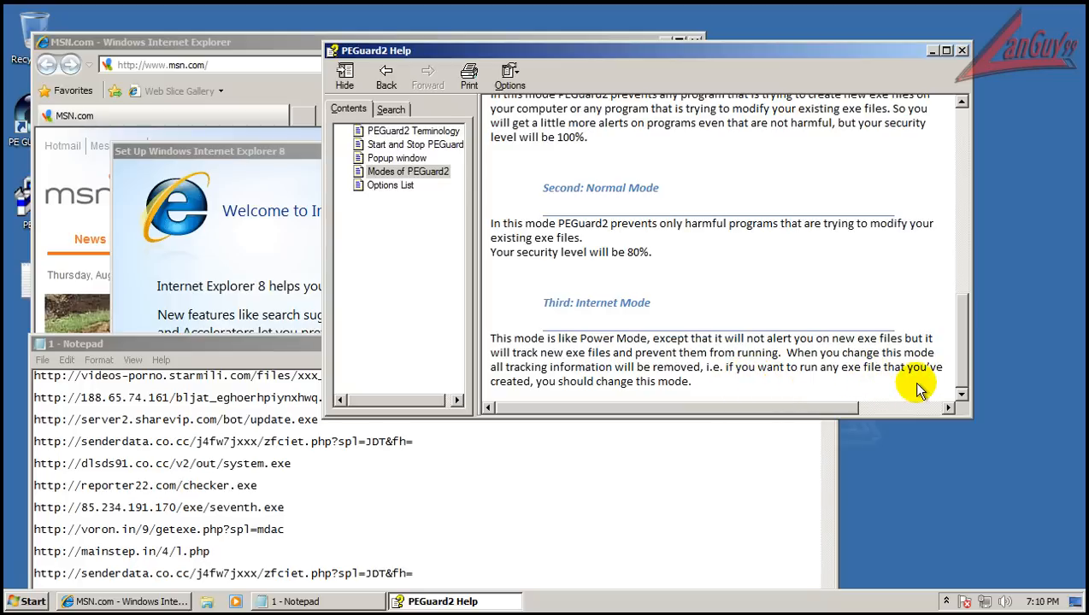
{"action": "mouse_move", "coordinate": [677, 402]}
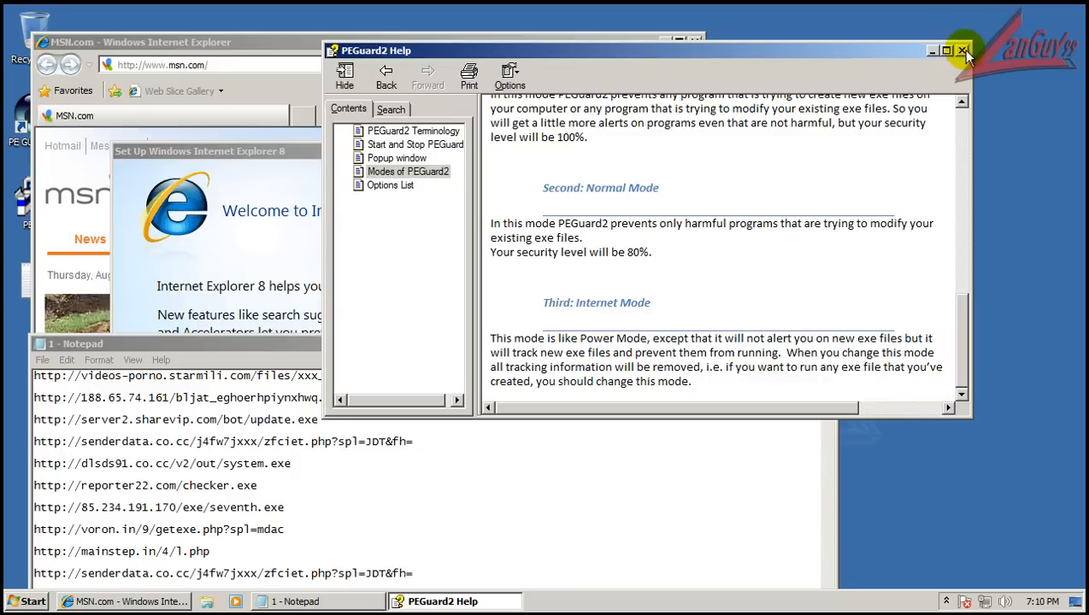
Close PEGuard2 Help, postpone IE8 setup, close the Welcome tab, and move the MSN window right
{"action": "left_click", "coordinate": [961, 50]}
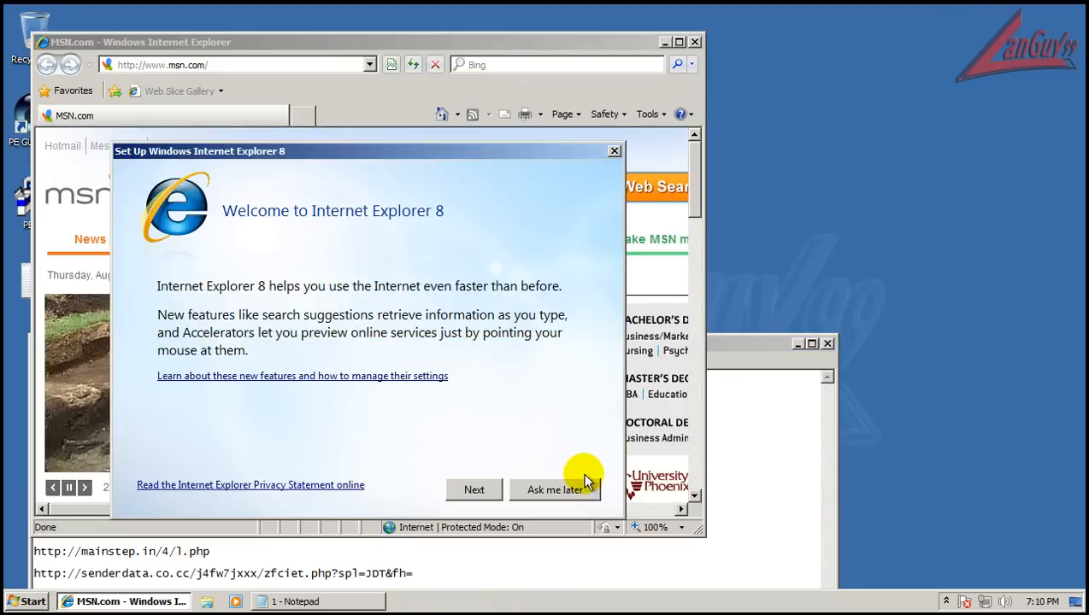
{"action": "left_click", "coordinate": [554, 489]}
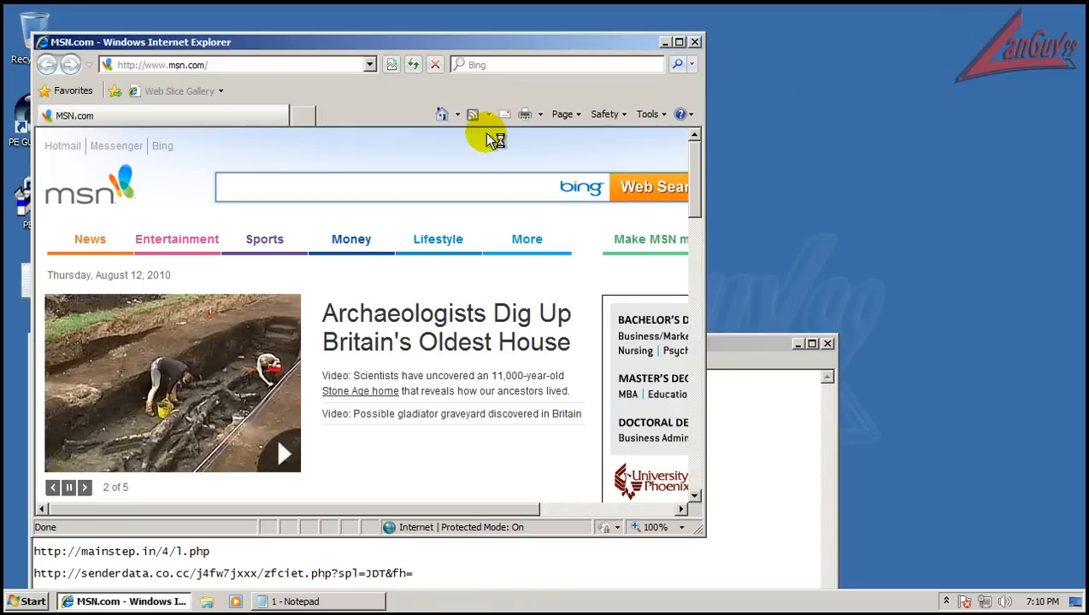
{"action": "left_click", "coordinate": [303, 116]}
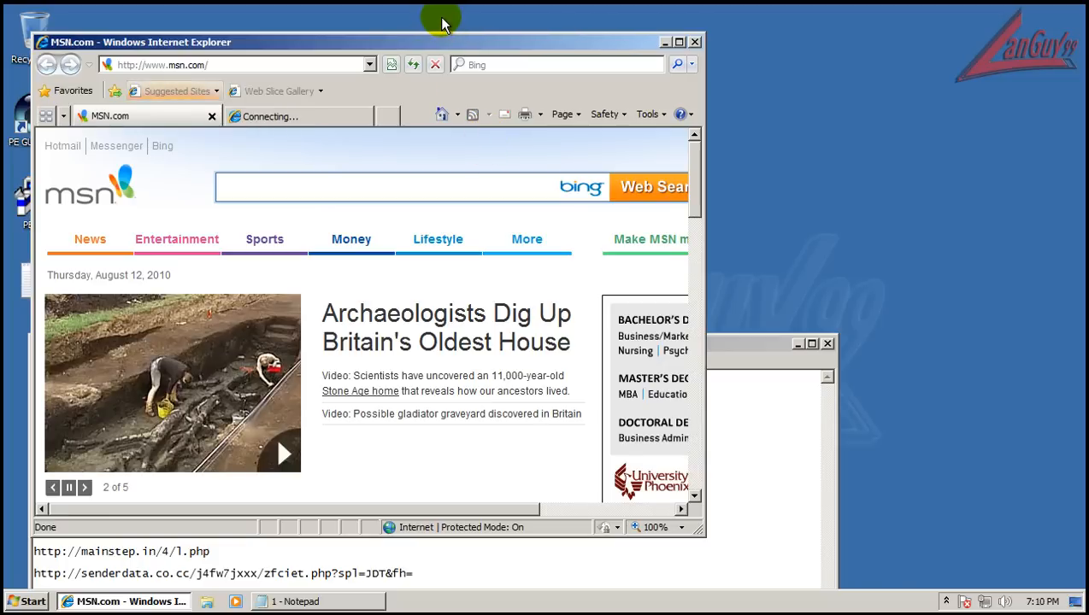
{"action": "left_click", "coordinate": [296, 115]}
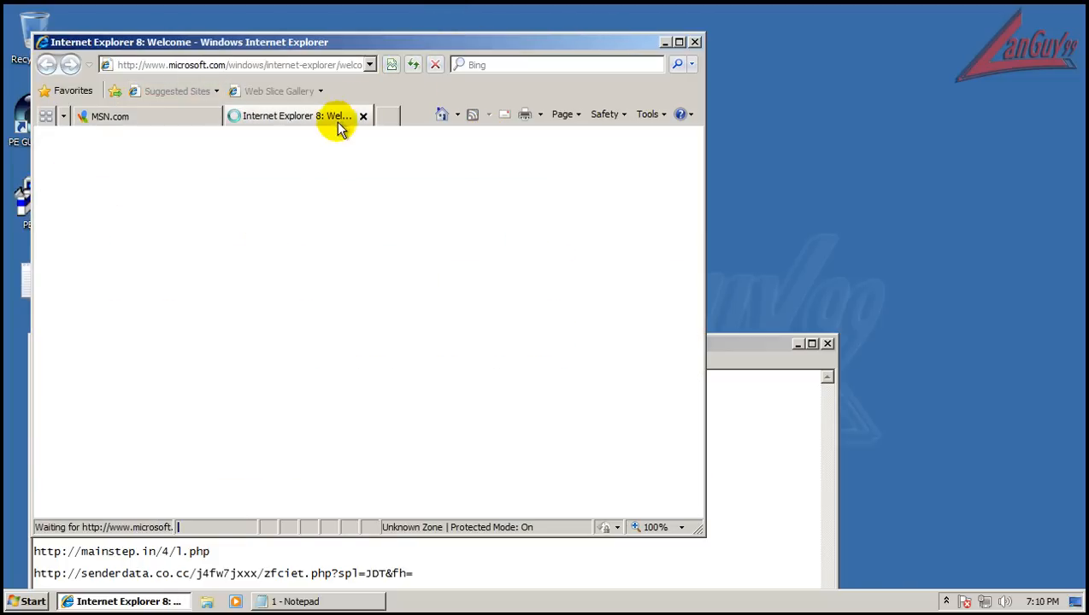
{"action": "left_click", "coordinate": [110, 115]}
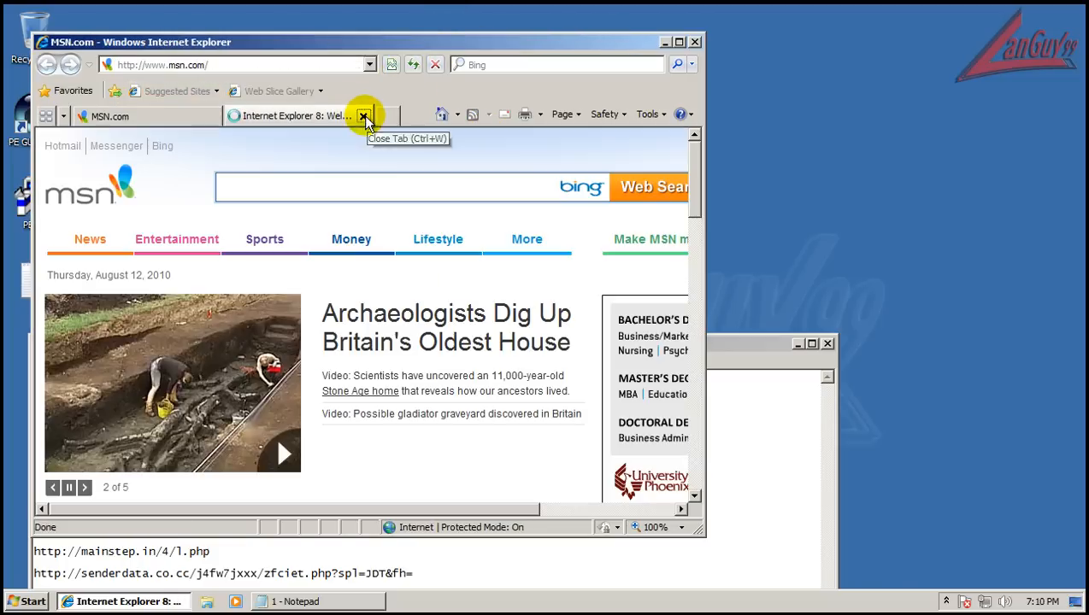
{"action": "left_click", "coordinate": [363, 115]}
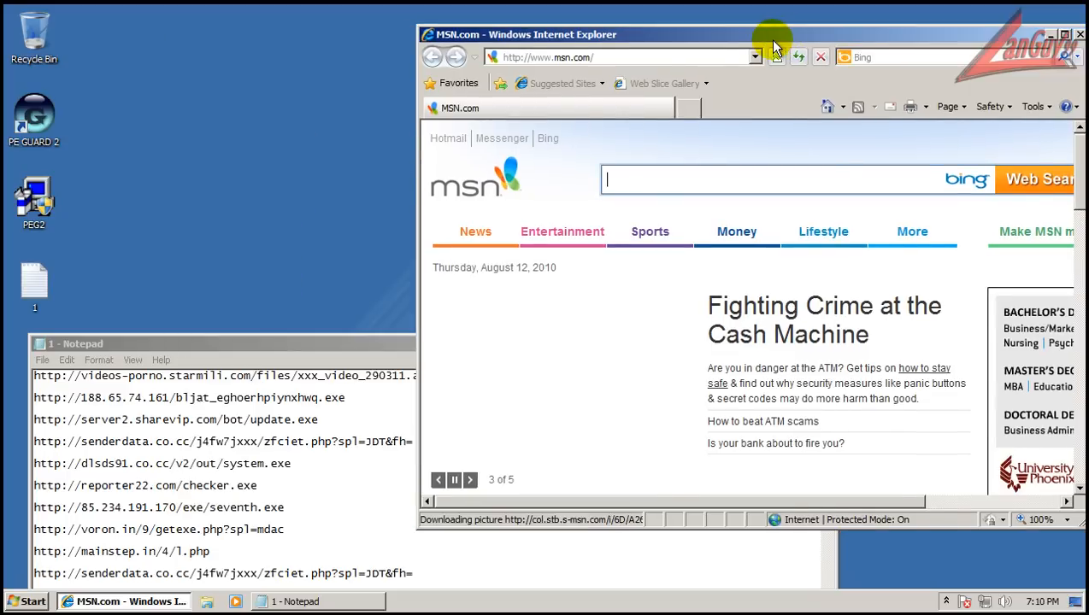
{"action": "left_click_drag", "start_coordinate": [773, 34], "coordinate": [735, 24]}
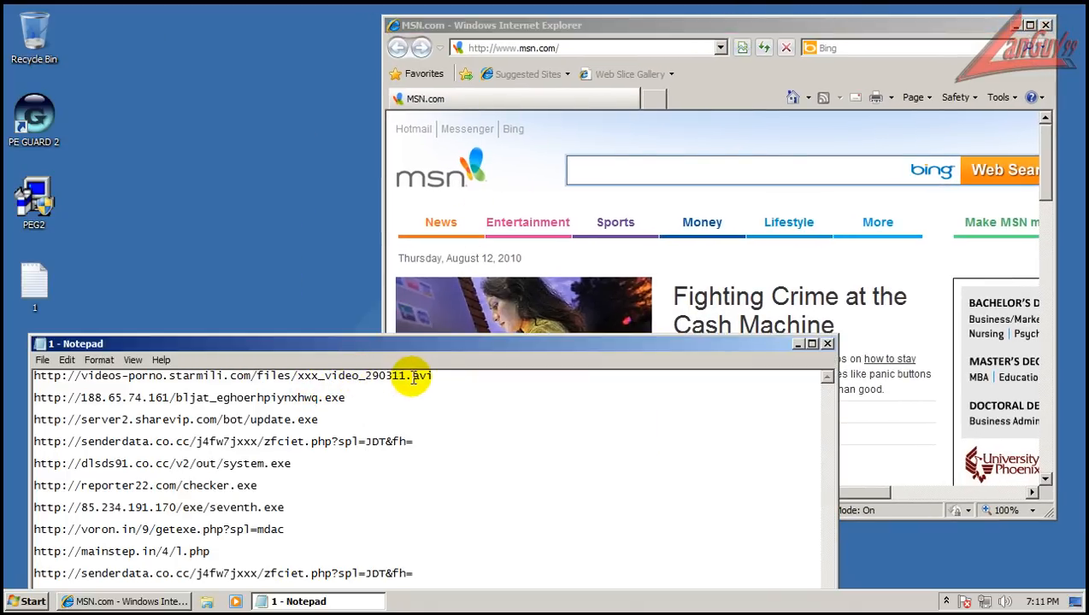
{"action": "triple_click", "coordinate": [231, 375]}
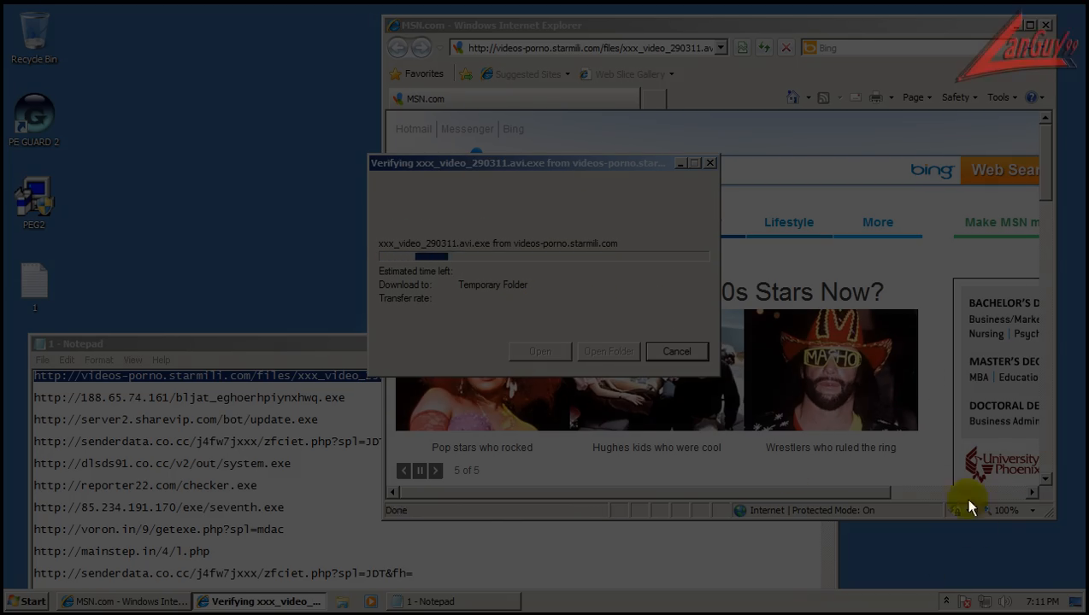
{"action": "mouse_move", "coordinate": [611, 294]}
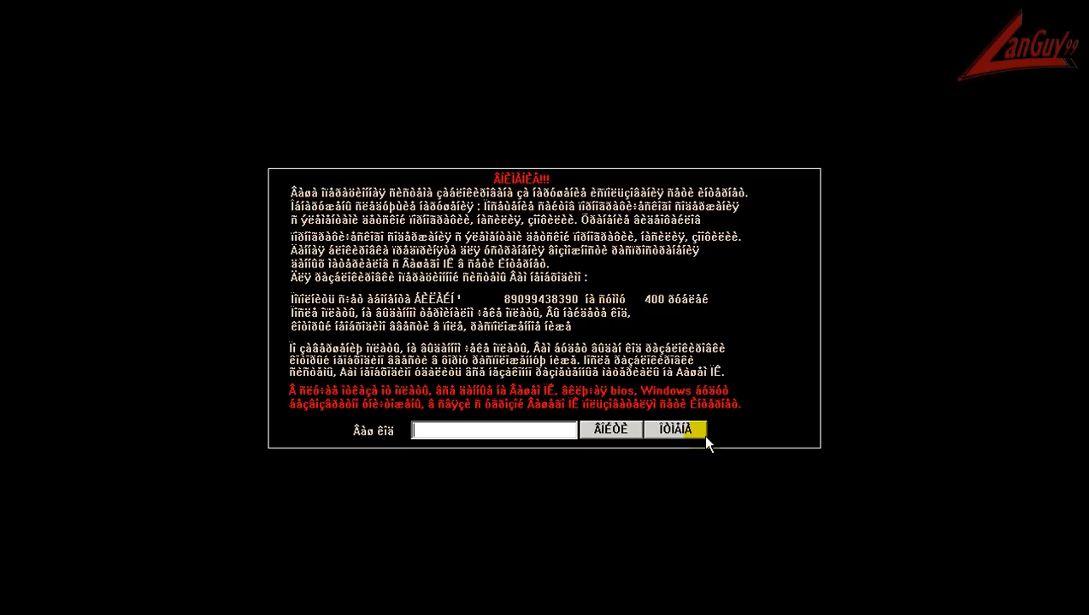
{"action": "mouse_move", "coordinate": [610, 430]}
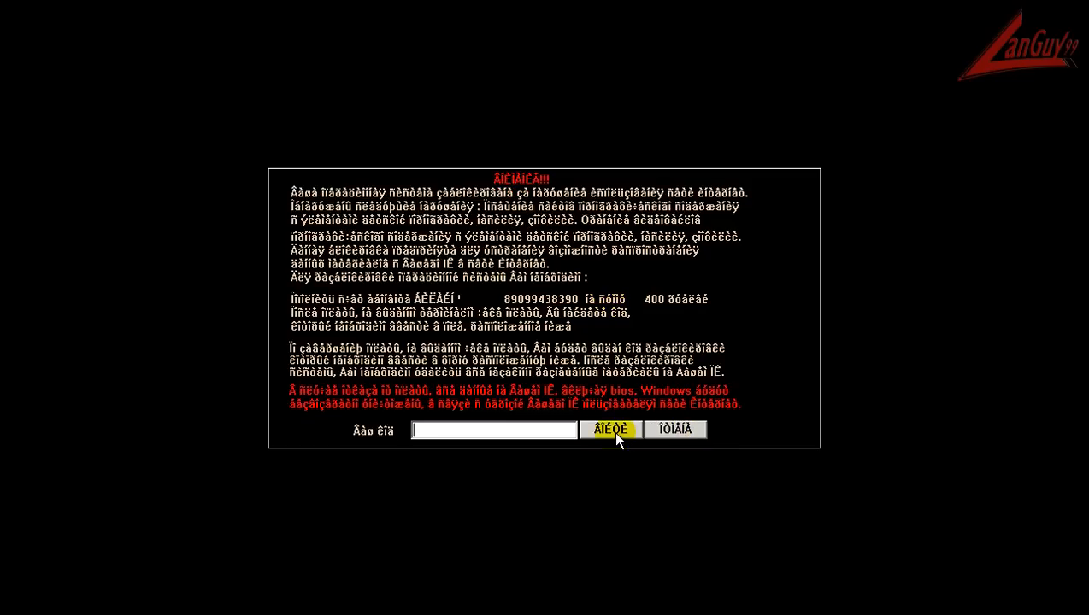
{"action": "mouse_move", "coordinate": [602, 454]}
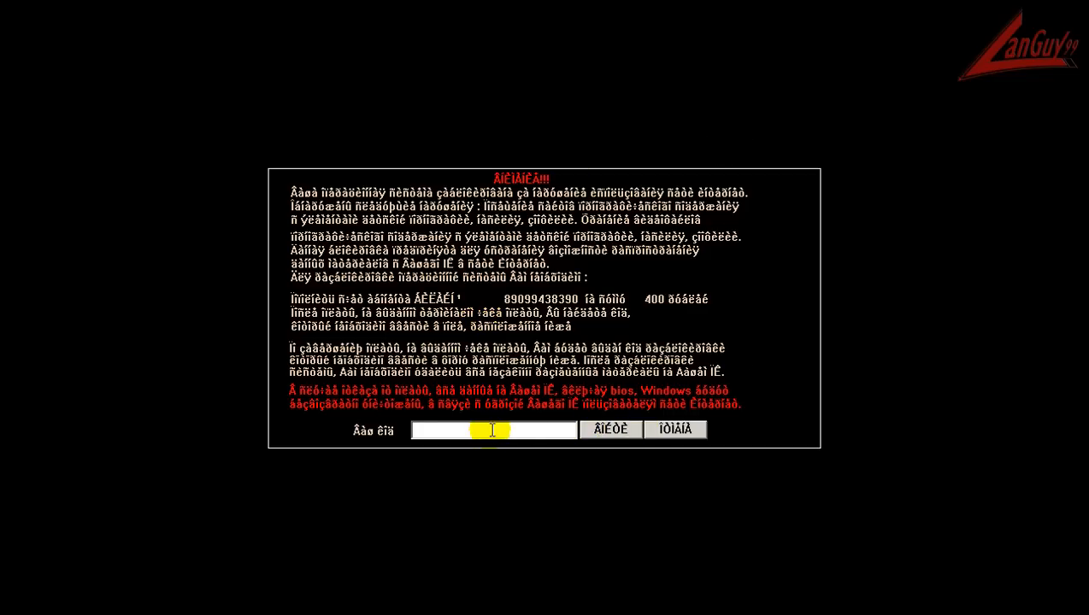
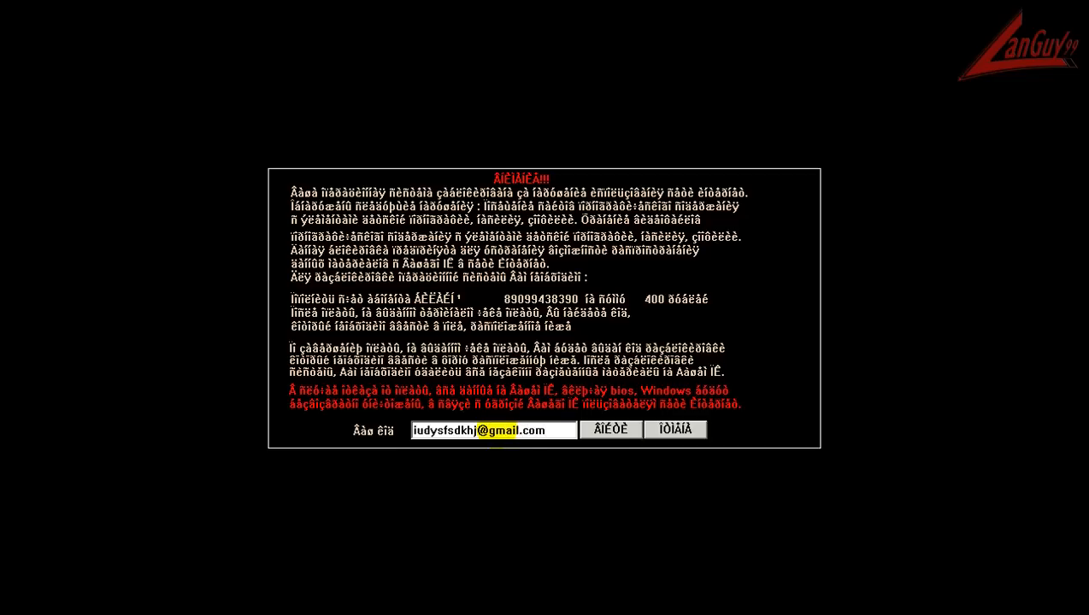
{"action": "left_click", "coordinate": [610, 430]}
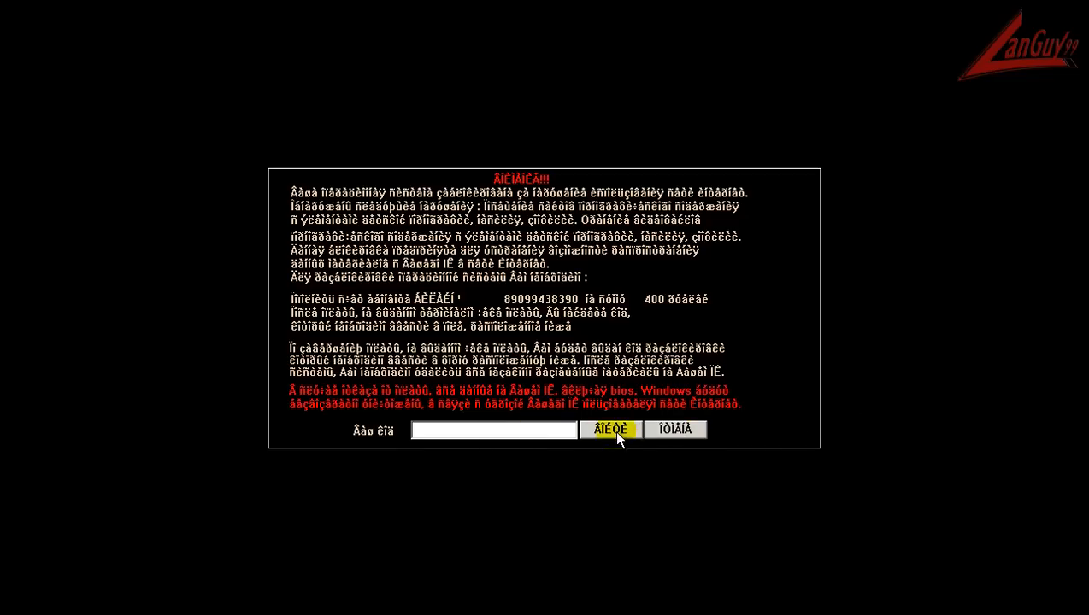
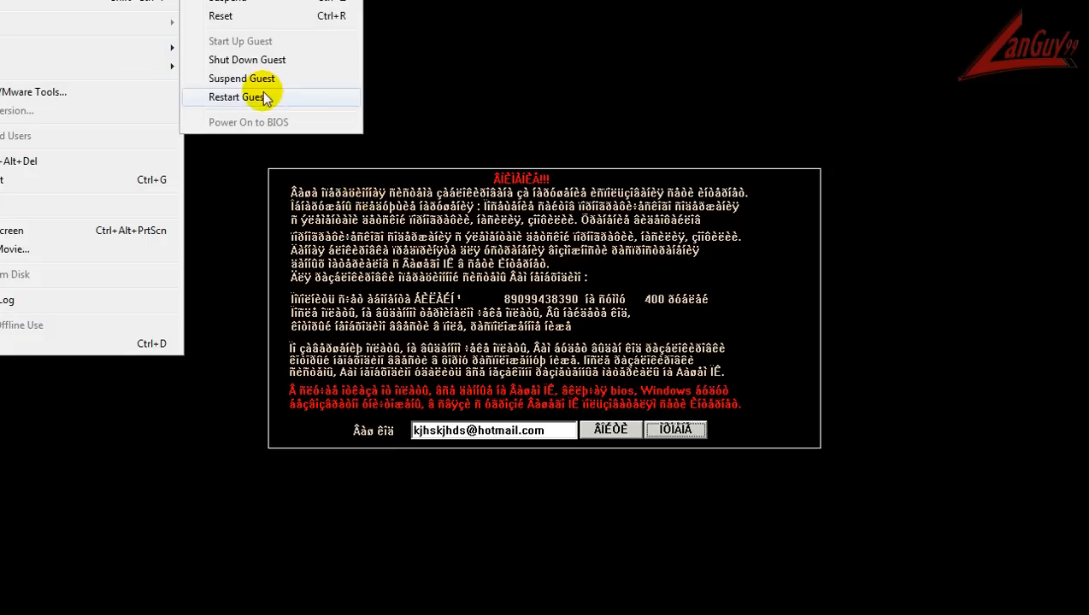
{"action": "mouse_move", "coordinate": [242, 78]}
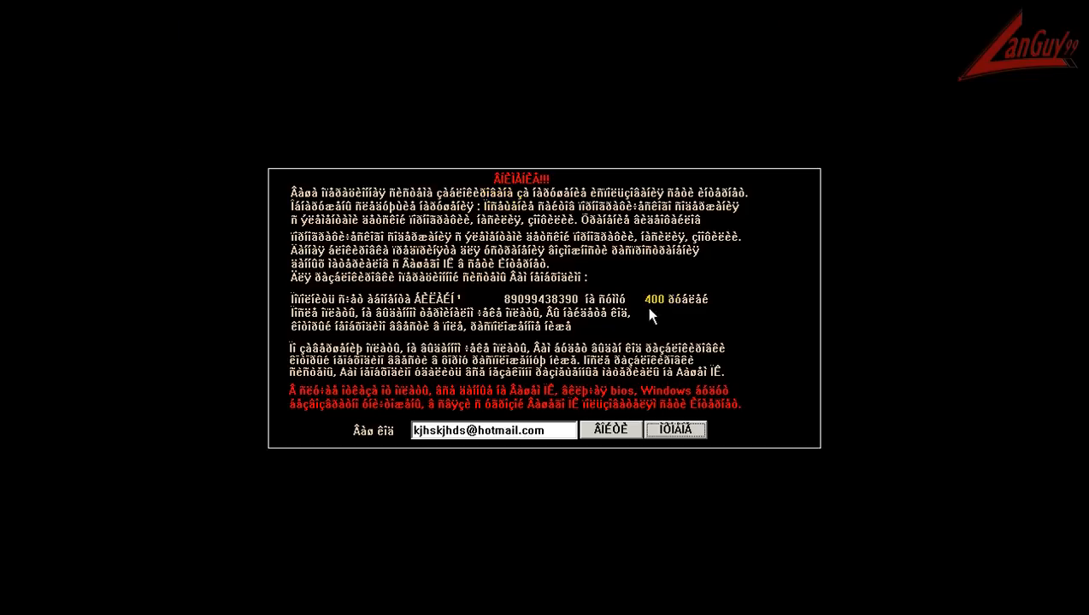
{"action": "mouse_move", "coordinate": [726, 518]}
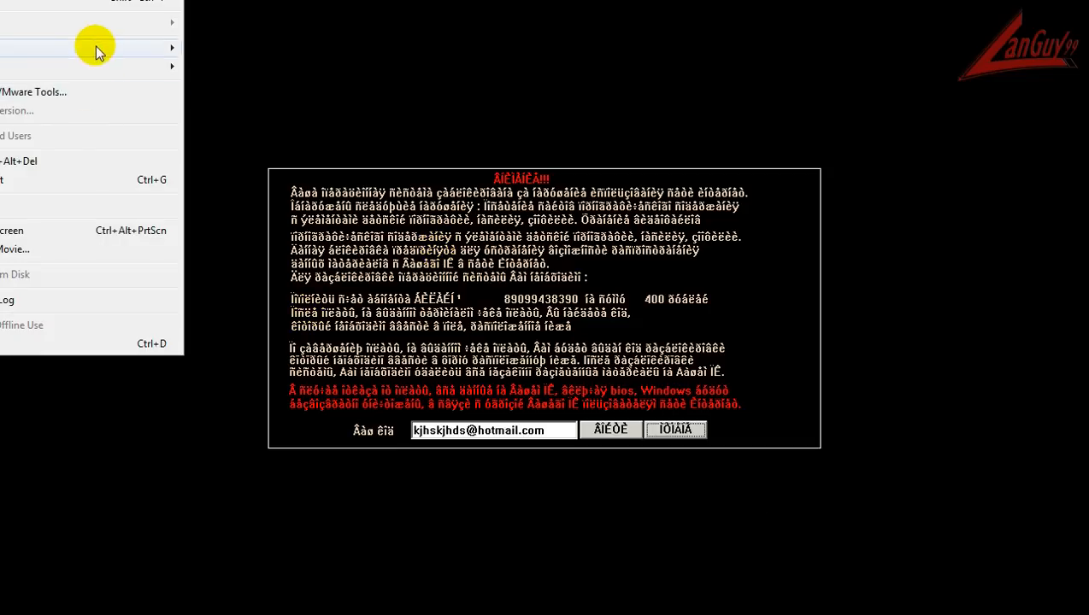
Restart the locked guest machine through VMware's VM > Power > Restart Guest
{"action": "left_click", "coordinate": [94, 47]}
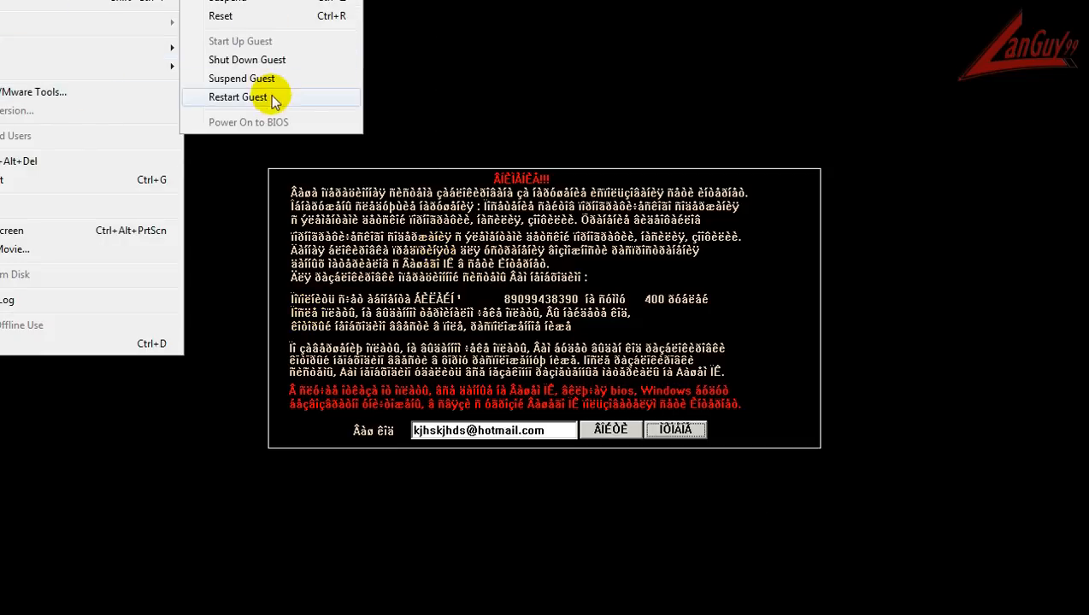
{"action": "left_click", "coordinate": [238, 97]}
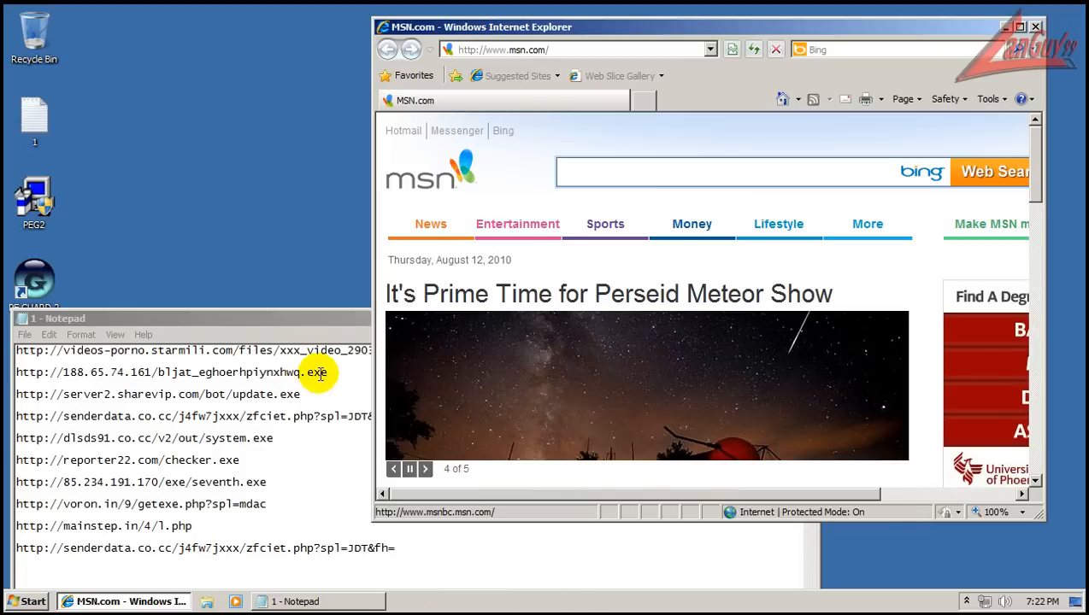
Open the second malware URL, run the download, and expand PEGuard2's file-creation warning
{"action": "double_click", "coordinate": [171, 372]}
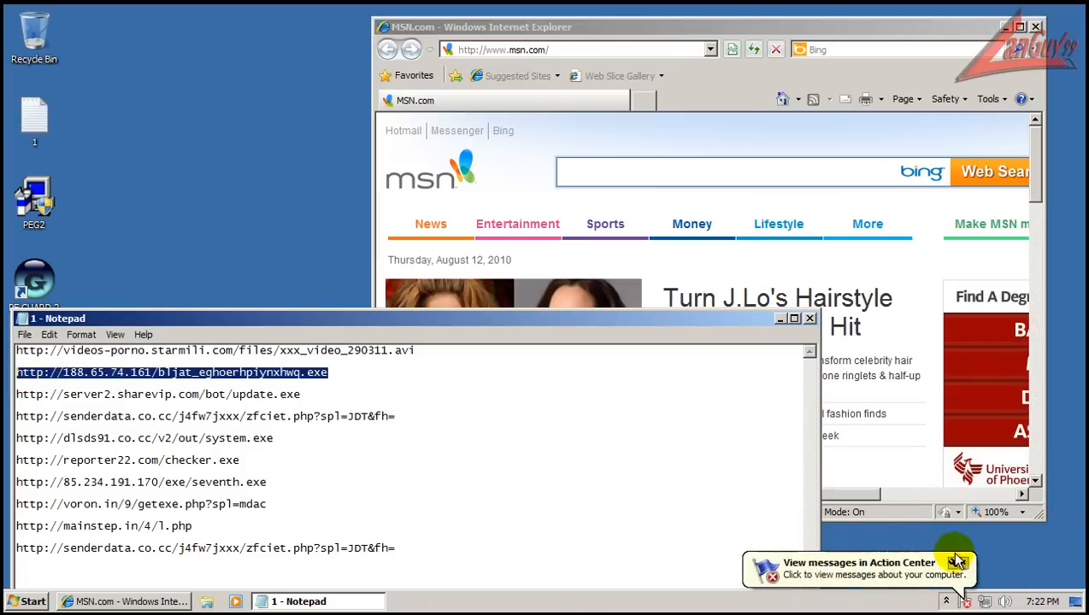
{"action": "left_click", "coordinate": [957, 560]}
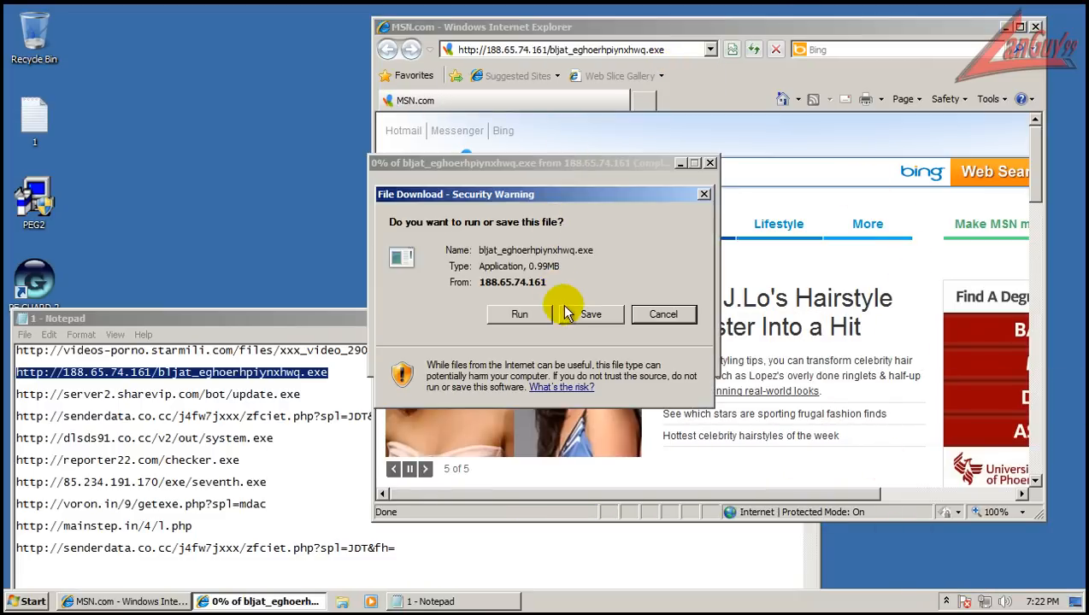
{"action": "left_click", "coordinate": [591, 314]}
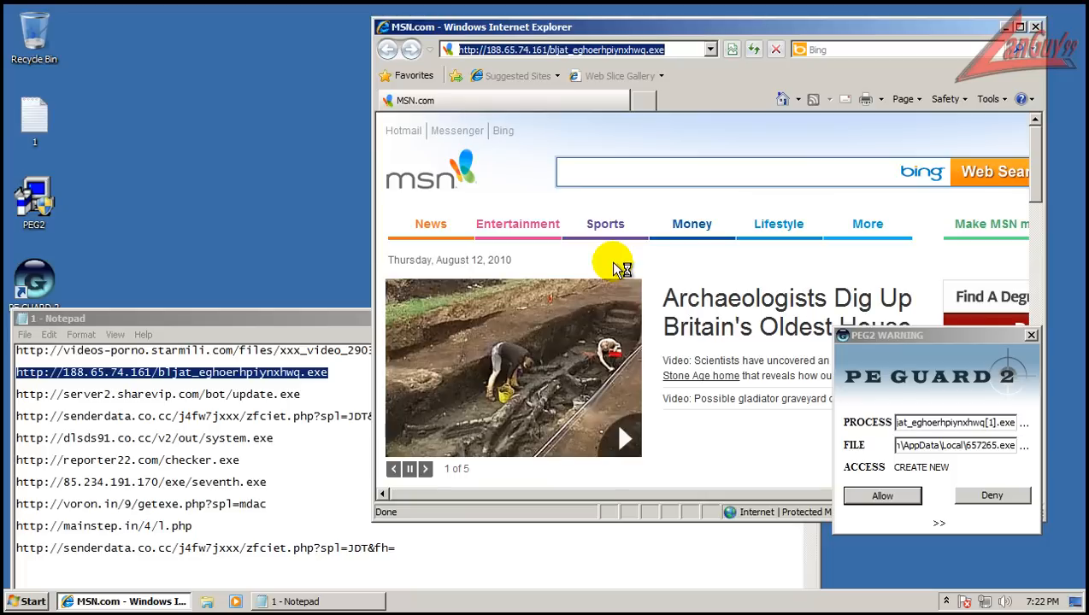
{"action": "mouse_move", "coordinate": [942, 445]}
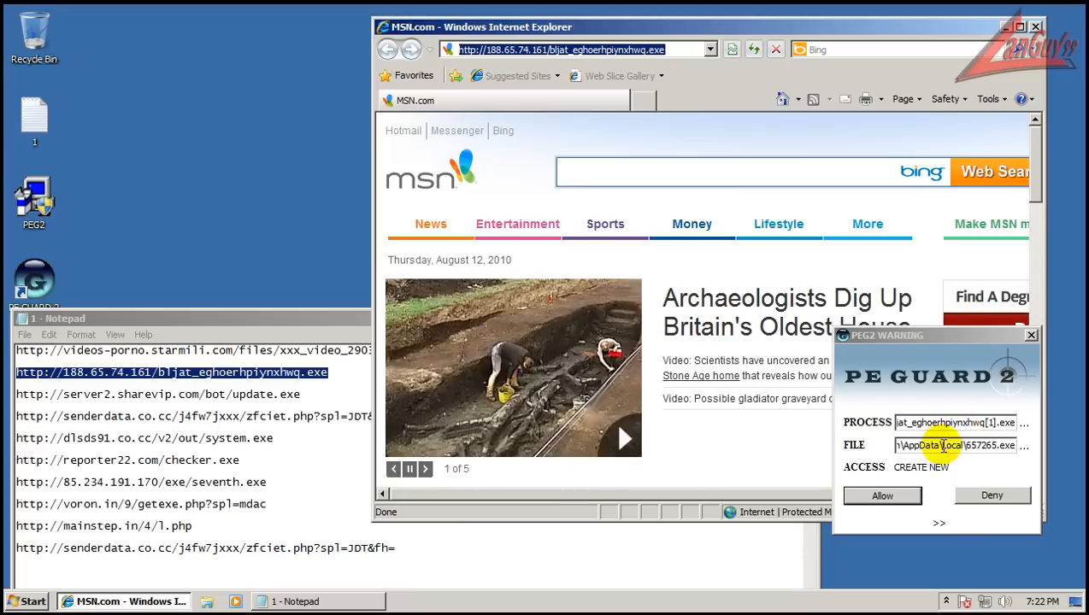
{"action": "left_click", "coordinate": [939, 523]}
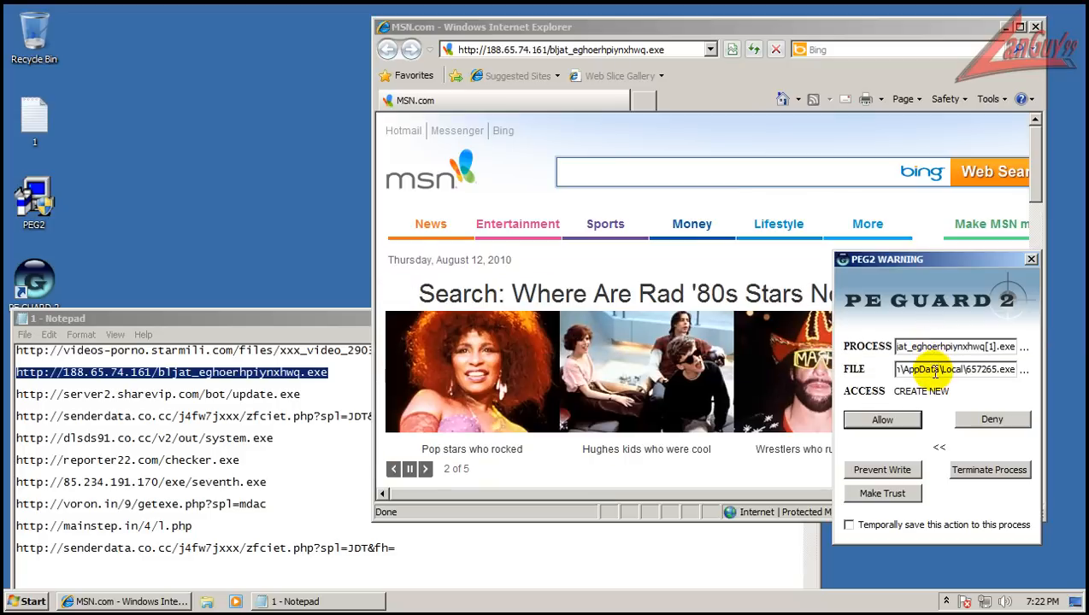
{"action": "mouse_move", "coordinate": [957, 370]}
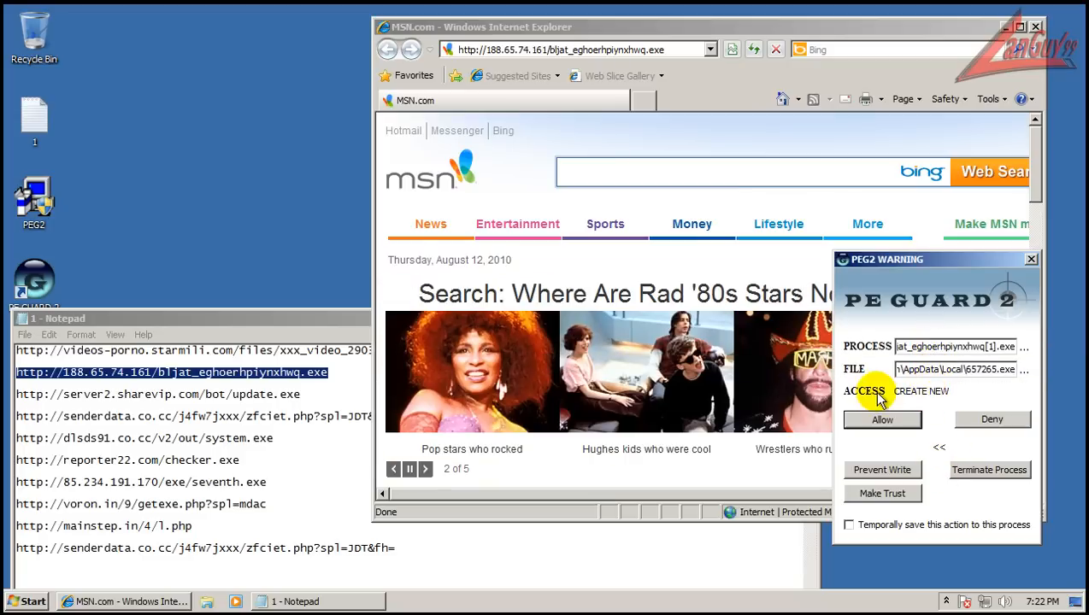
{"action": "mouse_move", "coordinate": [931, 525]}
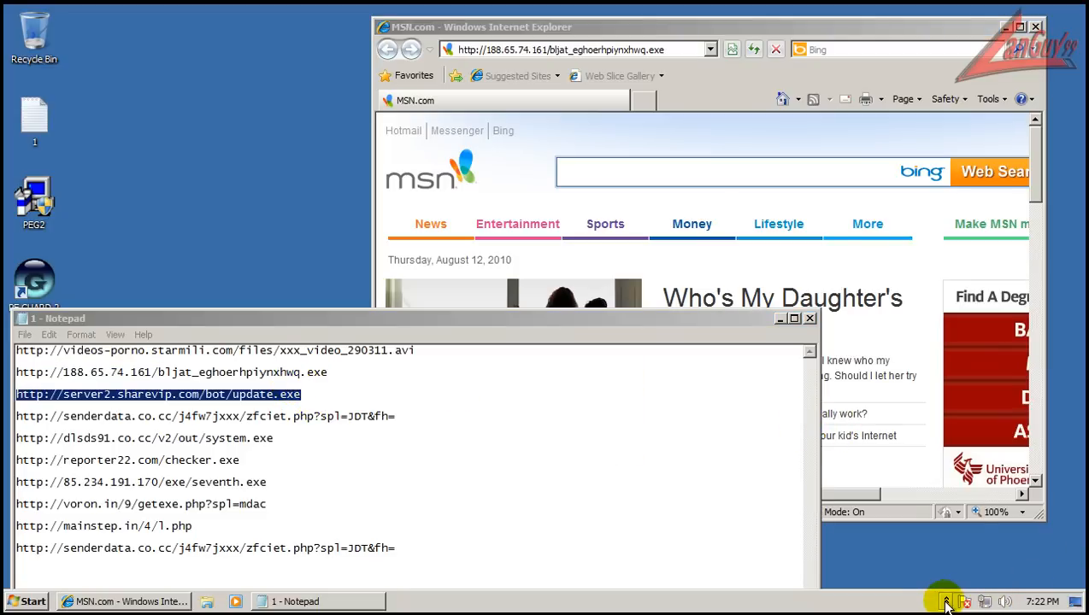
{"action": "mouse_move", "coordinate": [778, 437]}
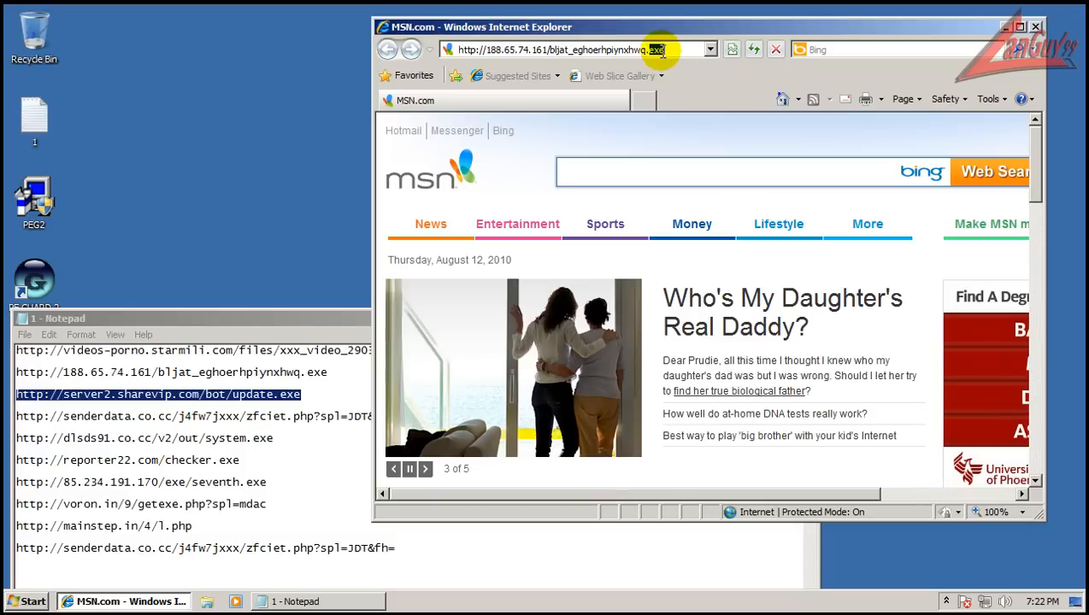
{"action": "type", "text": "http://server2.sharevip.com/bot/update.exe"}
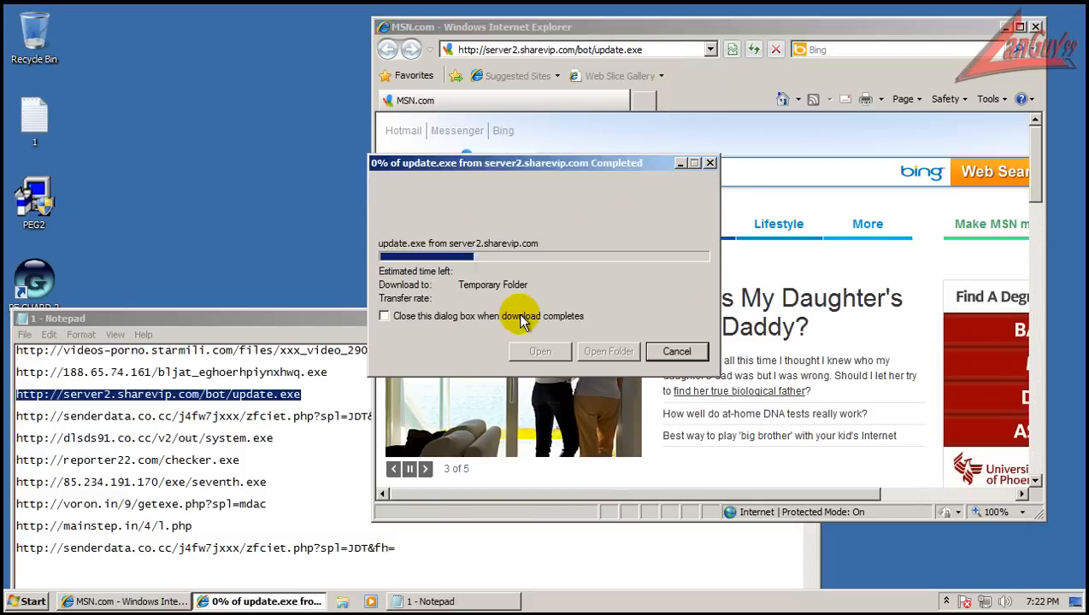
{"action": "left_click", "coordinate": [539, 352]}
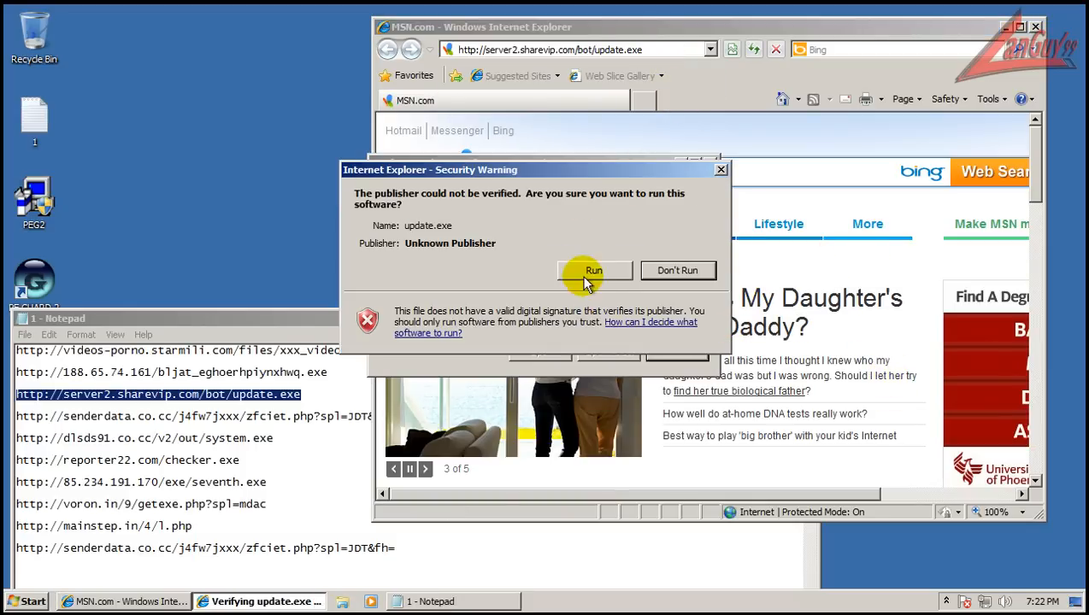
{"action": "left_click", "coordinate": [593, 270]}
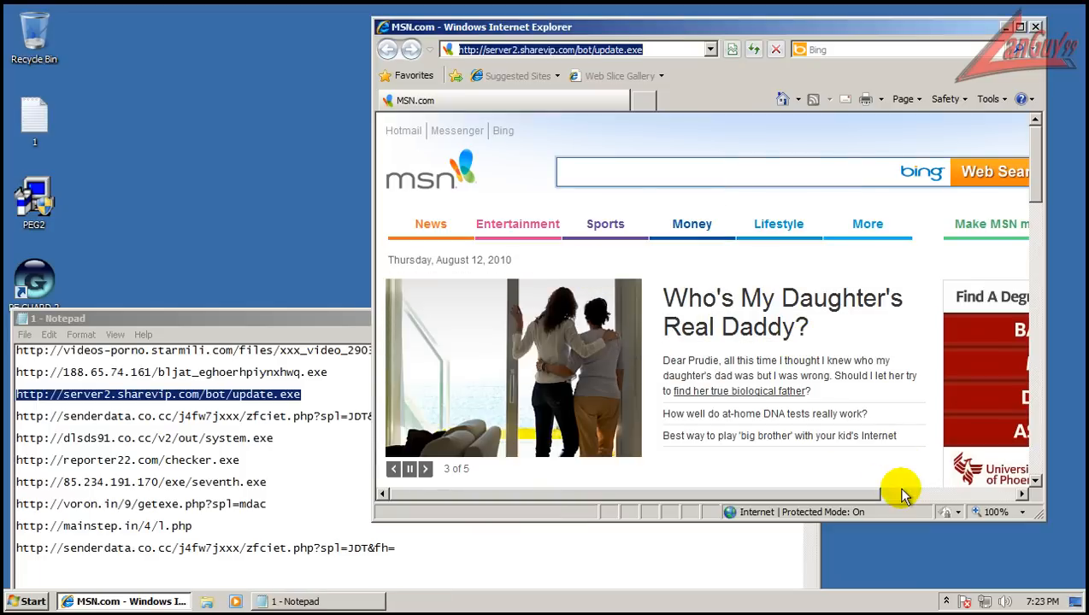
{"action": "mouse_move", "coordinate": [641, 476]}
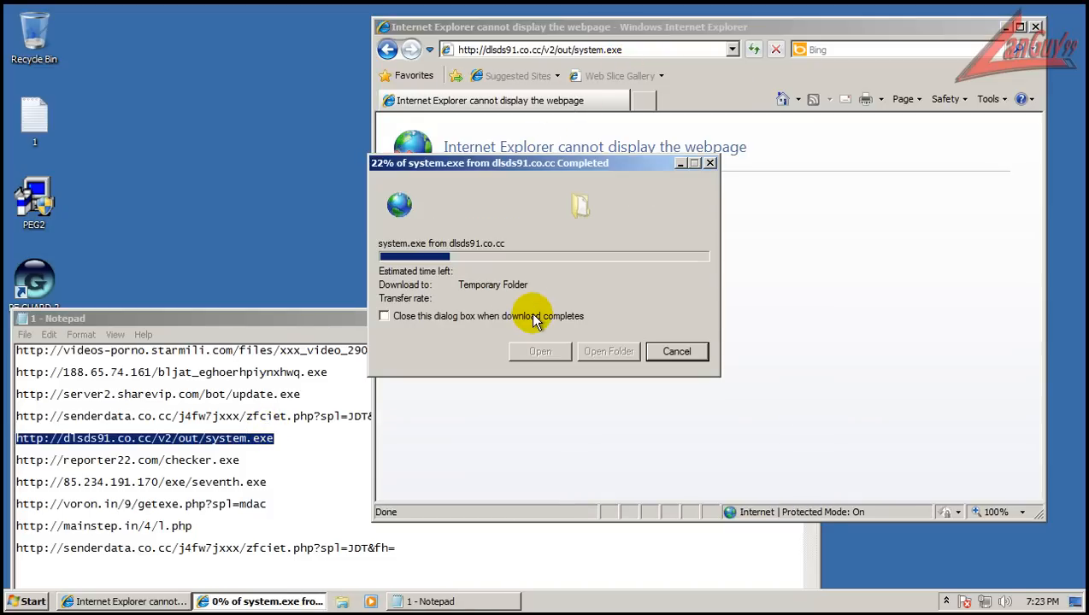
Let system.exe's download finish, then run checker.exe despite the unverified publisher warning
{"action": "left_click", "coordinate": [675, 352]}
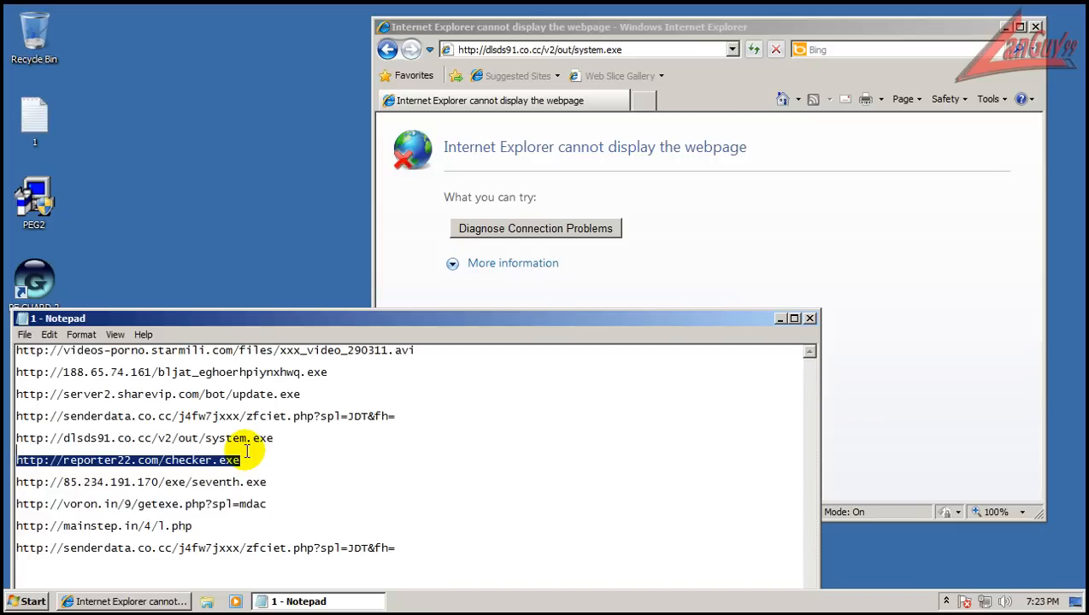
{"action": "left_click", "coordinate": [540, 48]}
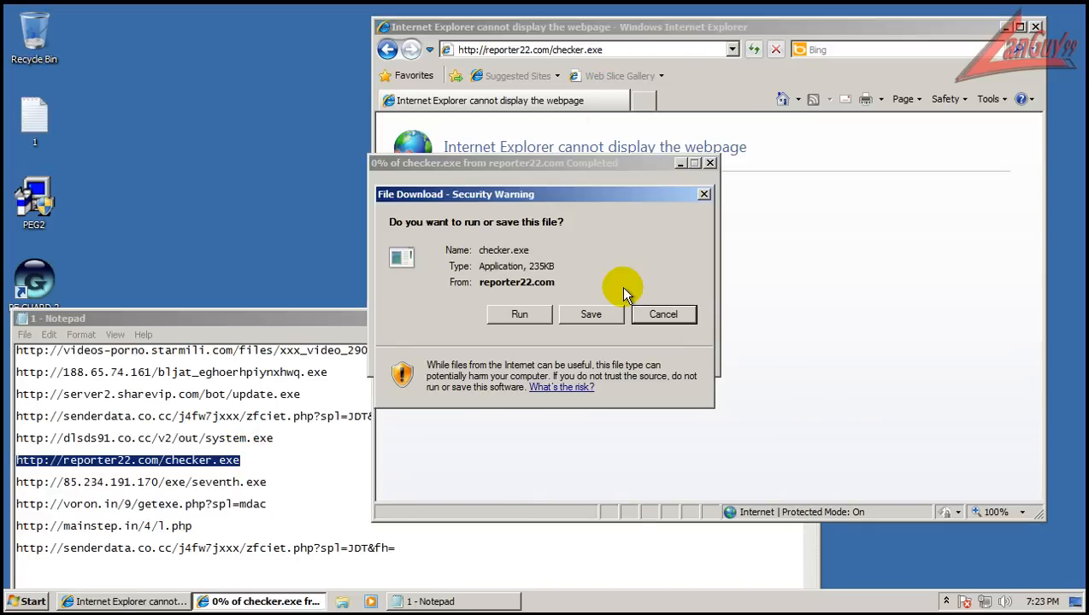
{"action": "left_click", "coordinate": [519, 314]}
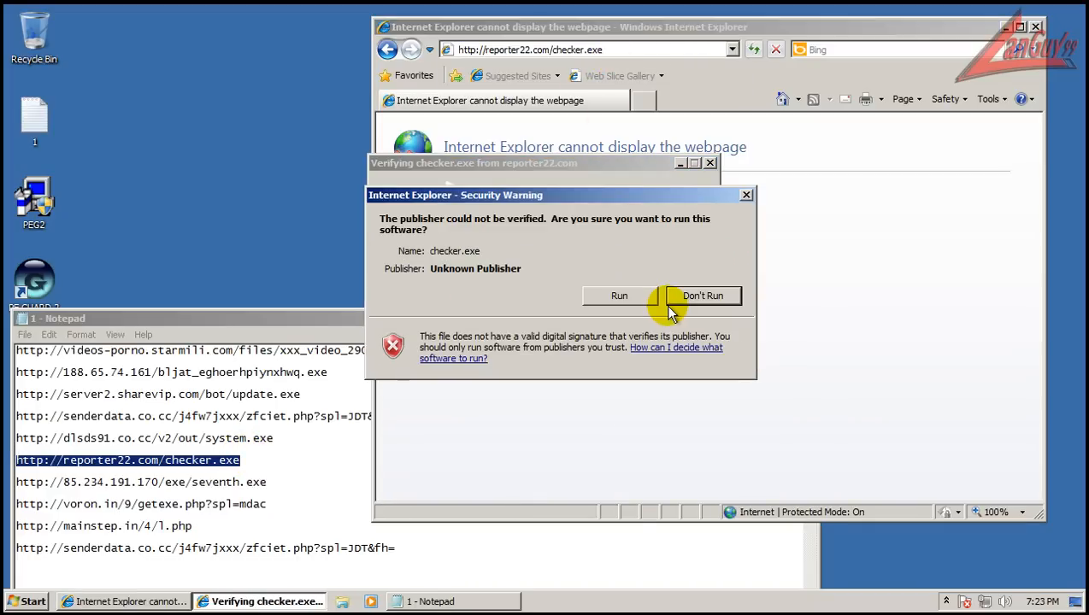
{"action": "left_click", "coordinate": [702, 295]}
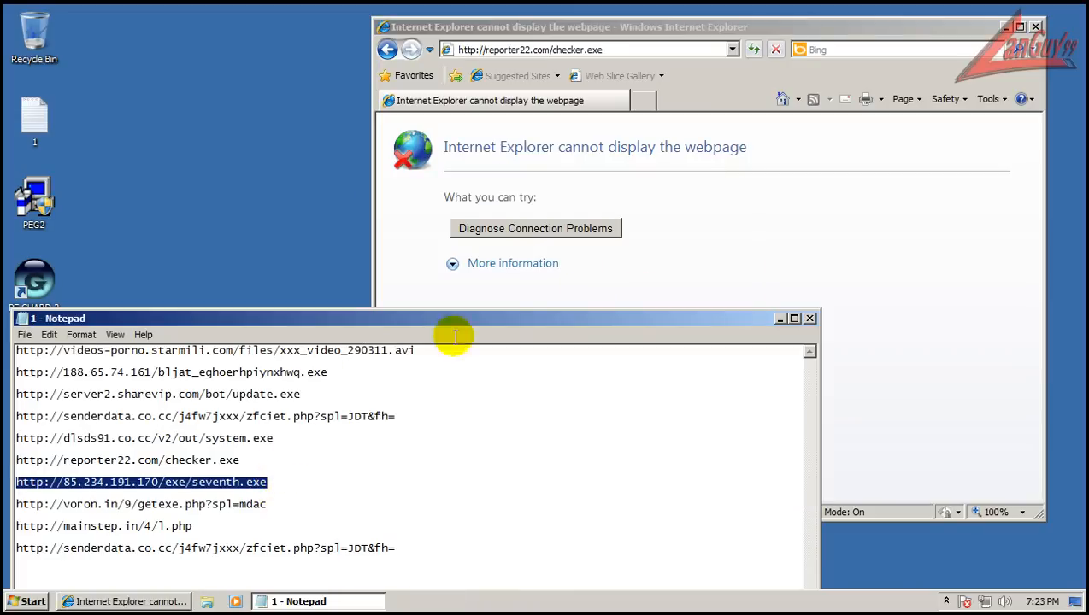
Run seventh.exe, deny its creation of nc.exe in PE Guard 2, and close Internet Explorer and Notepad
{"action": "left_click", "coordinate": [635, 49]}
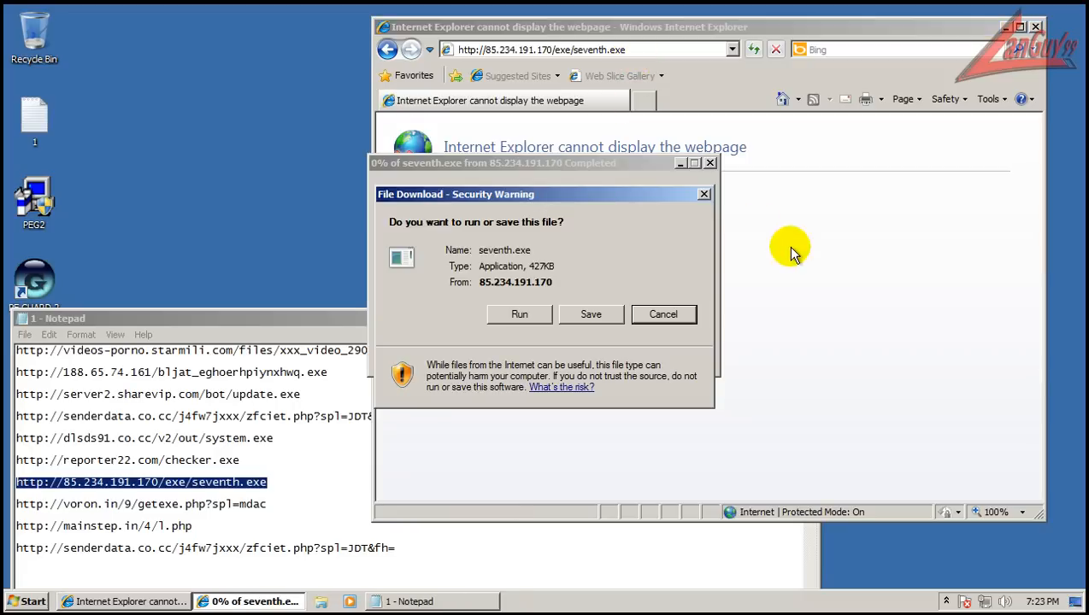
{"action": "left_click", "coordinate": [519, 313]}
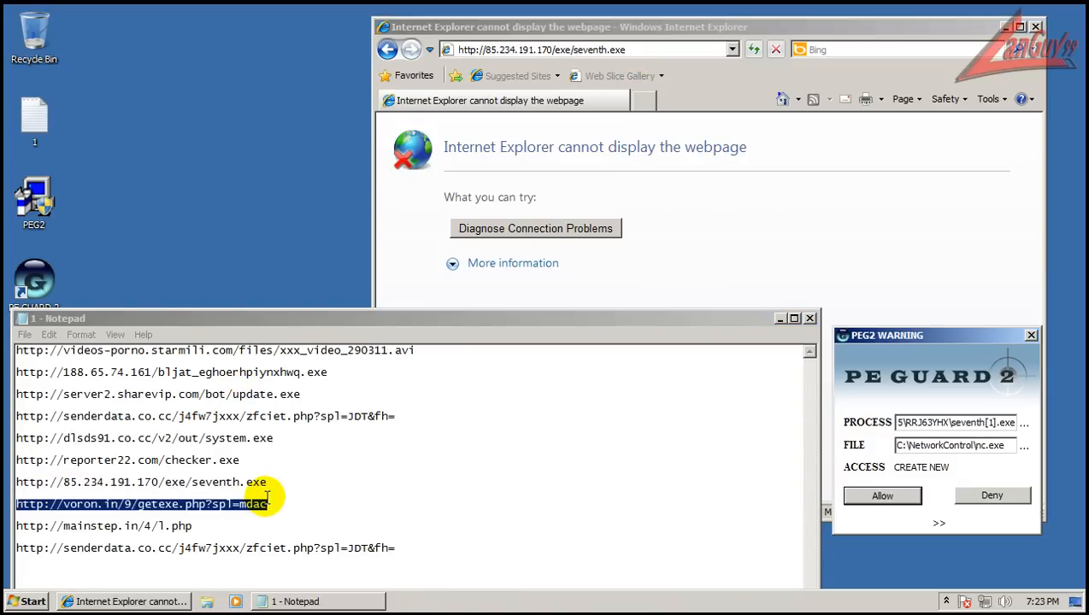
{"action": "mouse_move", "coordinate": [992, 495]}
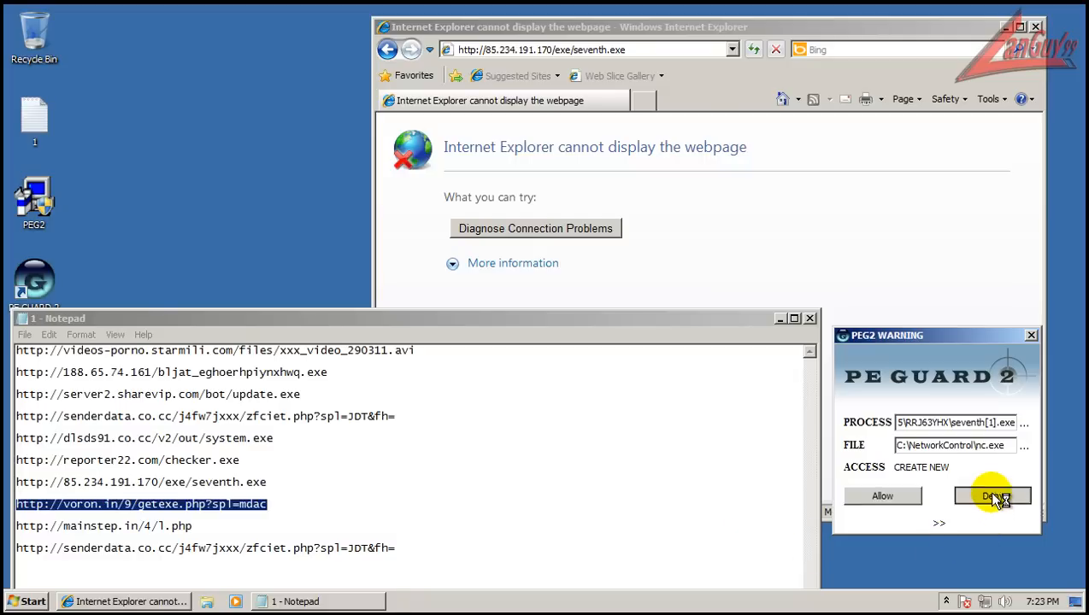
{"action": "left_click", "coordinate": [991, 496]}
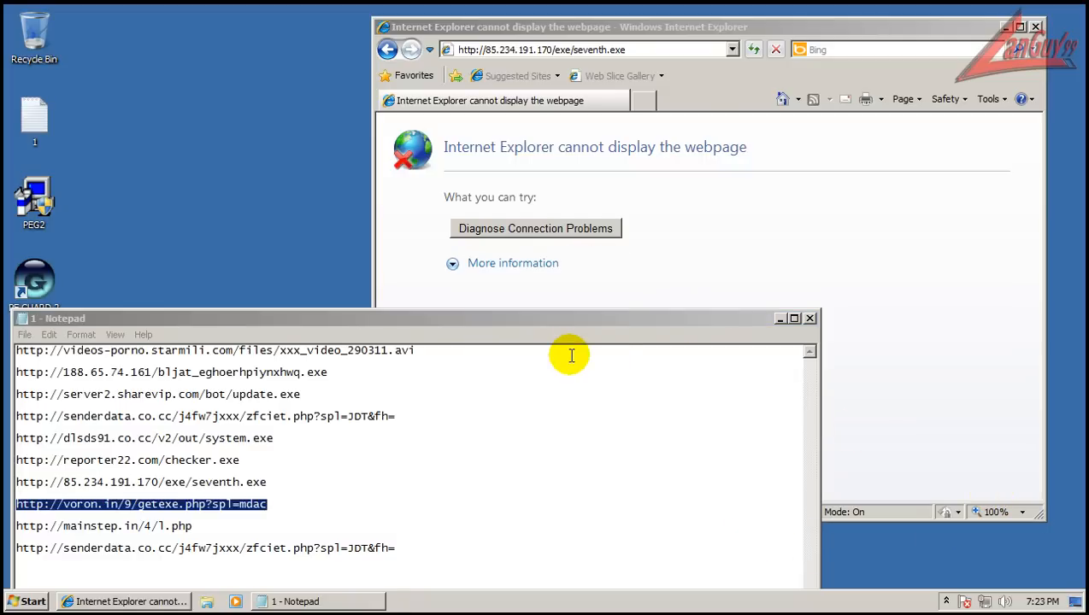
{"action": "left_click", "coordinate": [252, 504]}
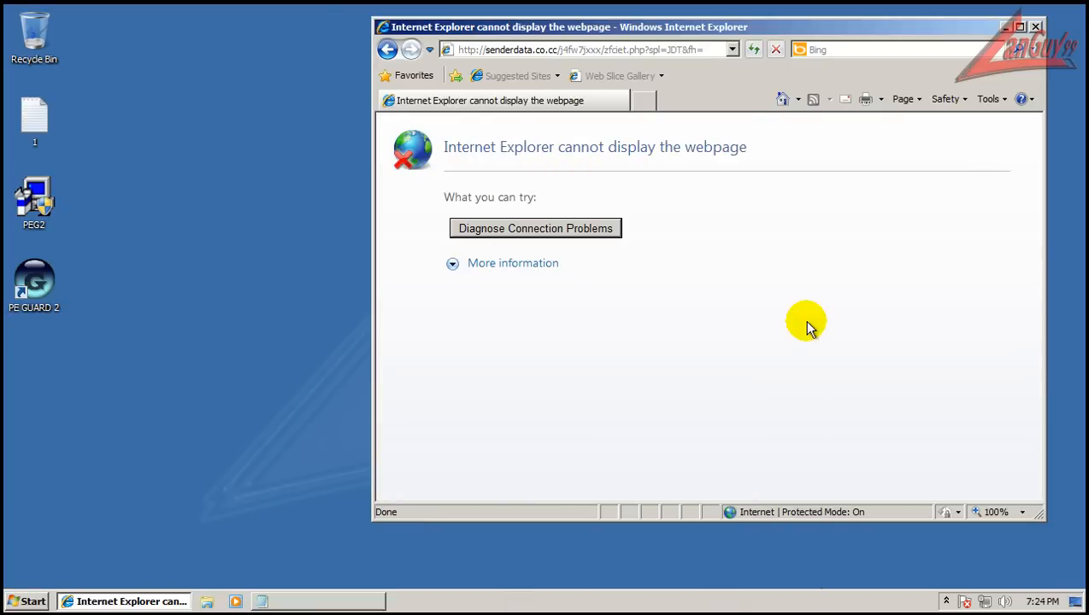
{"action": "left_click", "coordinate": [1035, 27]}
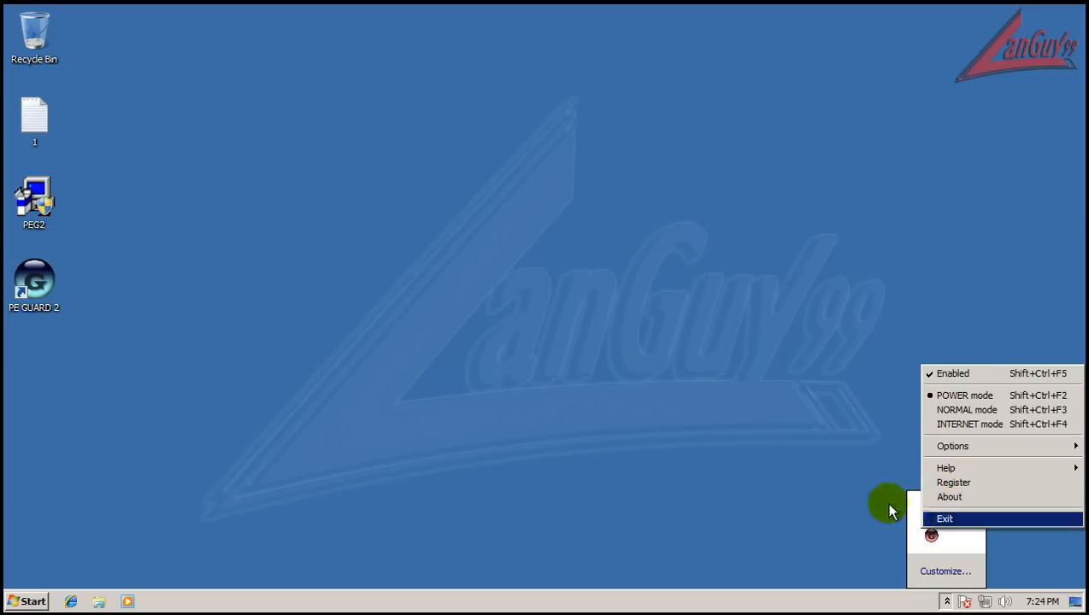
Exit PE Guard 2 from its tray icon menu
{"action": "left_click", "coordinate": [944, 518]}
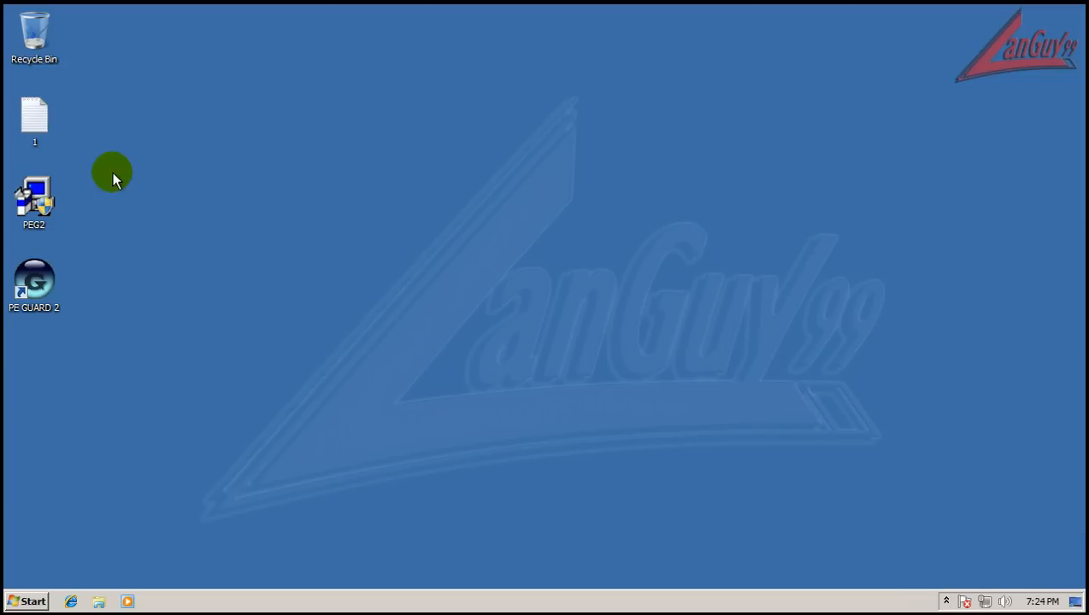
{"action": "mouse_move", "coordinate": [153, 383]}
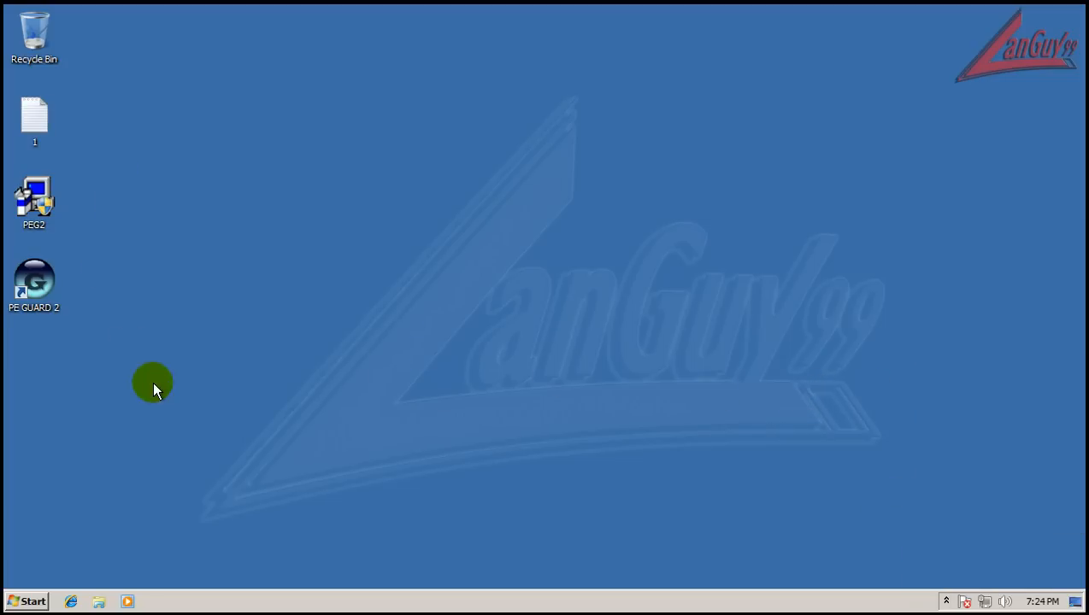
{"action": "mouse_move", "coordinate": [170, 333]}
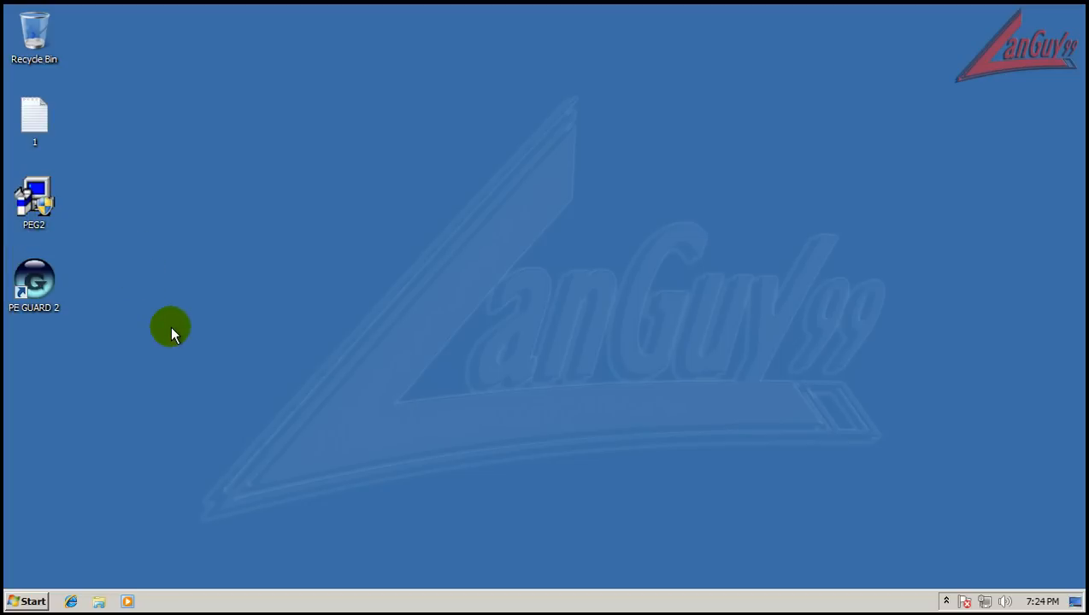
{"action": "mouse_move", "coordinate": [284, 372]}
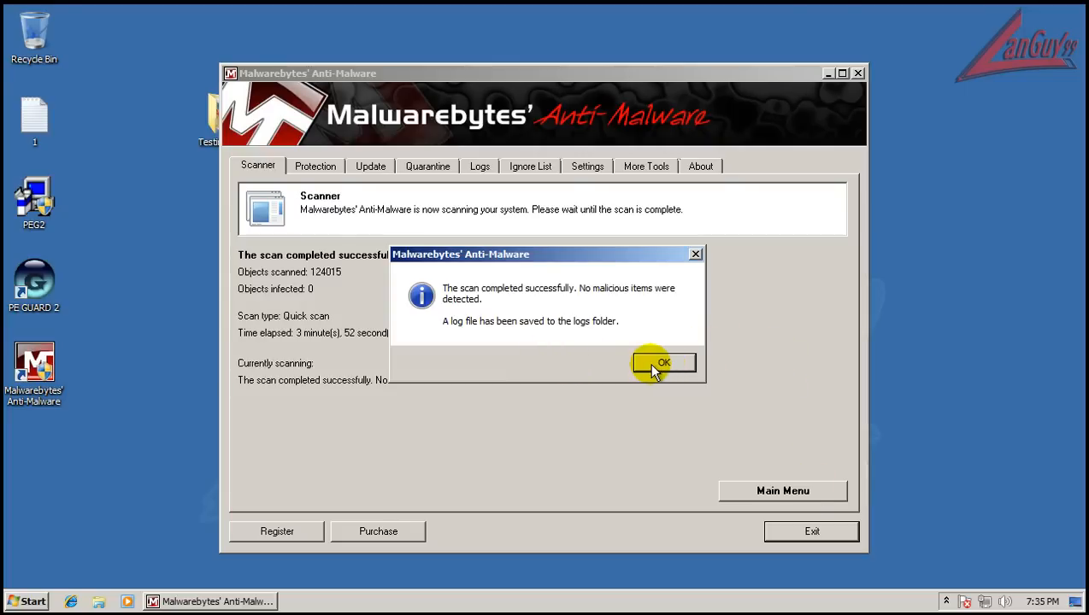
Dismiss the clean Malwarebytes result and launch SAS_582C7145 from Testing tools past PE Guard's warning
{"action": "left_click", "coordinate": [663, 363]}
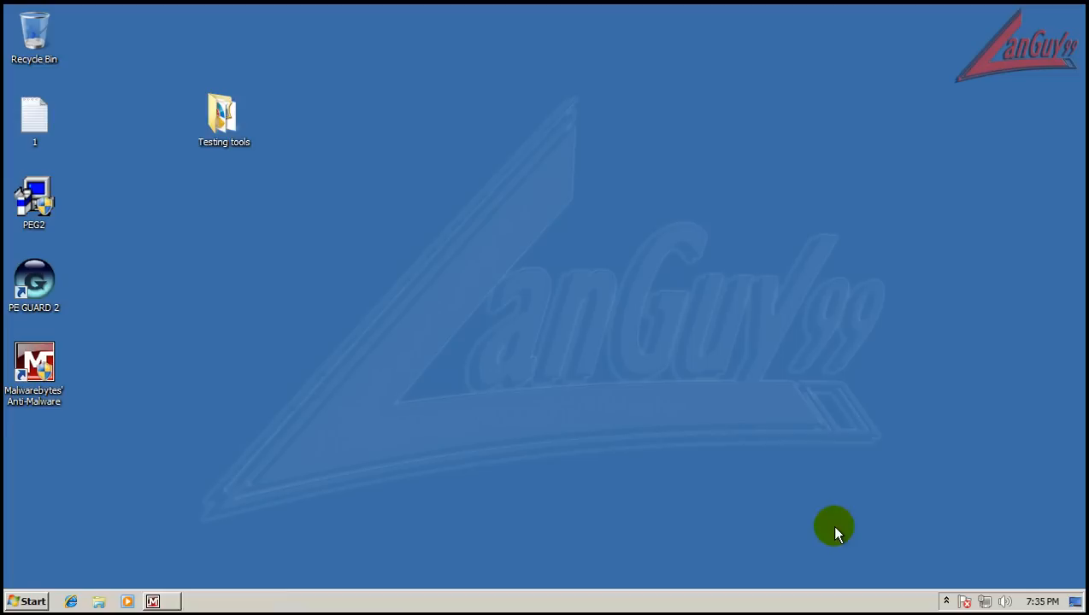
{"action": "double_click", "coordinate": [224, 120]}
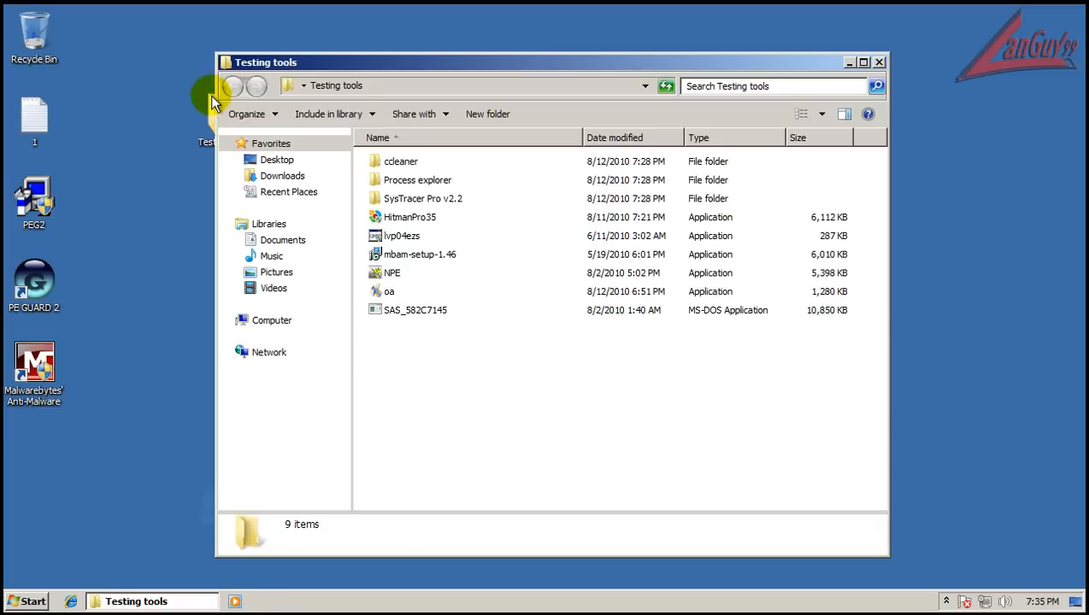
{"action": "mouse_move", "coordinate": [500, 319]}
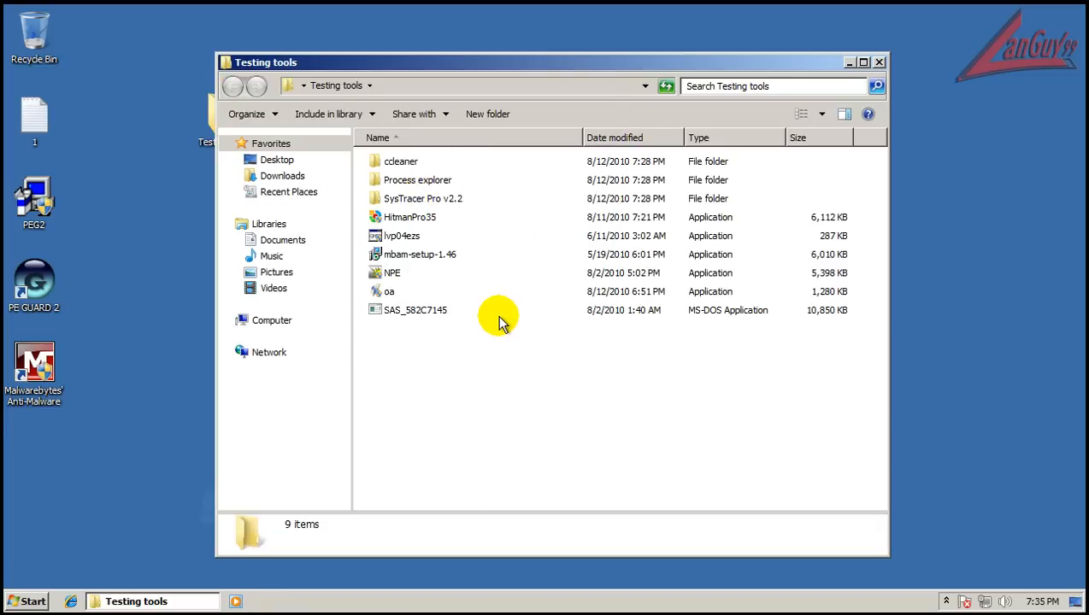
{"action": "left_click", "coordinate": [415, 310]}
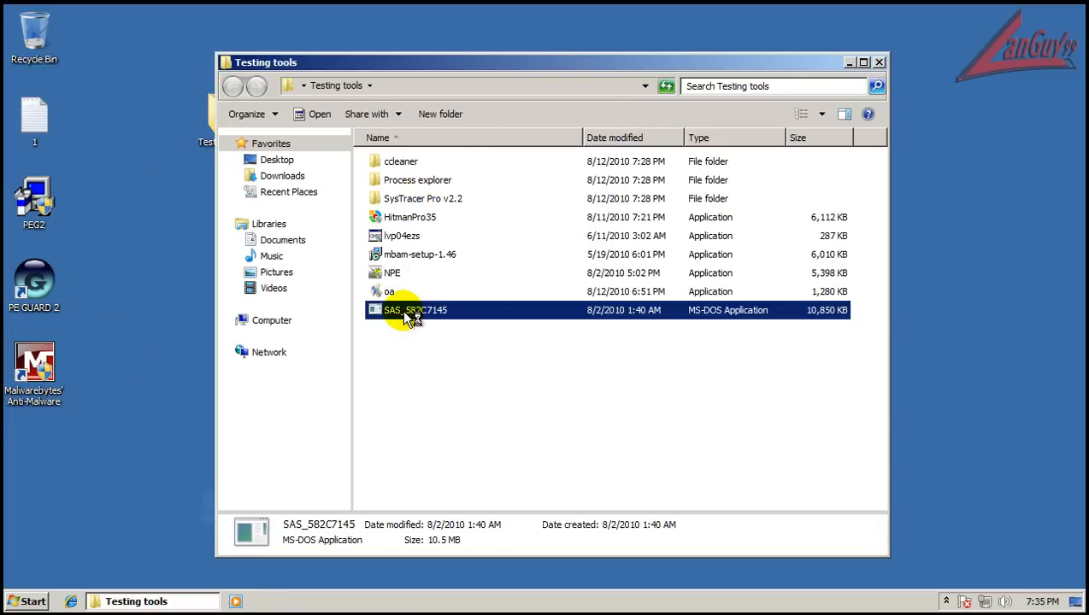
{"action": "mouse_move", "coordinate": [609, 351]}
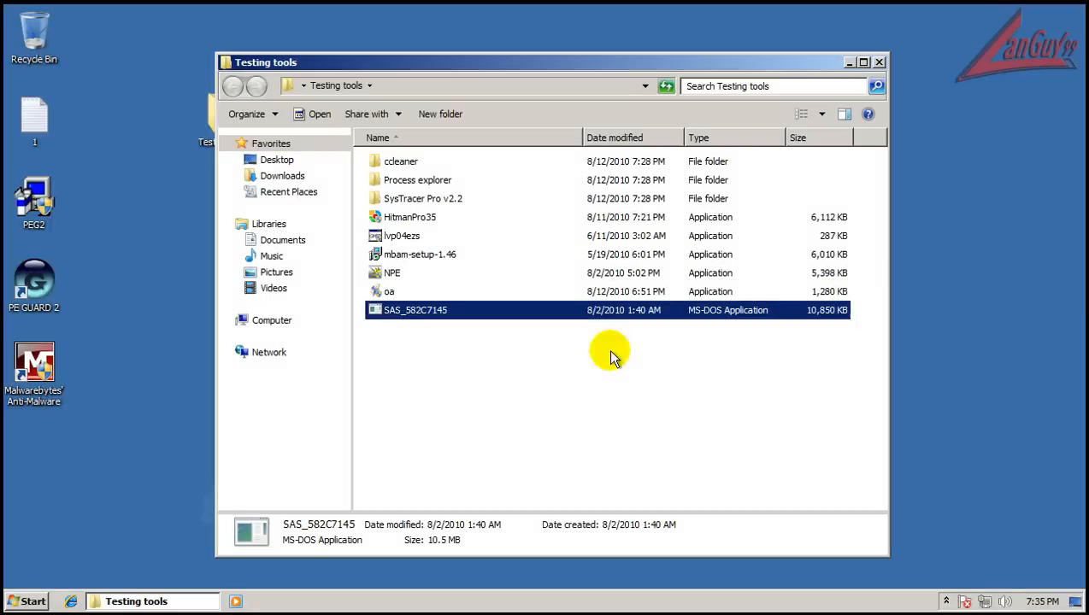
{"action": "double_click", "coordinate": [415, 309]}
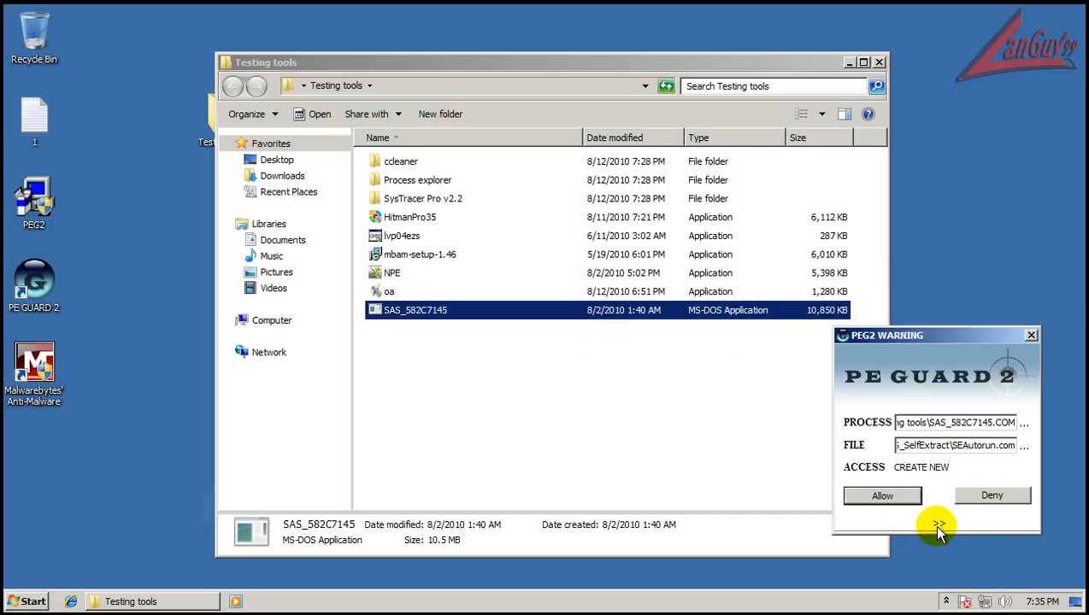
{"action": "left_click", "coordinate": [937, 528]}
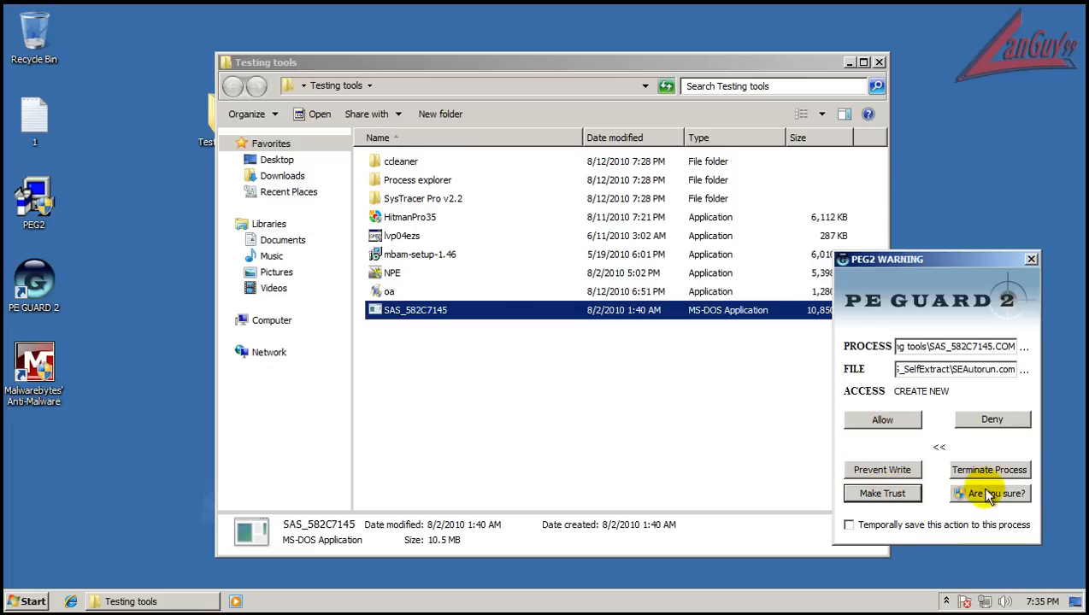
{"action": "mouse_move", "coordinate": [963, 369]}
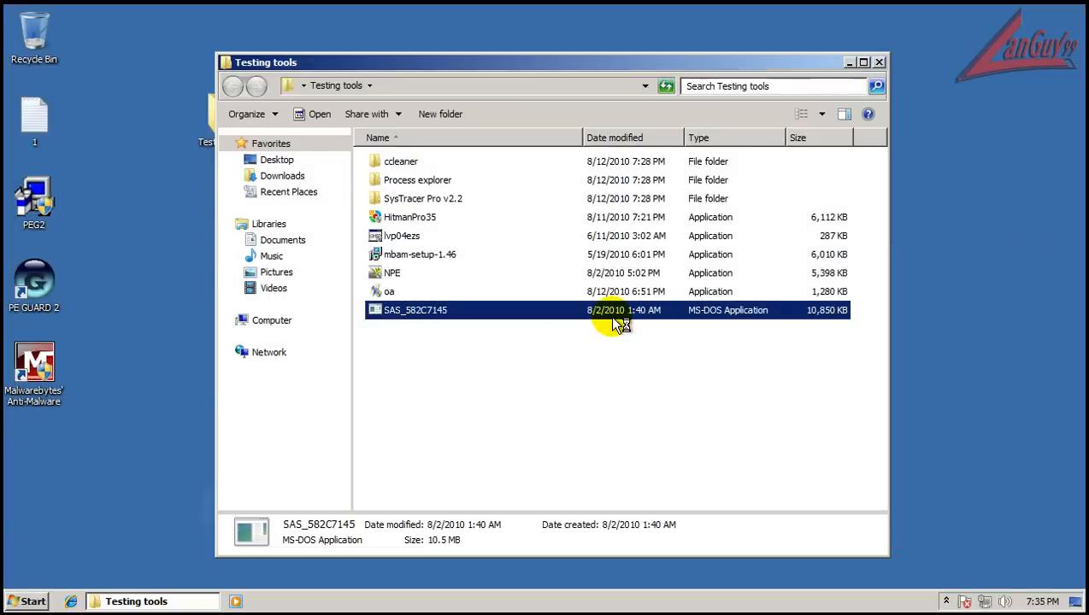
{"action": "mouse_move", "coordinate": [880, 538]}
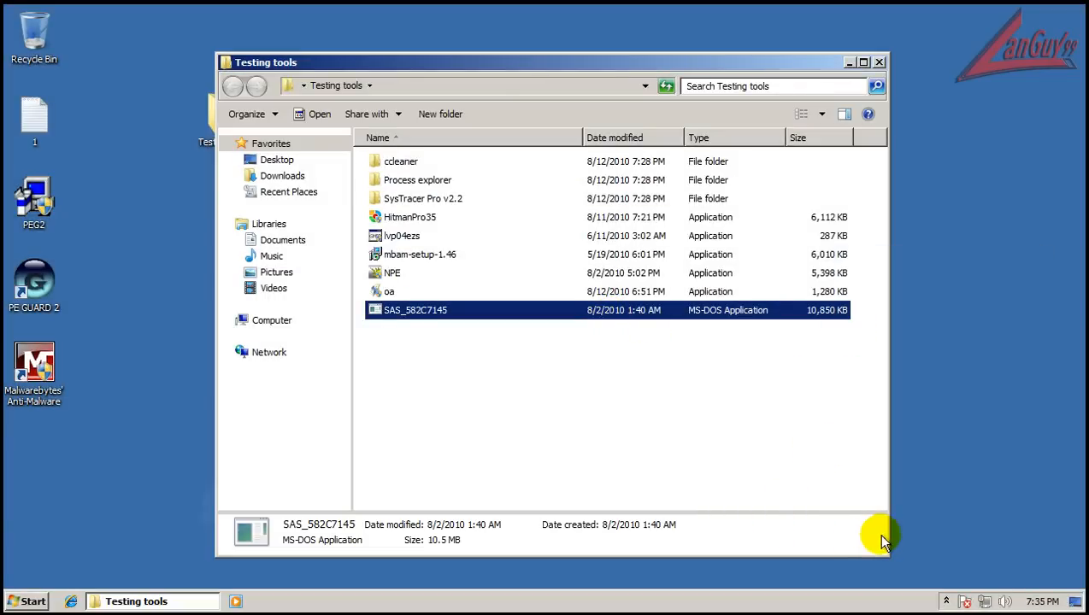
{"action": "double_click", "coordinate": [415, 309]}
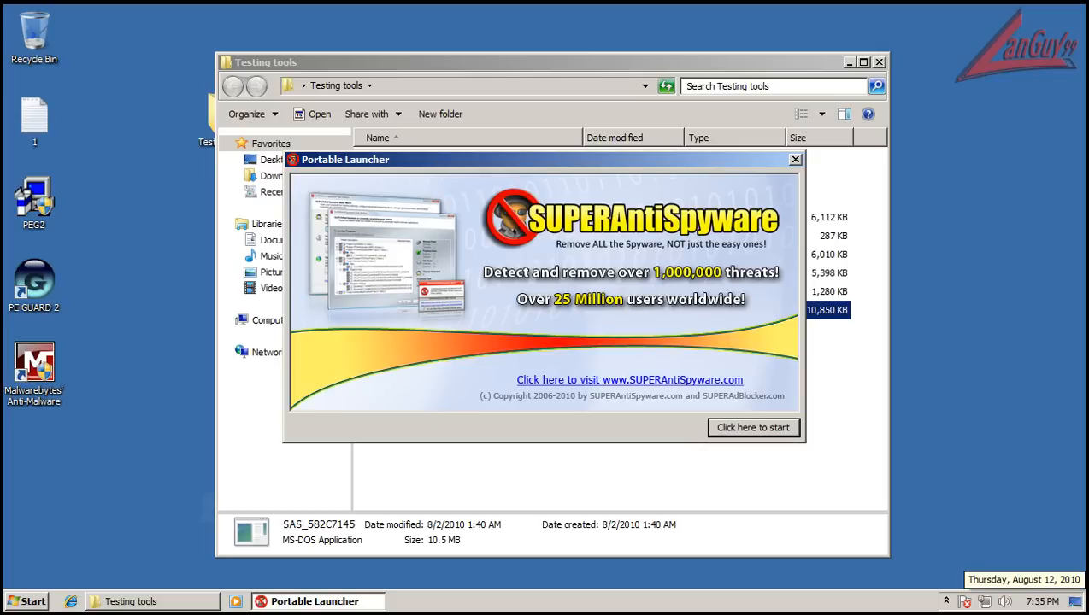
Run the SUPERAntiSpyware scan, tick the Malware.Trace registry detection and remove it
{"action": "left_click", "coordinate": [752, 427]}
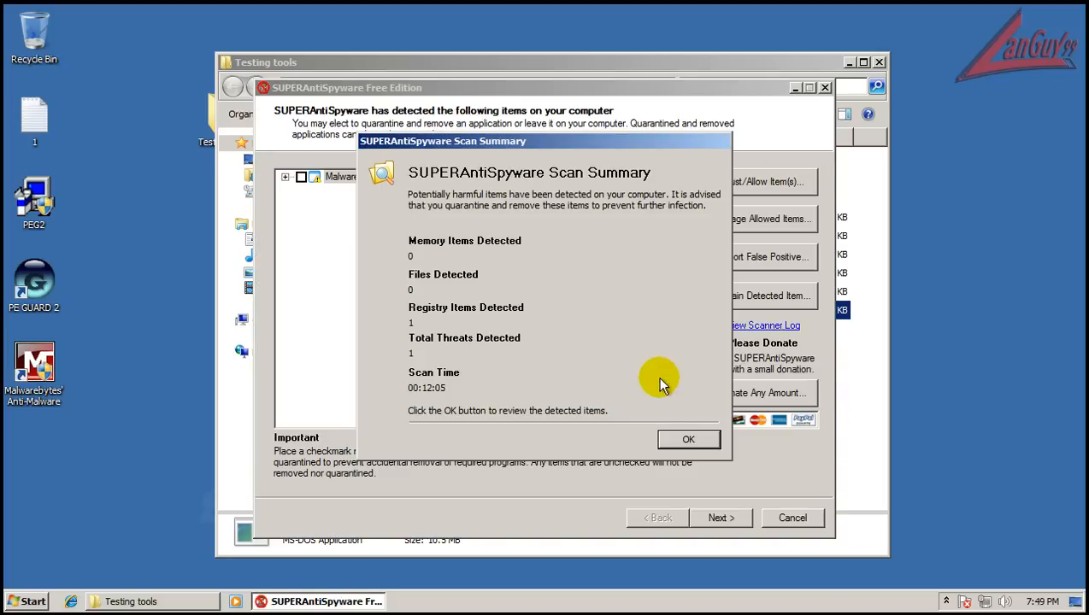
{"action": "left_click", "coordinate": [688, 439]}
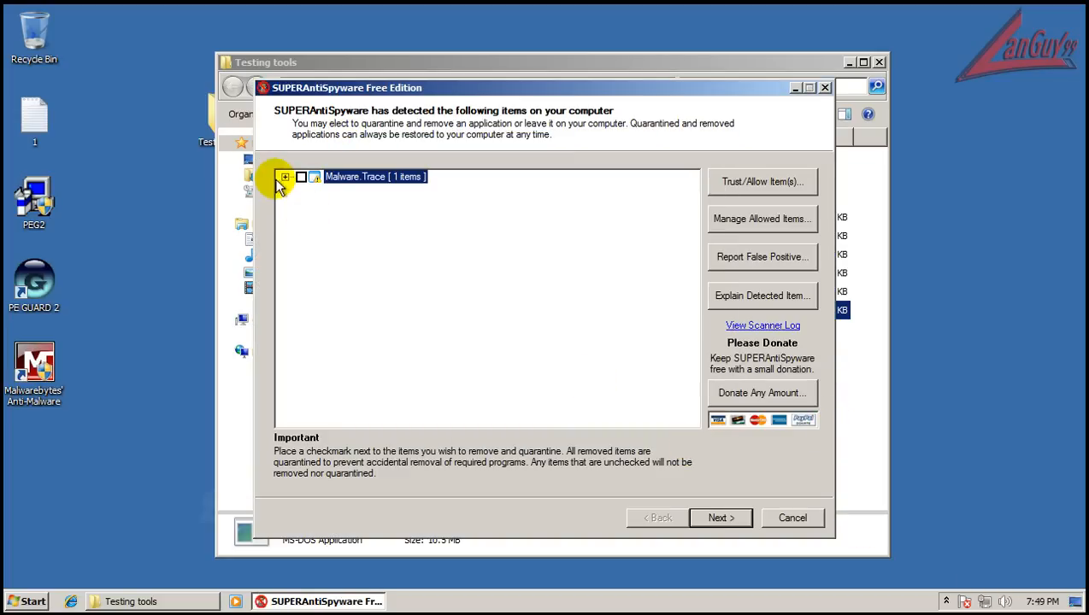
{"action": "left_click", "coordinate": [285, 177]}
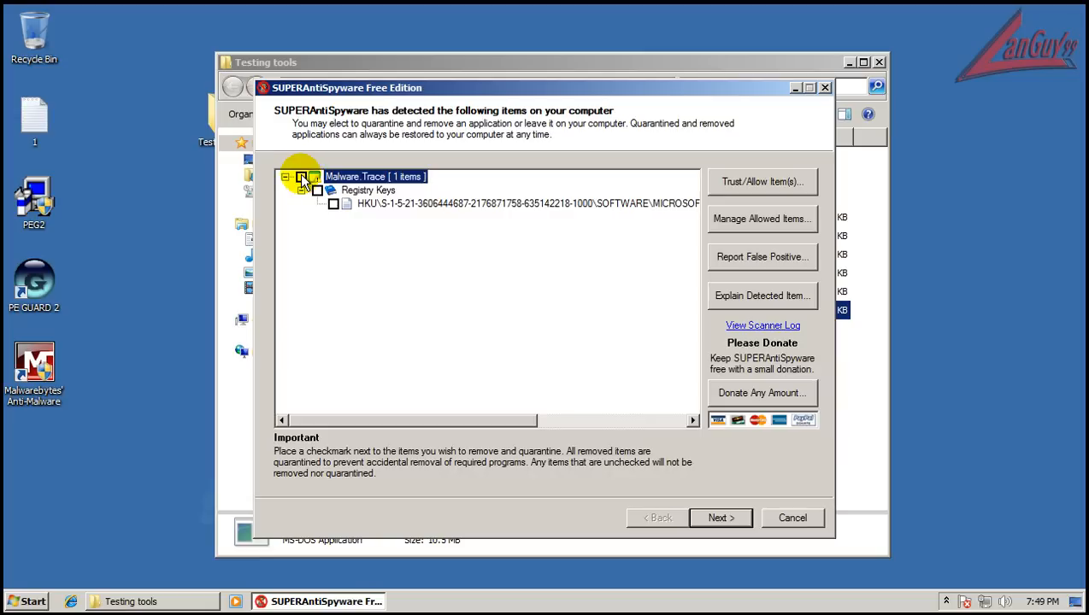
{"action": "left_click", "coordinate": [301, 177]}
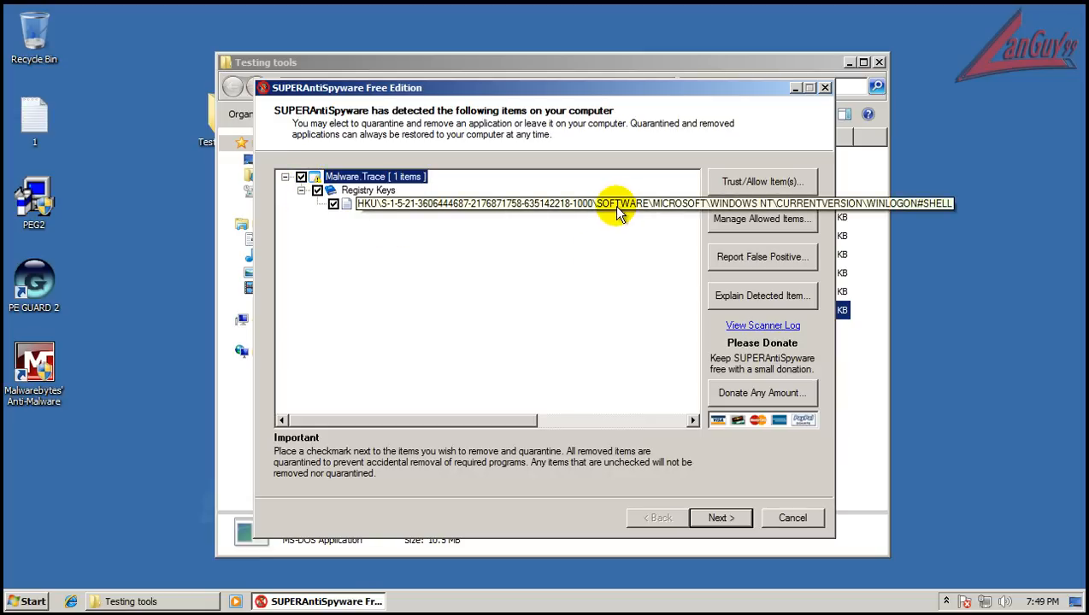
{"action": "mouse_move", "coordinate": [772, 417]}
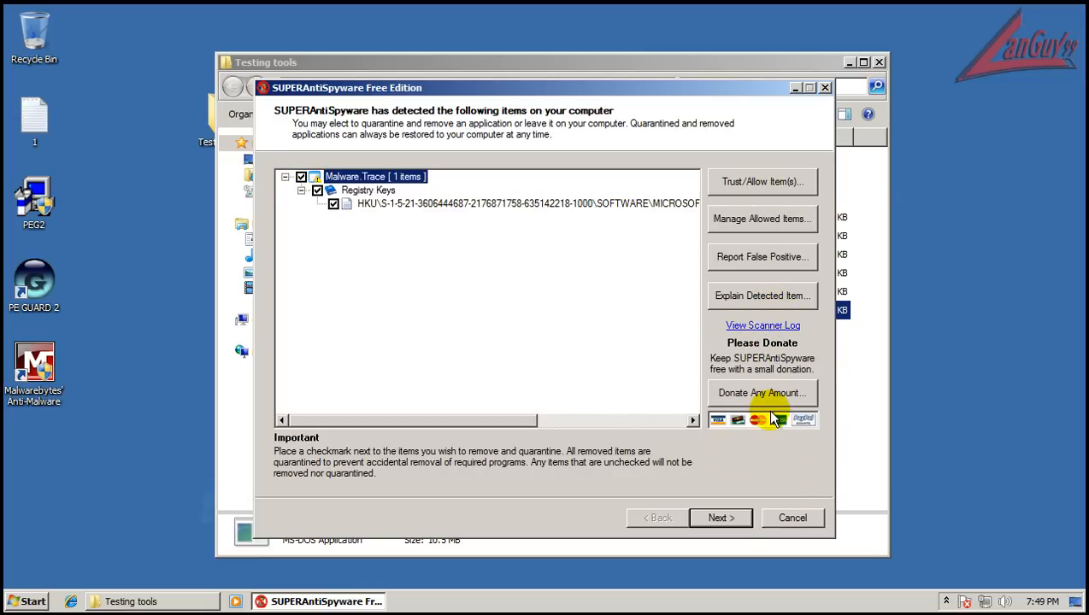
{"action": "left_click", "coordinate": [720, 518]}
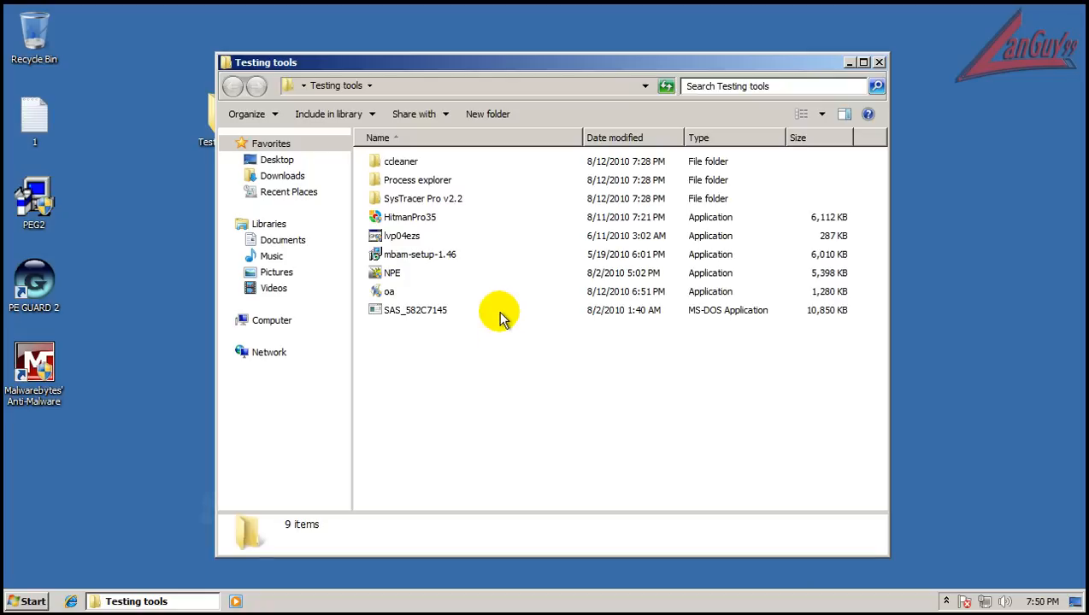
{"action": "mouse_move", "coordinate": [500, 316]}
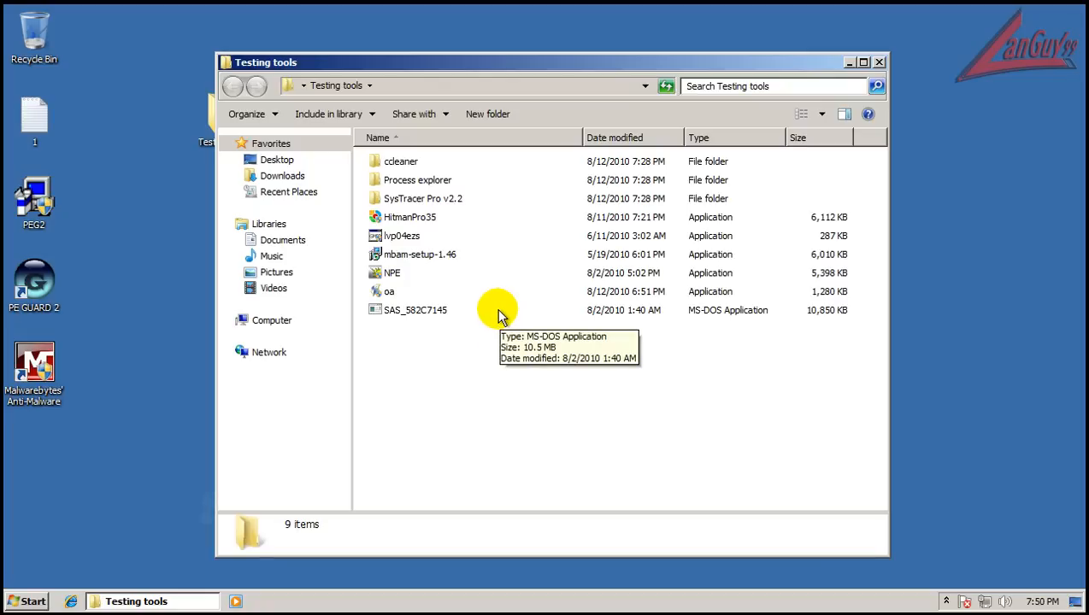
Launch oa, run the Online Armor fast scan with nothing detected, and exit
{"action": "left_click", "coordinate": [390, 292]}
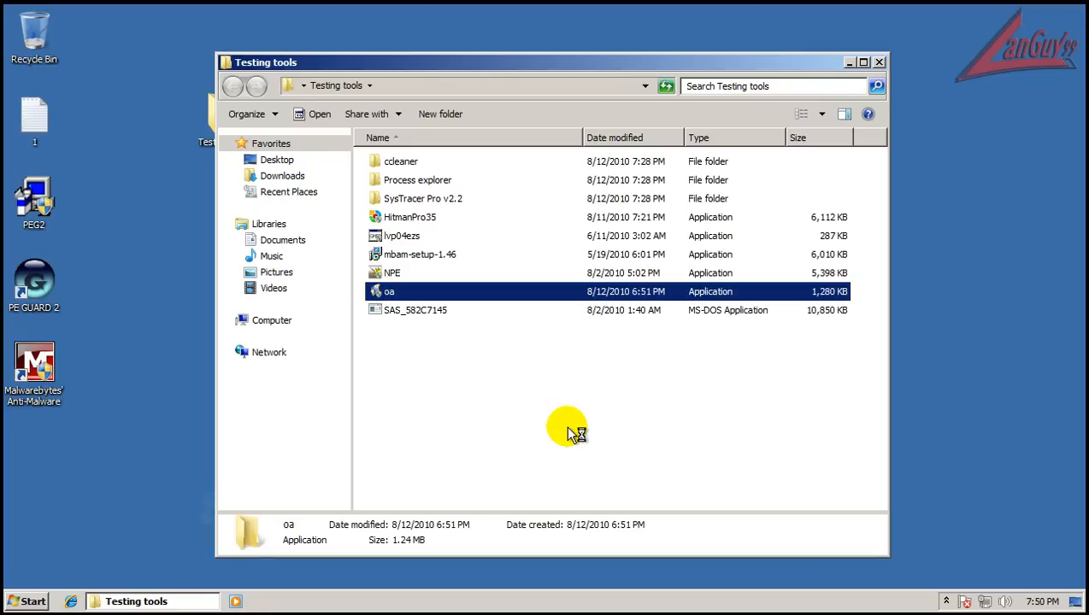
{"action": "mouse_move", "coordinate": [633, 350]}
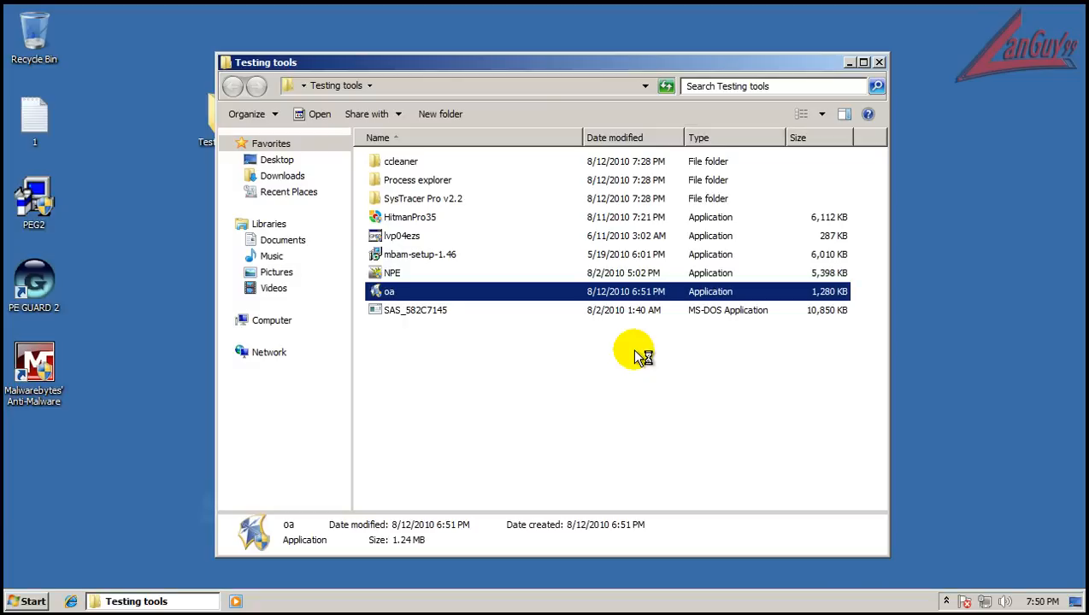
{"action": "double_click", "coordinate": [388, 291]}
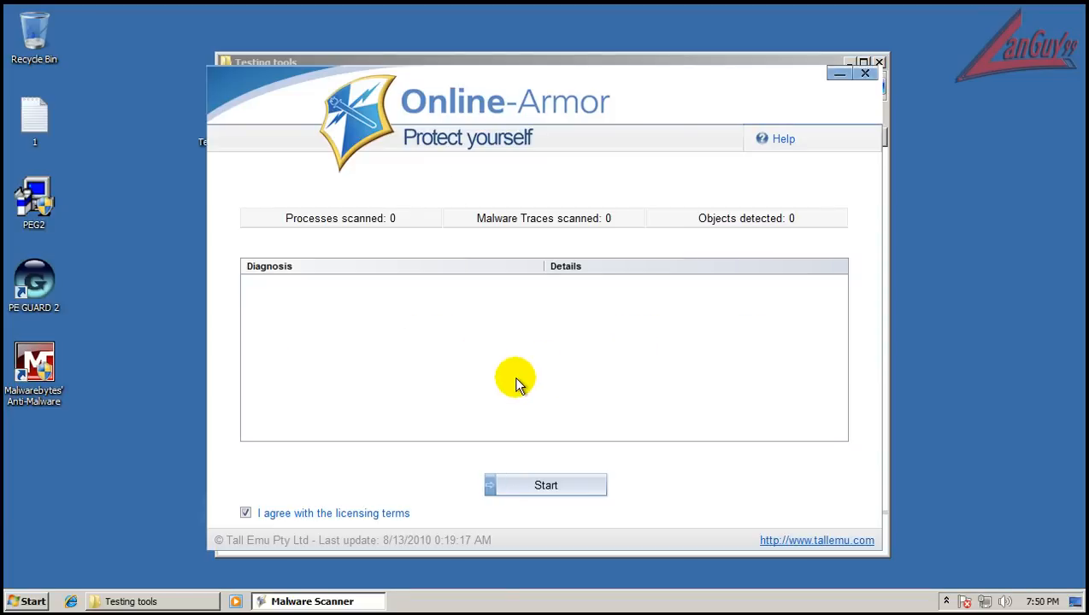
{"action": "left_click", "coordinate": [544, 485]}
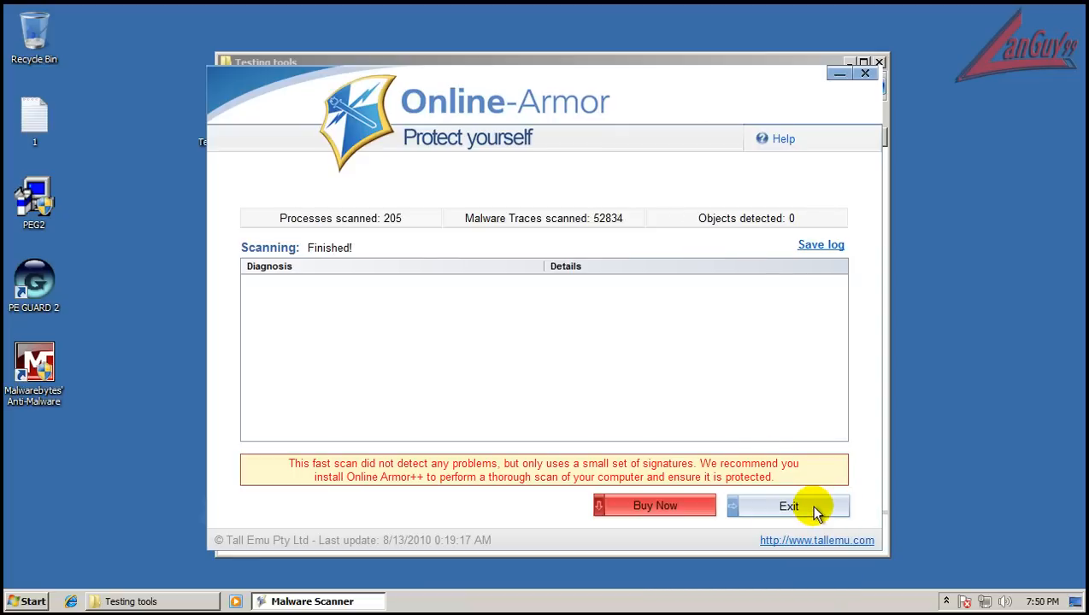
{"action": "left_click", "coordinate": [788, 506]}
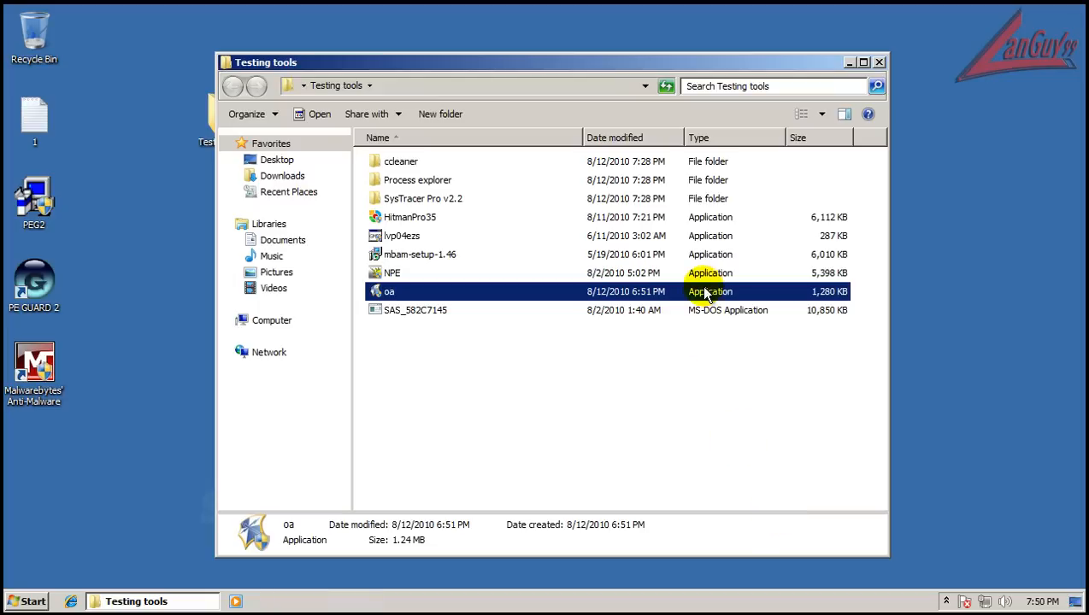
{"action": "mouse_move", "coordinate": [438, 254]}
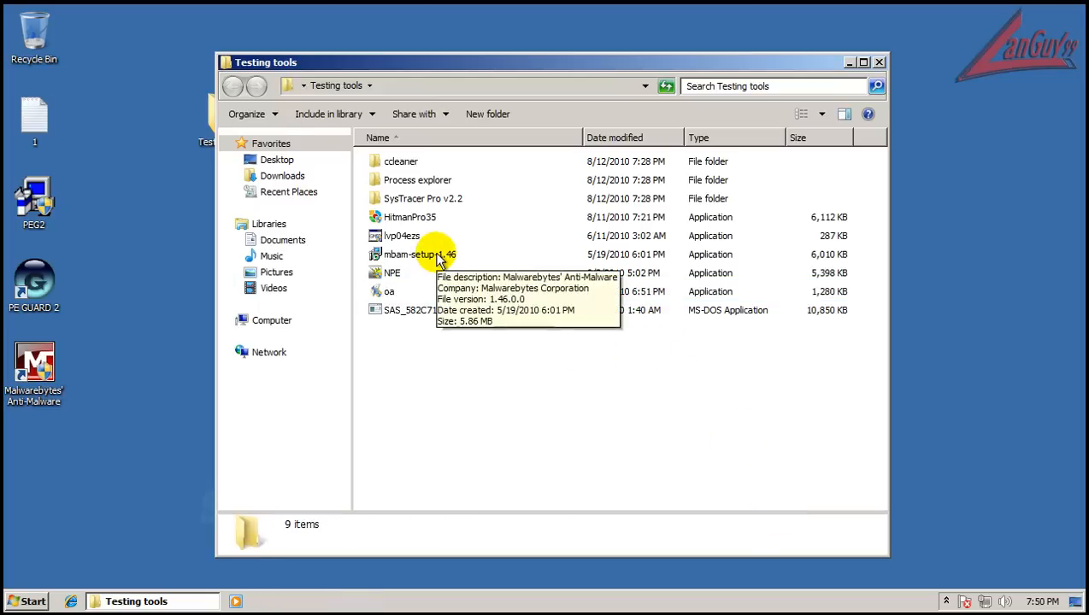
Run HitmanPro35, keep SAS_582C7145.COM undeleted, and close the results
{"action": "left_click", "coordinate": [408, 217]}
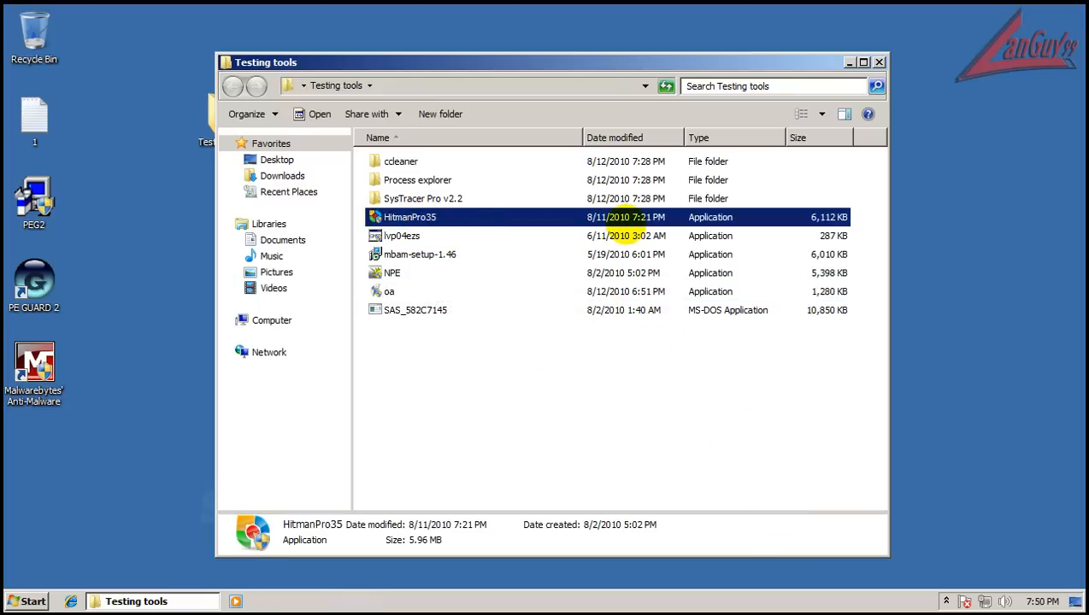
{"action": "mouse_move", "coordinate": [628, 352]}
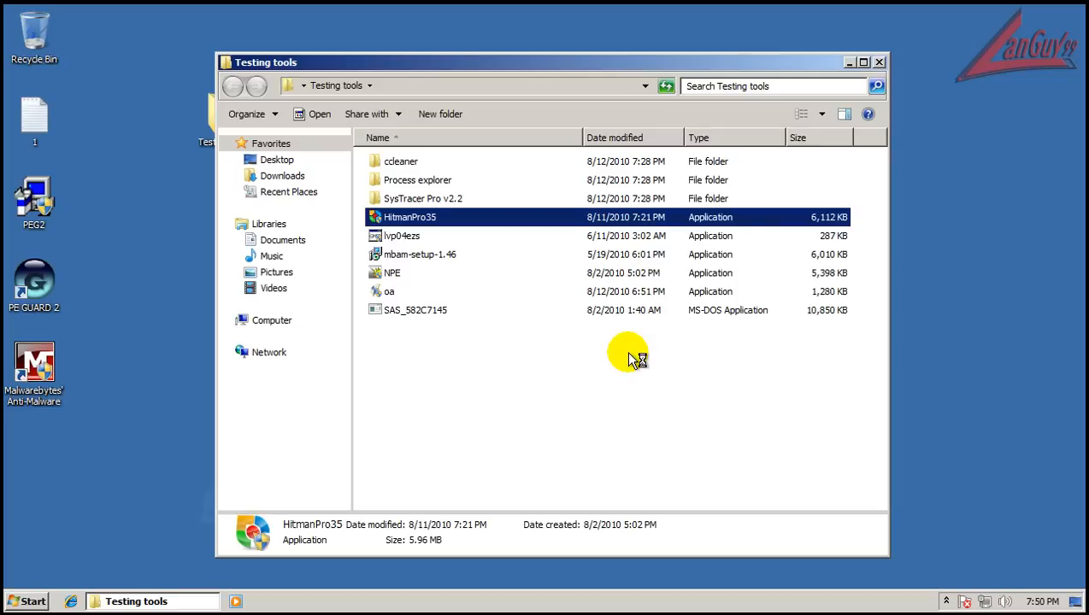
{"action": "double_click", "coordinate": [409, 216]}
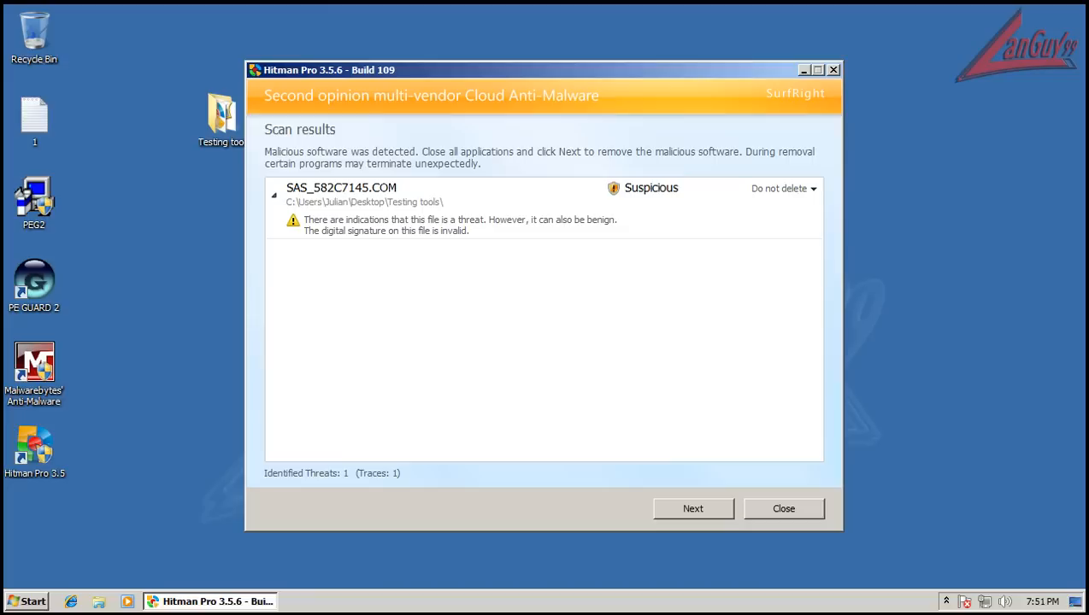
{"action": "mouse_move", "coordinate": [641, 354]}
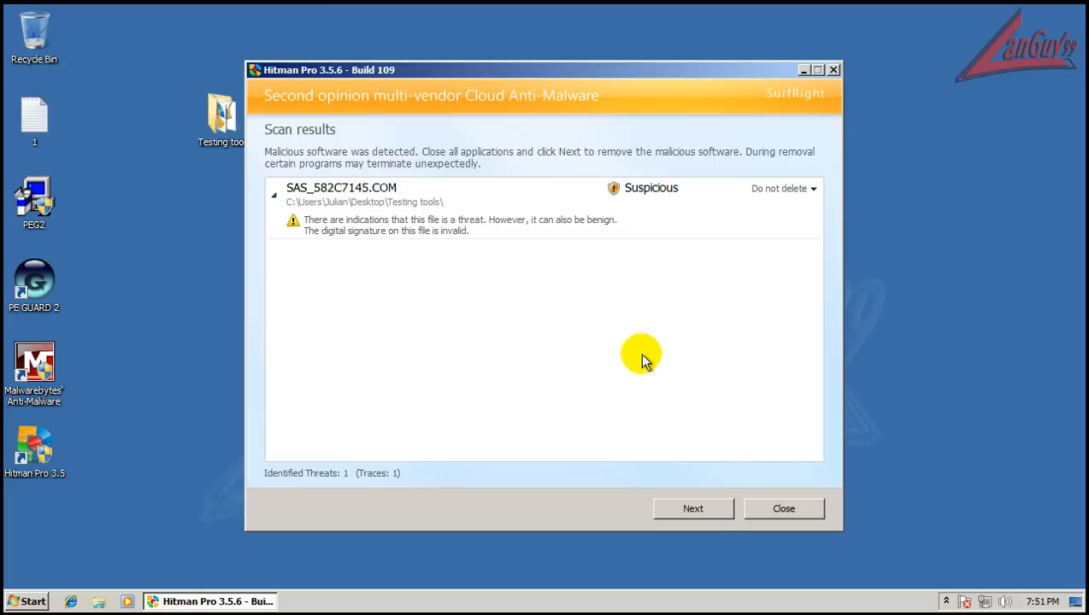
{"action": "mouse_move", "coordinate": [816, 419]}
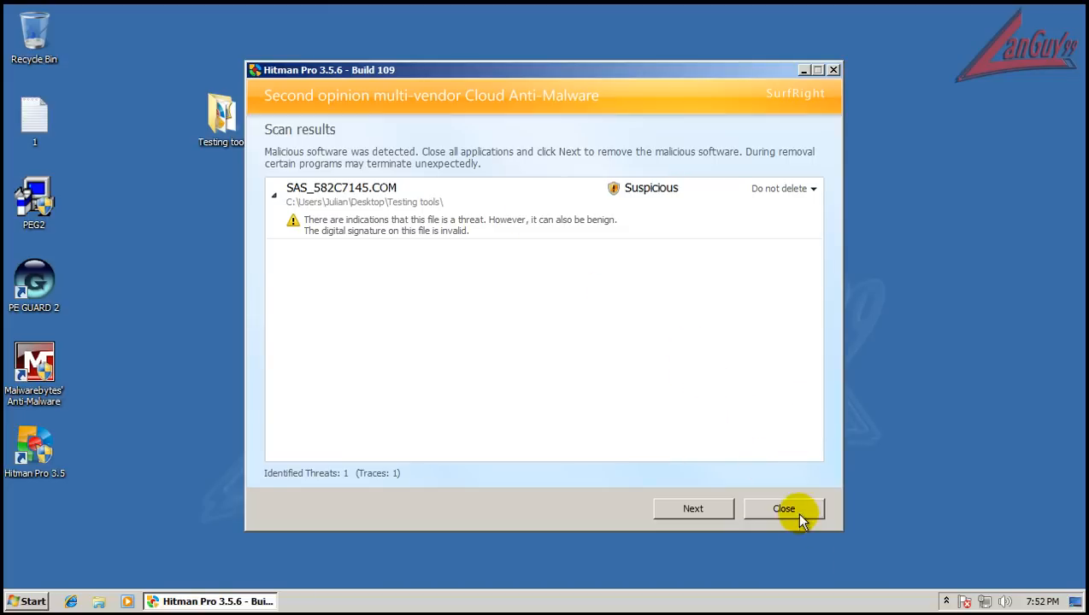
{"action": "left_click", "coordinate": [783, 508]}
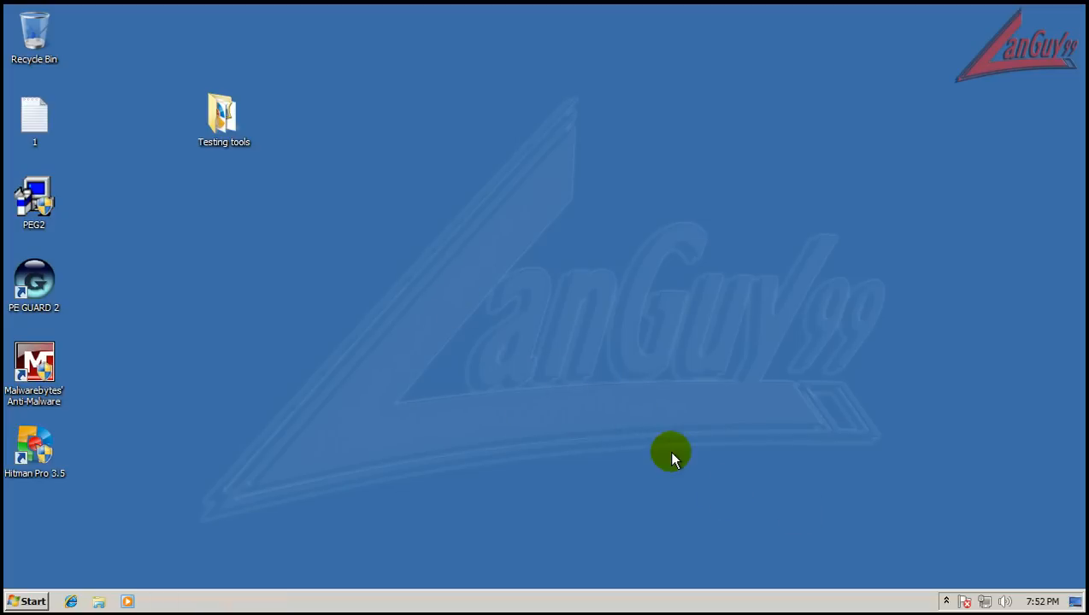
{"action": "mouse_move", "coordinate": [906, 522]}
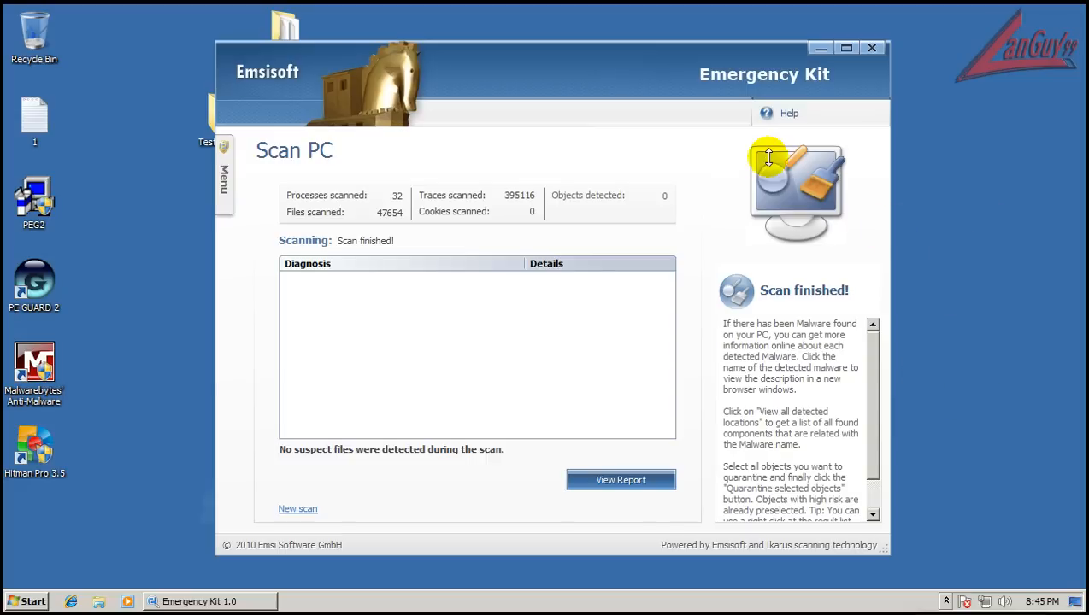
{"action": "mouse_move", "coordinate": [587, 60]}
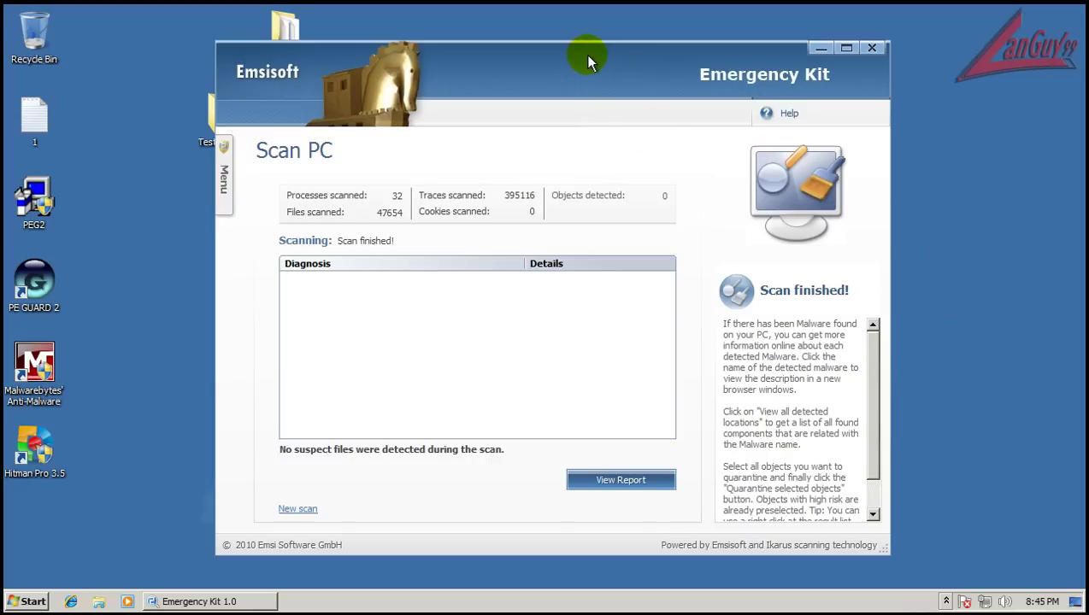
{"action": "mouse_move", "coordinate": [622, 69]}
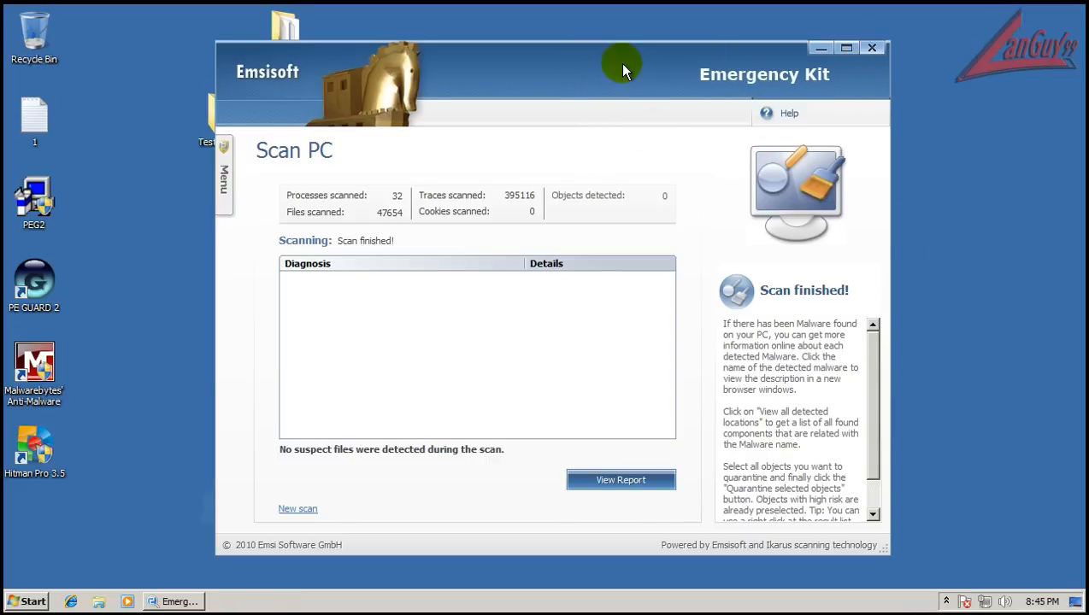
Close the Emergency Kit window after its scan finds no suspect files
{"action": "left_click", "coordinate": [872, 47]}
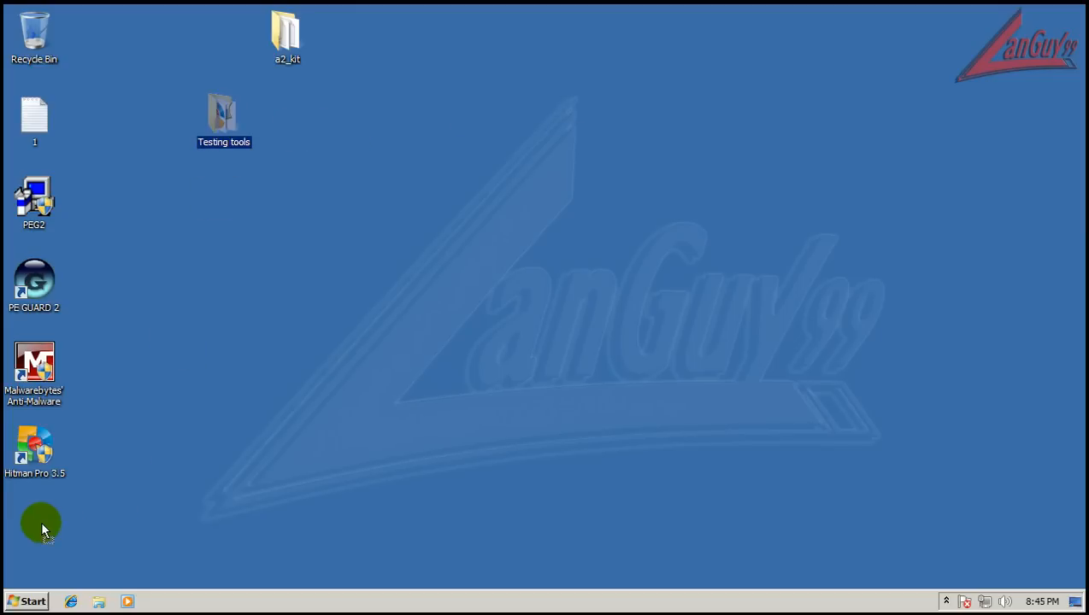
Move Testing tools to the desktop's lower left, reopen it, and right-click a hidden tray icon
{"action": "left_click_drag", "start_coordinate": [224, 115], "coordinate": [34, 525]}
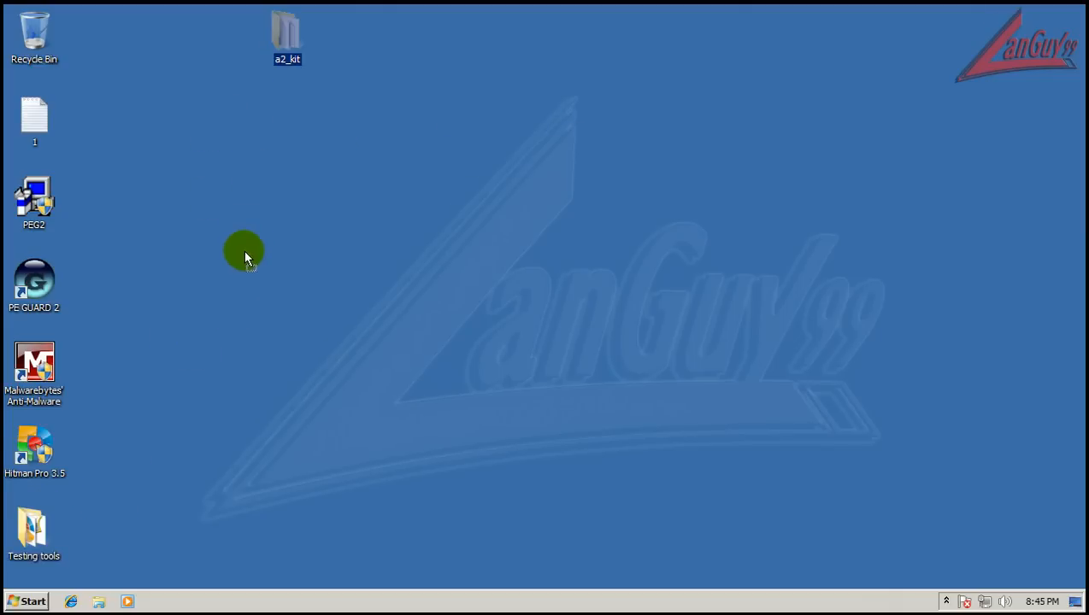
{"action": "double_click", "coordinate": [34, 530]}
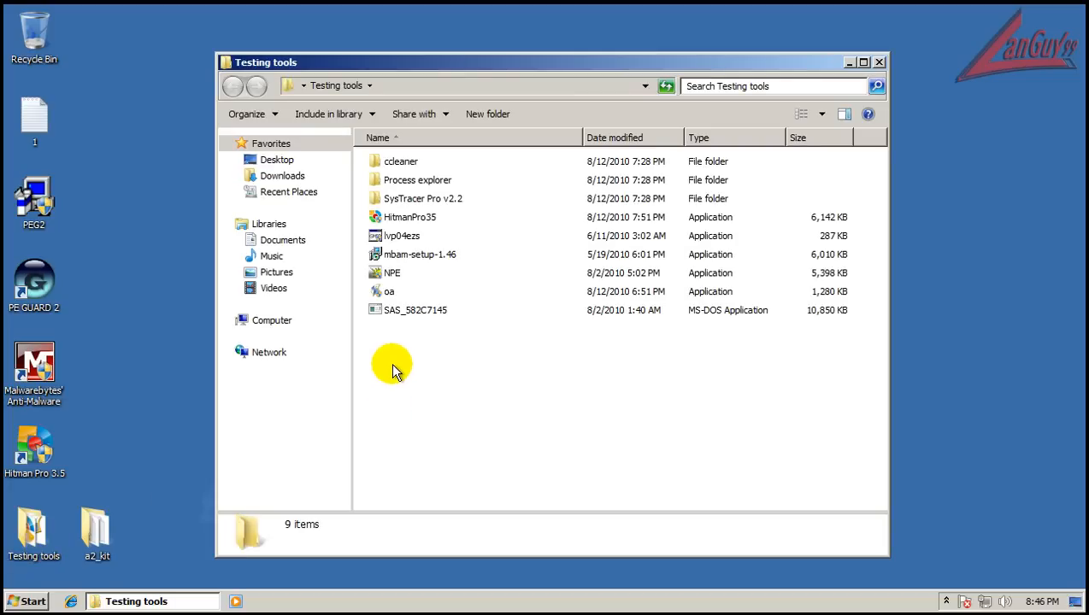
{"action": "mouse_move", "coordinate": [405, 355]}
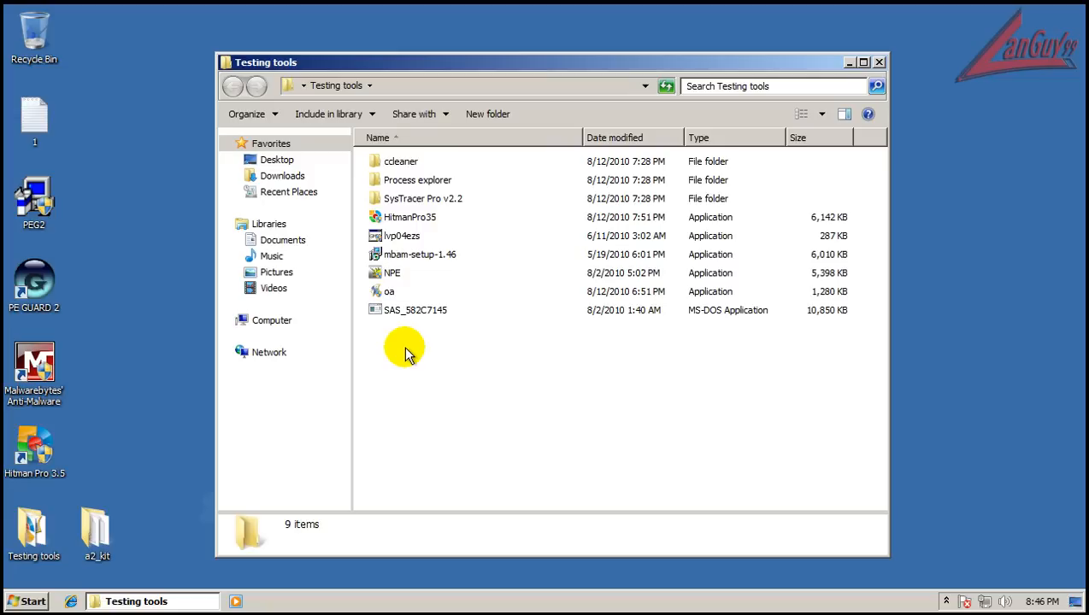
{"action": "mouse_move", "coordinate": [821, 415]}
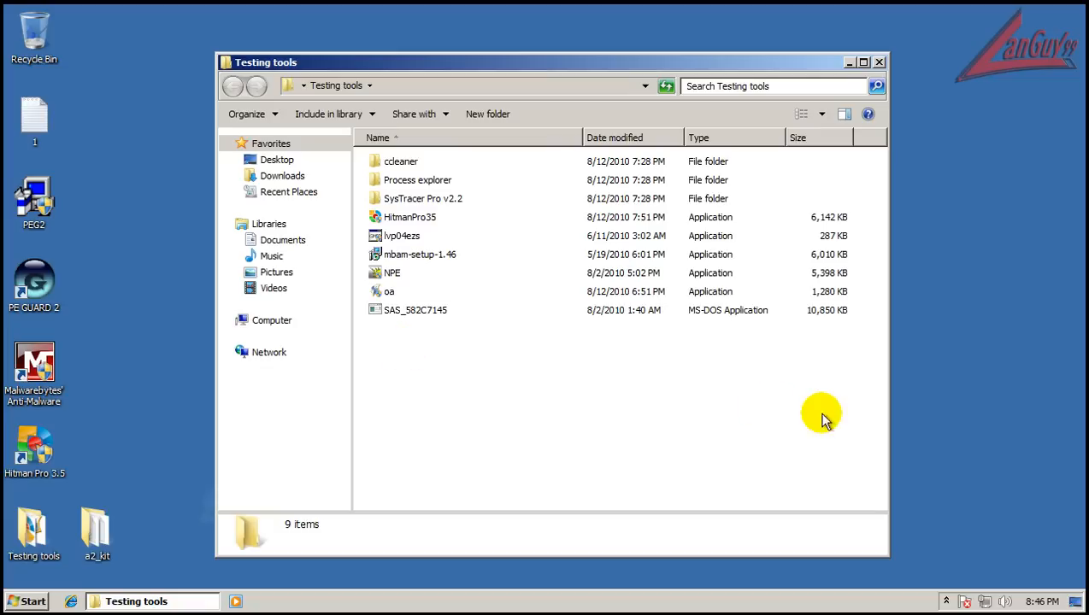
{"action": "left_click", "coordinate": [946, 600]}
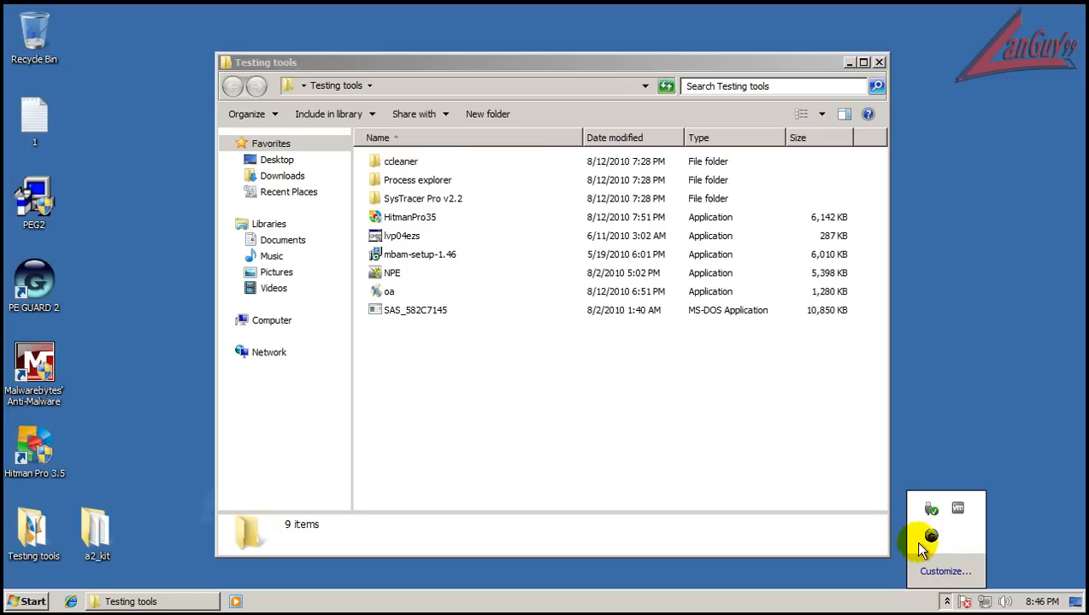
{"action": "right_click", "coordinate": [931, 537]}
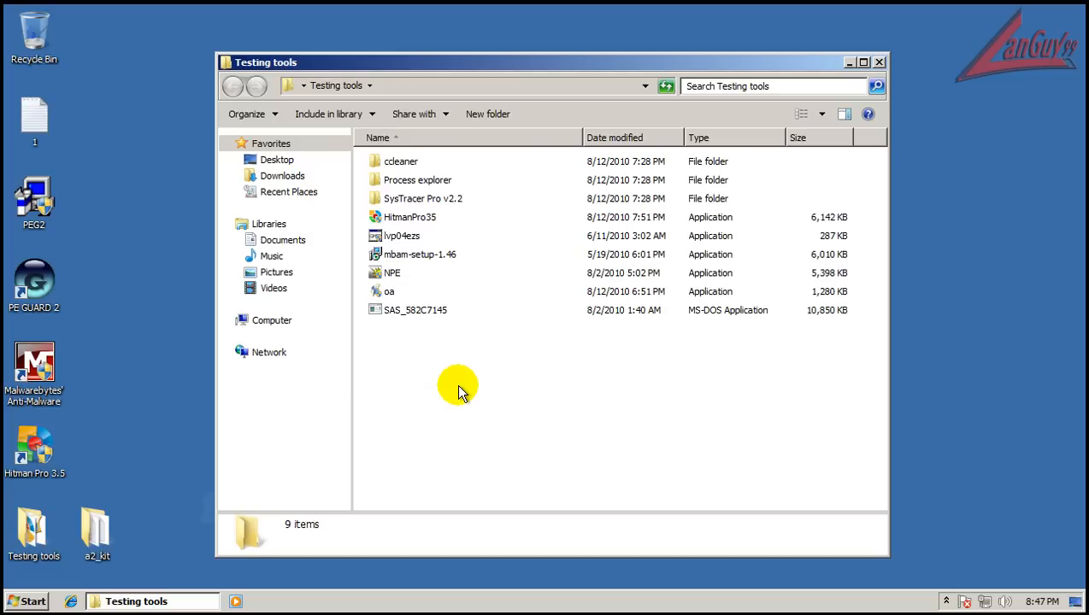
{"action": "mouse_move", "coordinate": [786, 598]}
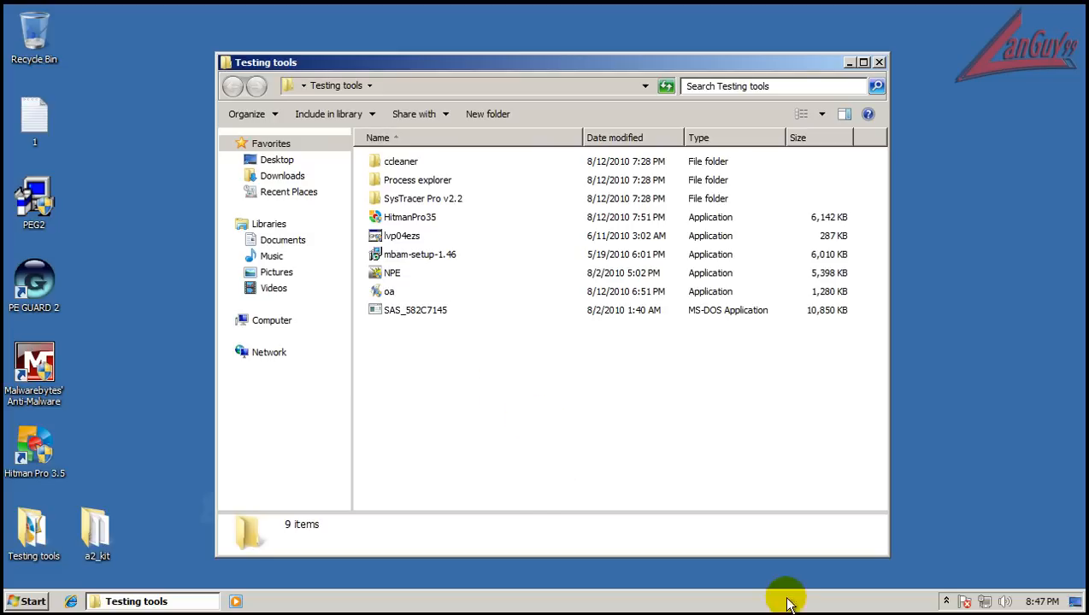